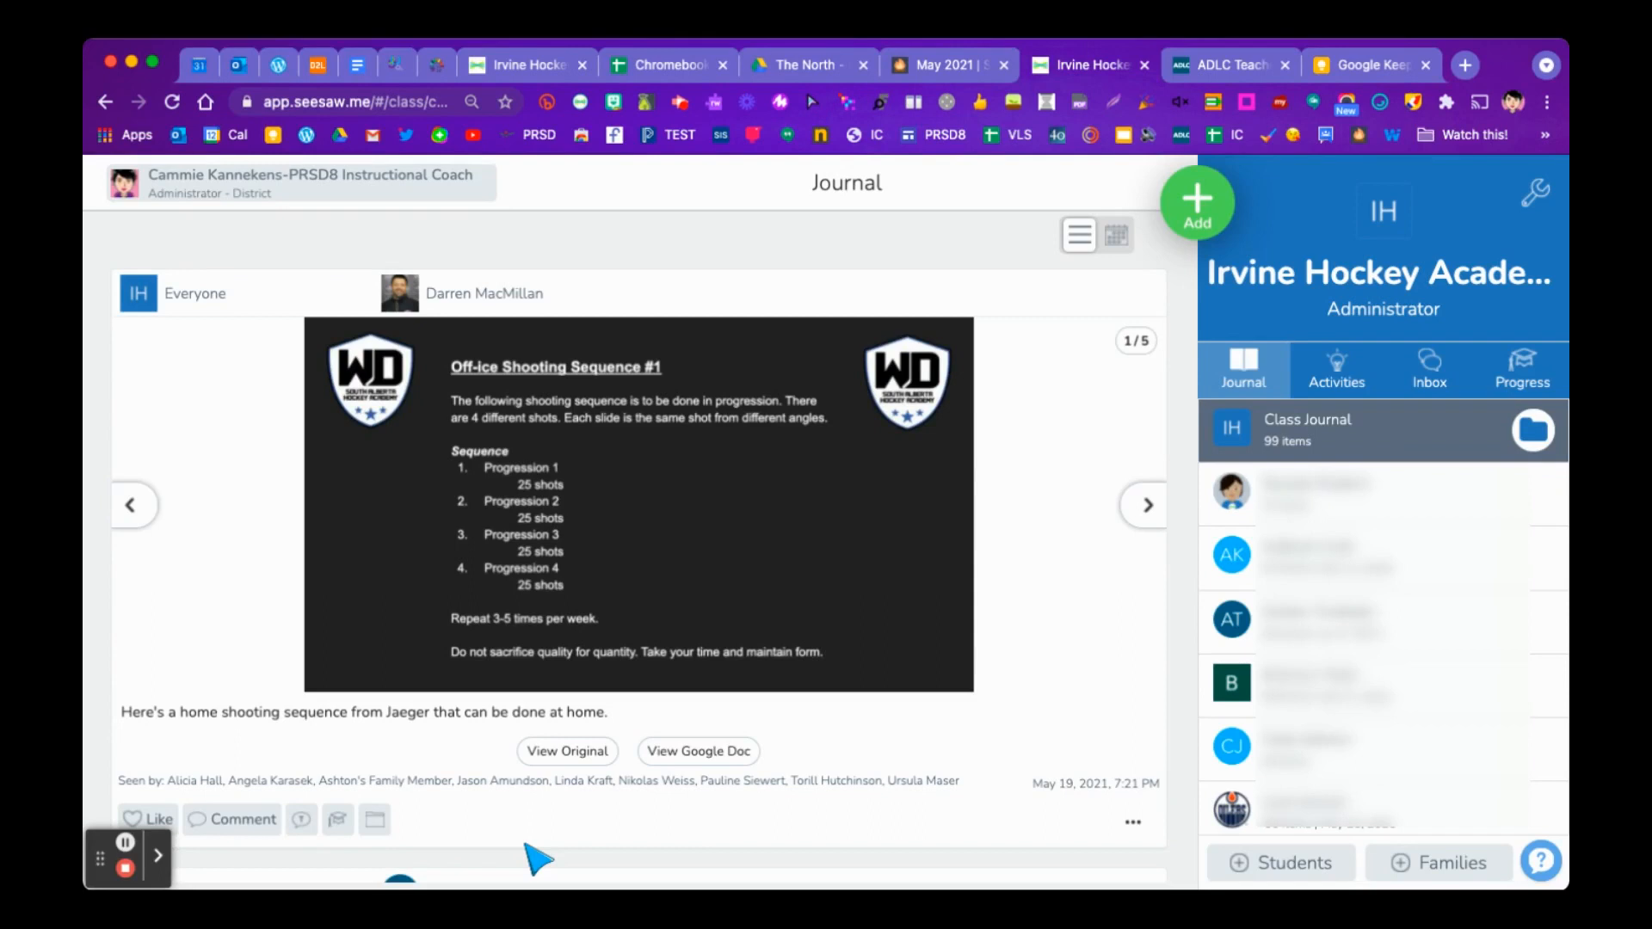
{"action": "mouse_move", "coordinate": [997, 690]}
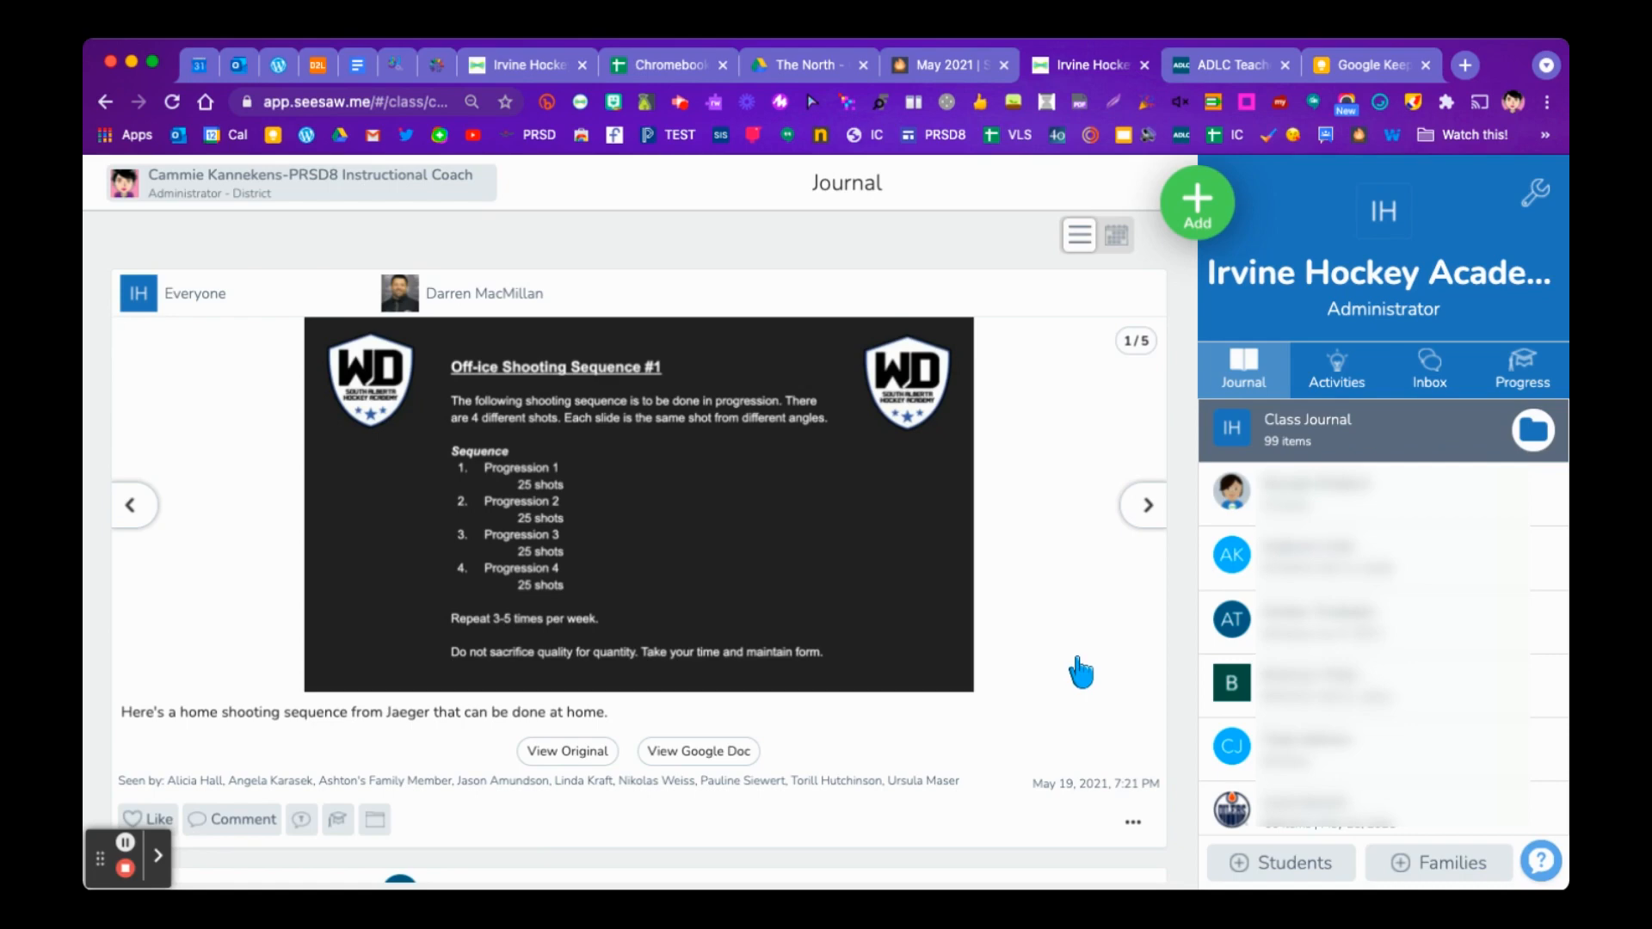
{"action": "mouse_move", "coordinate": [1080, 663]}
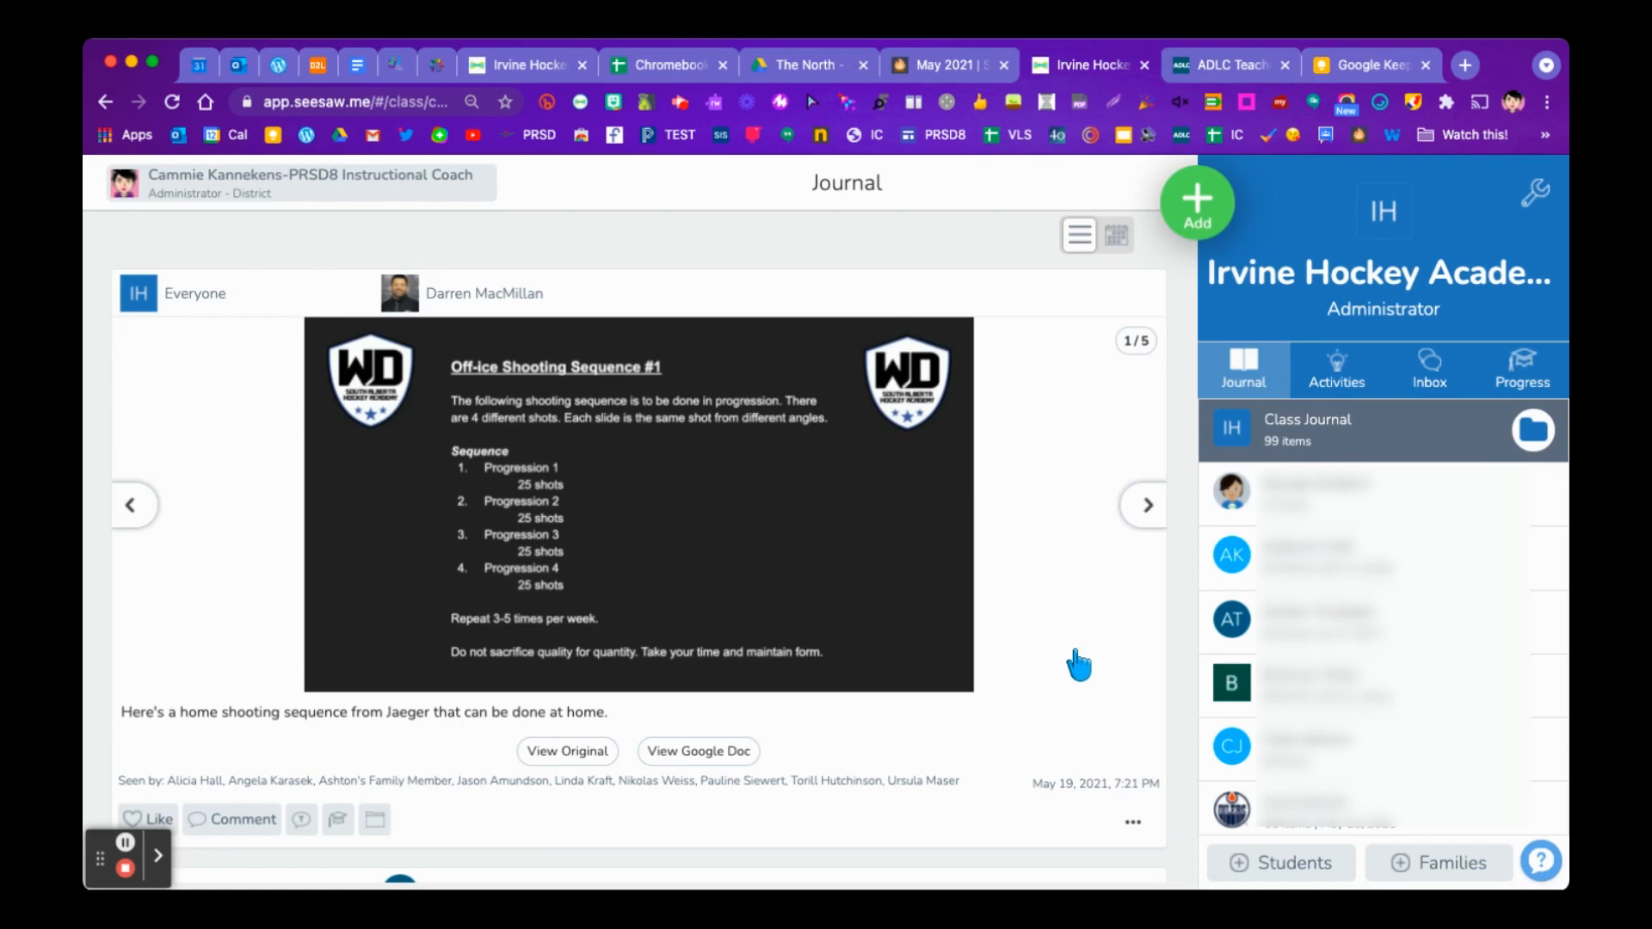
{"action": "mouse_move", "coordinate": [1060, 634]}
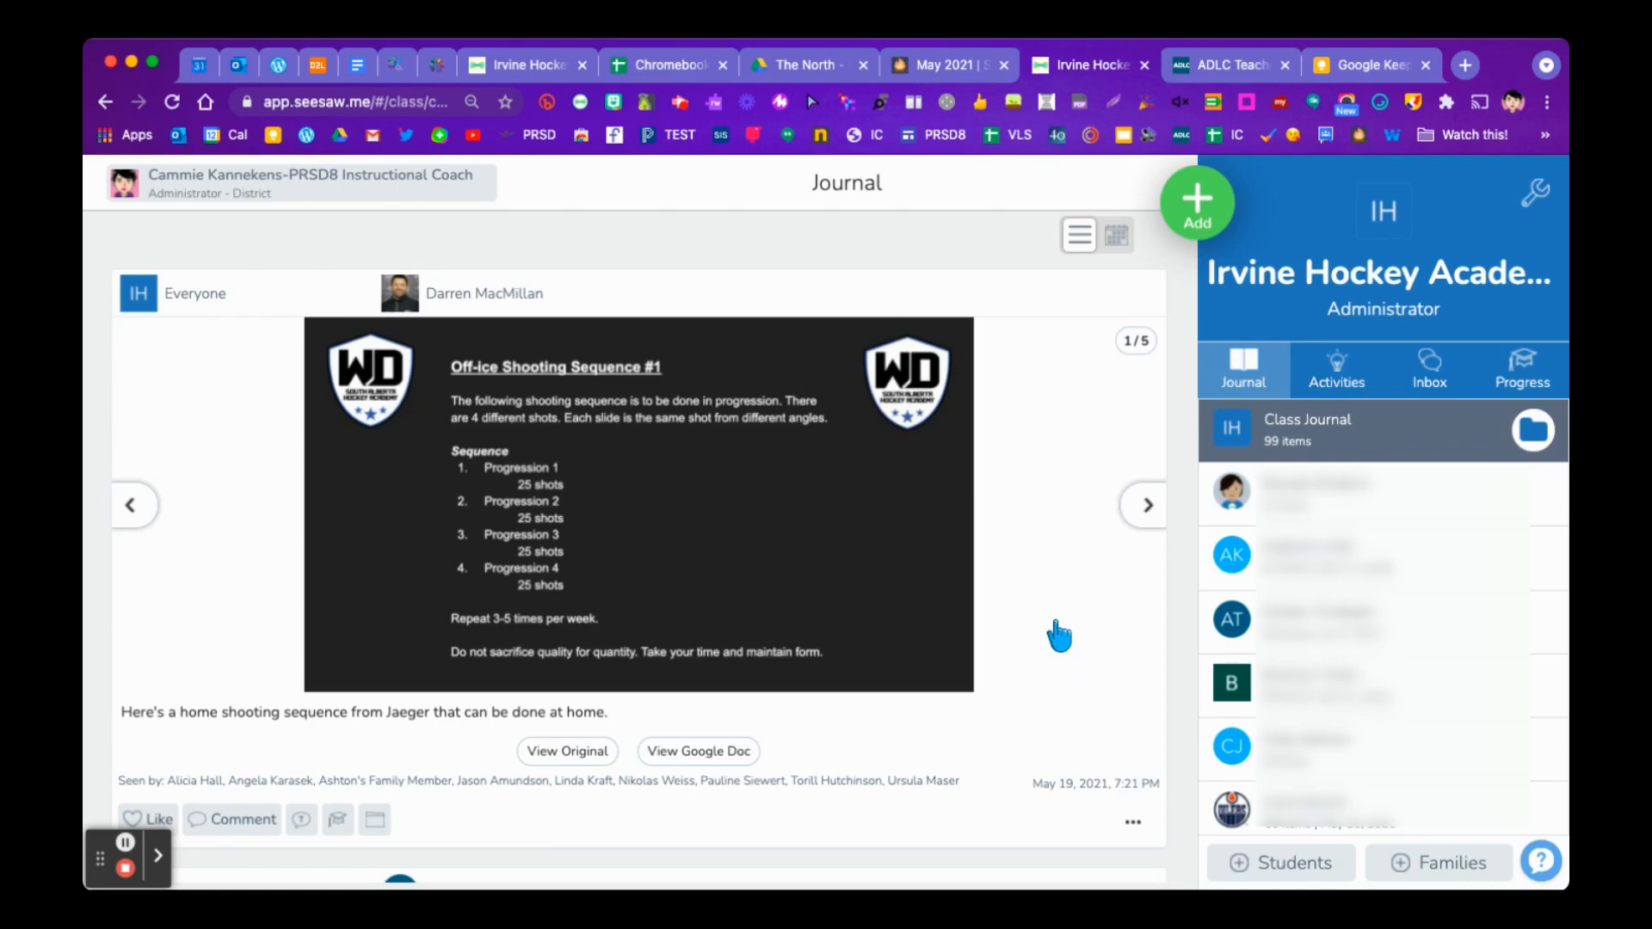
{"action": "mouse_move", "coordinate": [1062, 635]}
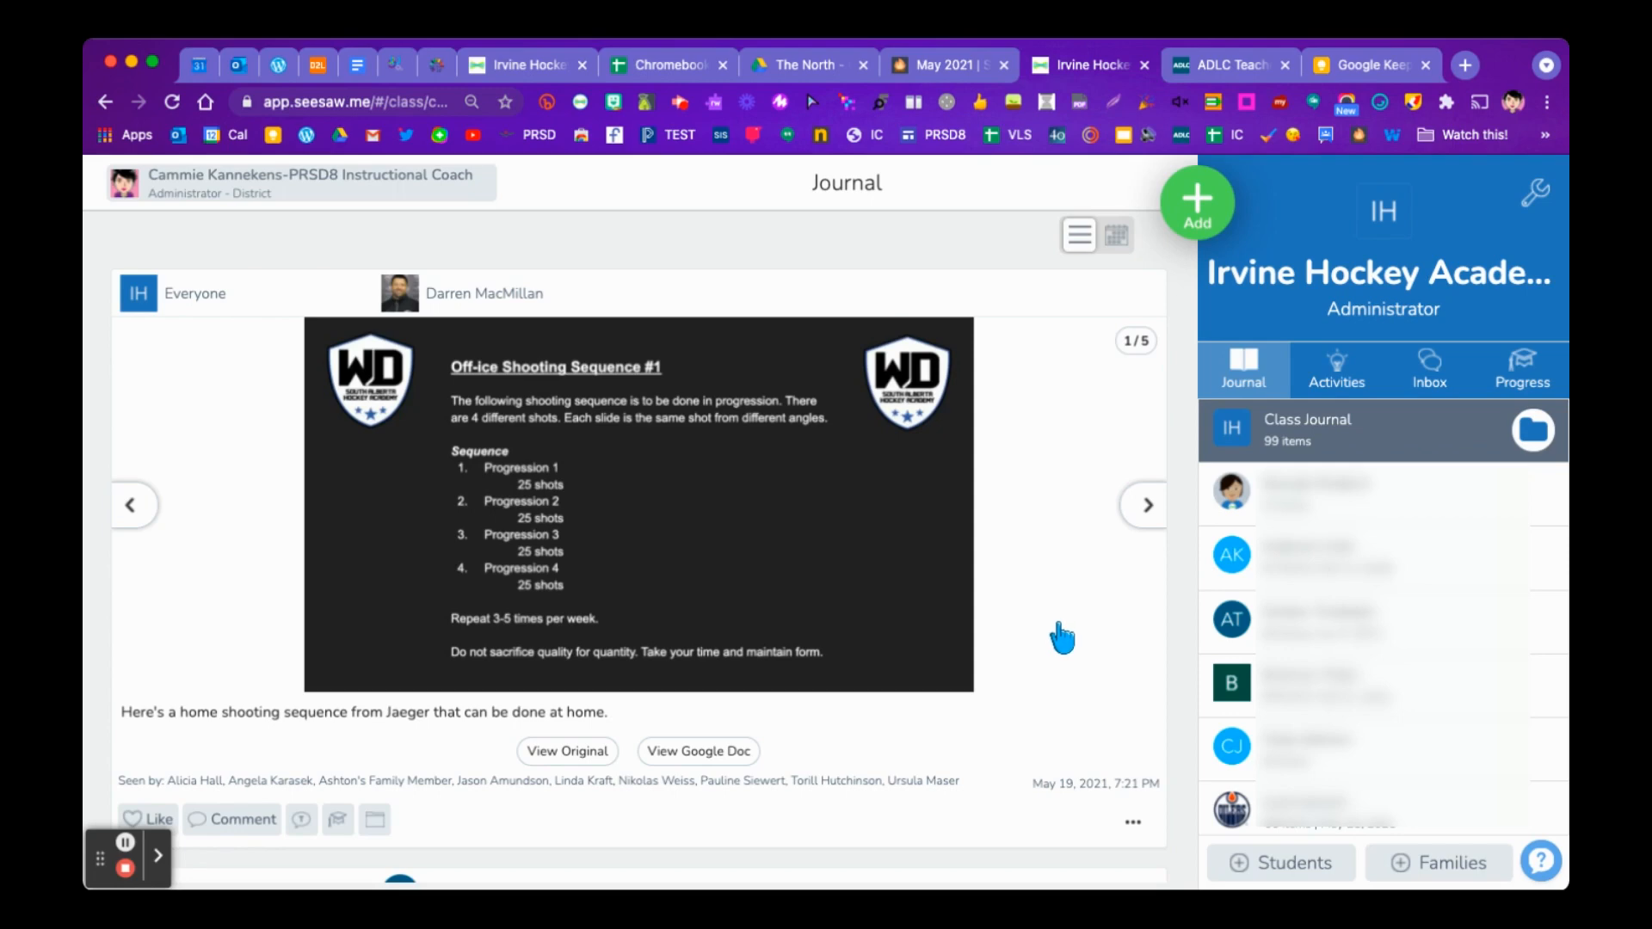
{"action": "mouse_move", "coordinate": [1085, 651]}
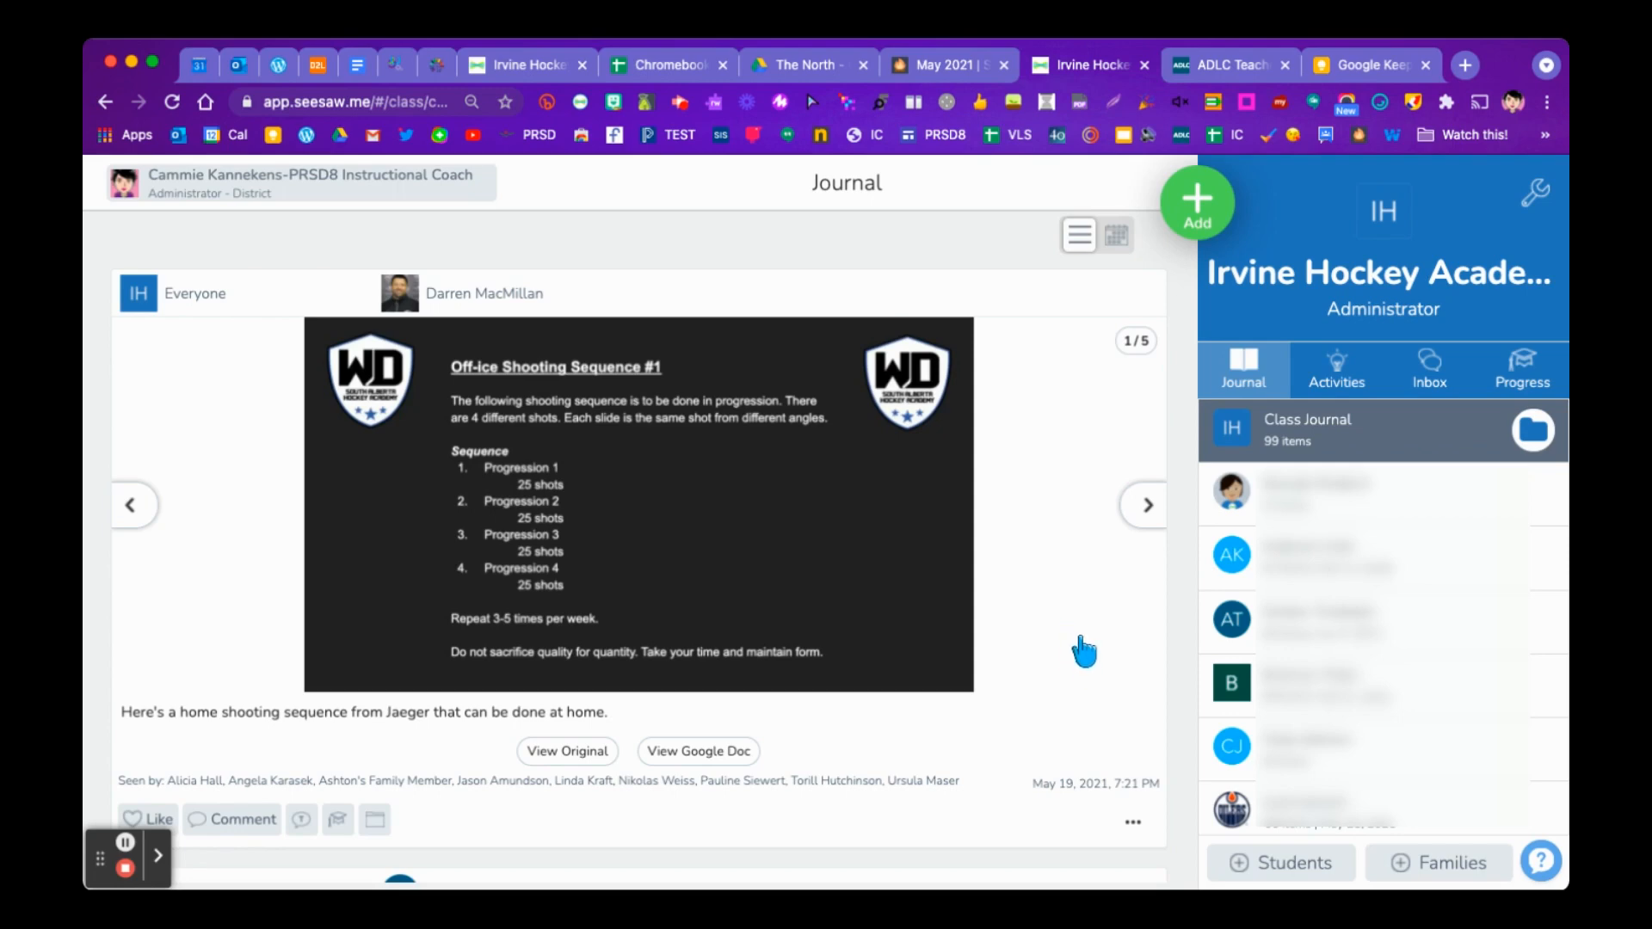
{"action": "mouse_move", "coordinate": [1100, 659]}
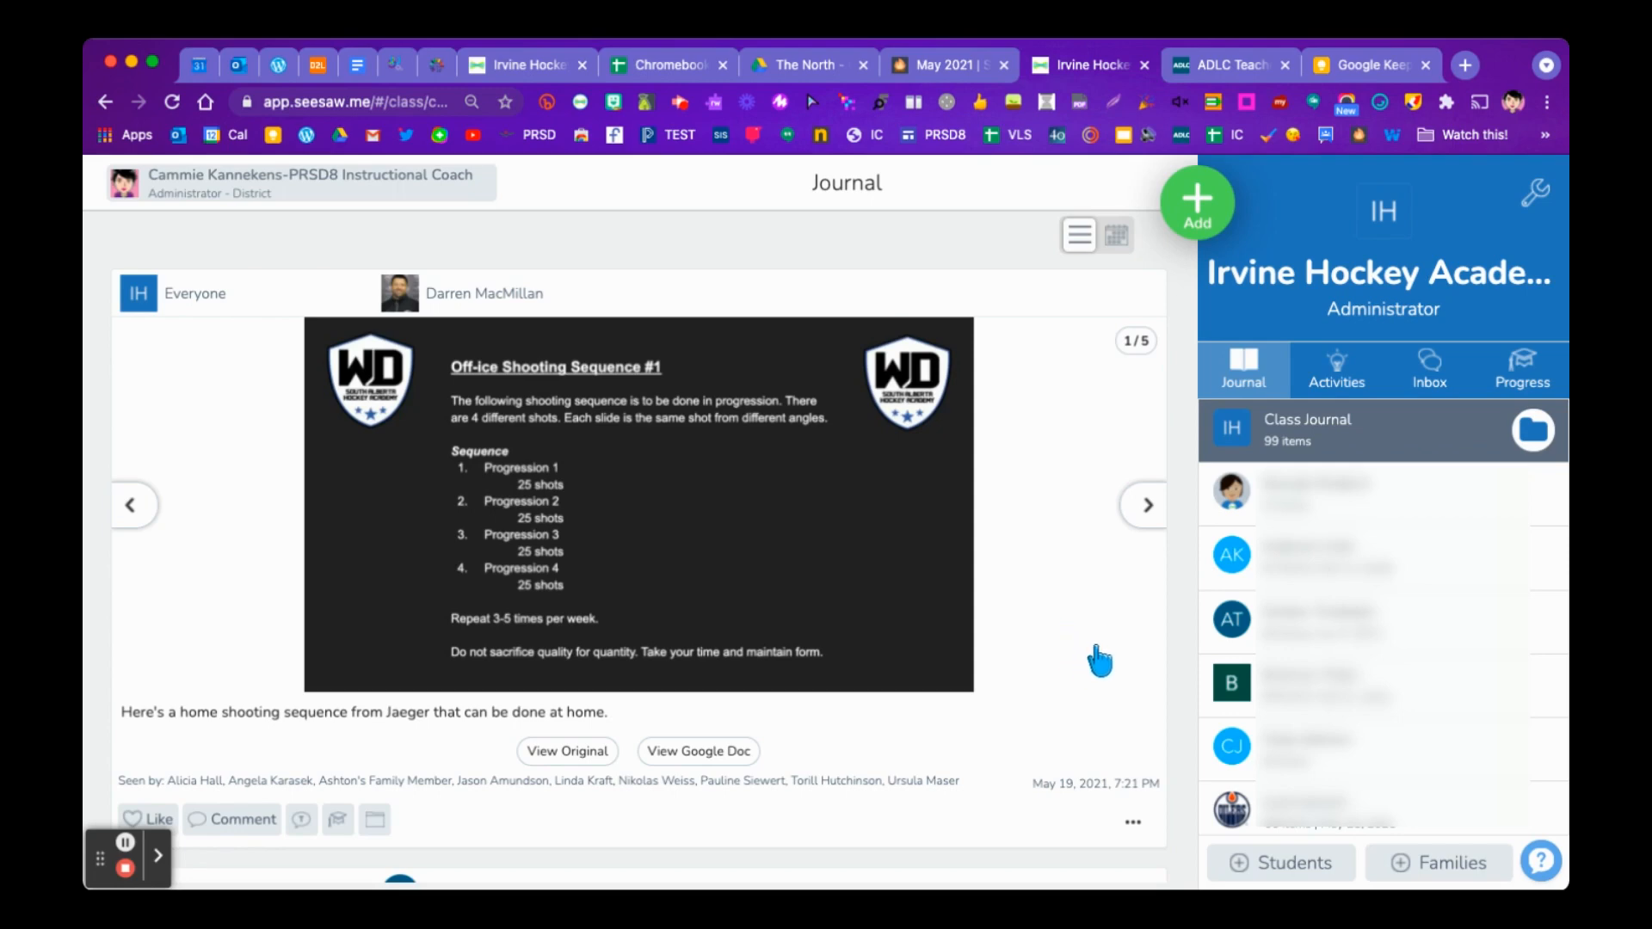
{"action": "mouse_move", "coordinate": [1099, 643]}
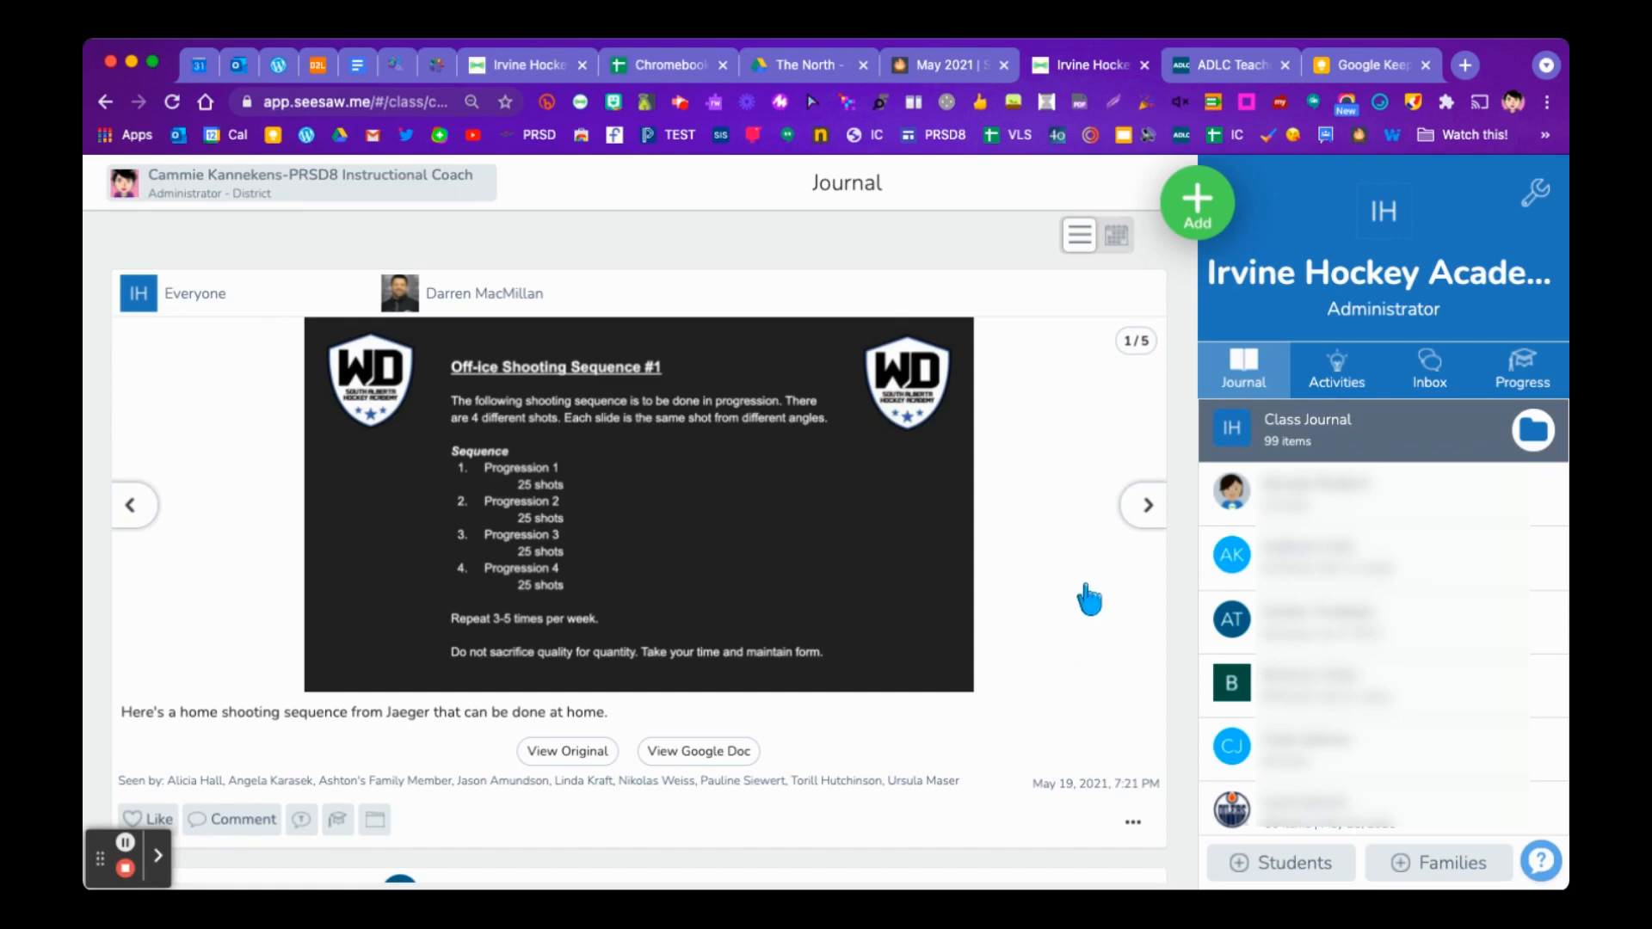
{"action": "mouse_move", "coordinate": [1006, 314]}
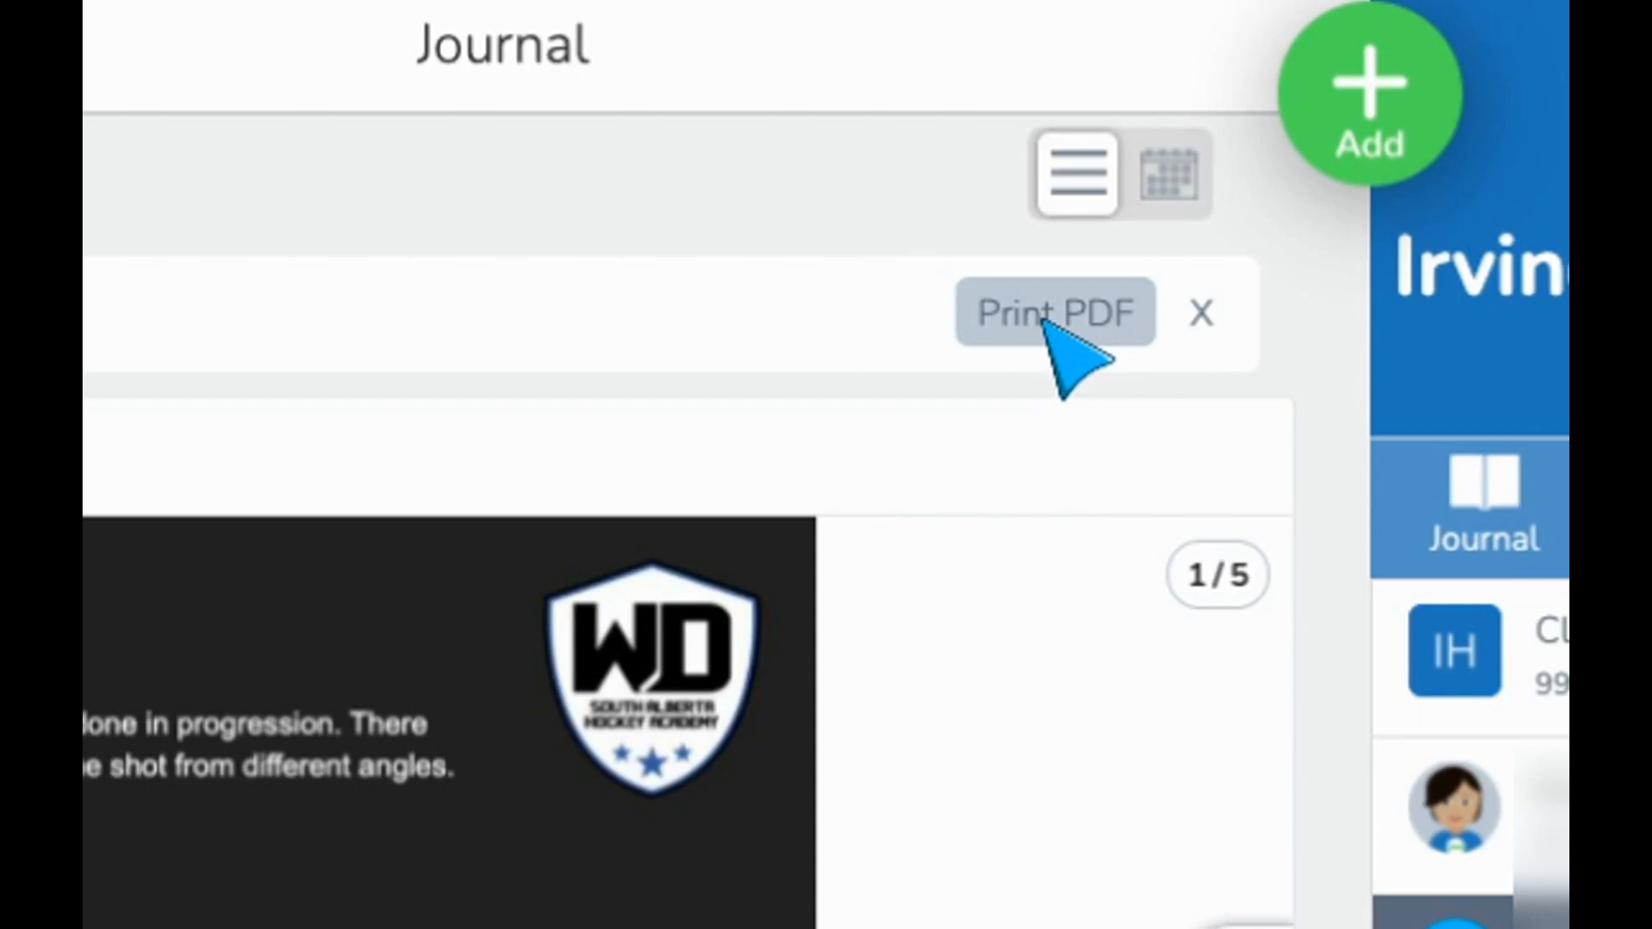
- Bring up the Print PDF dialog for the selected student's journal
{"action": "left_click", "coordinate": [1053, 312]}
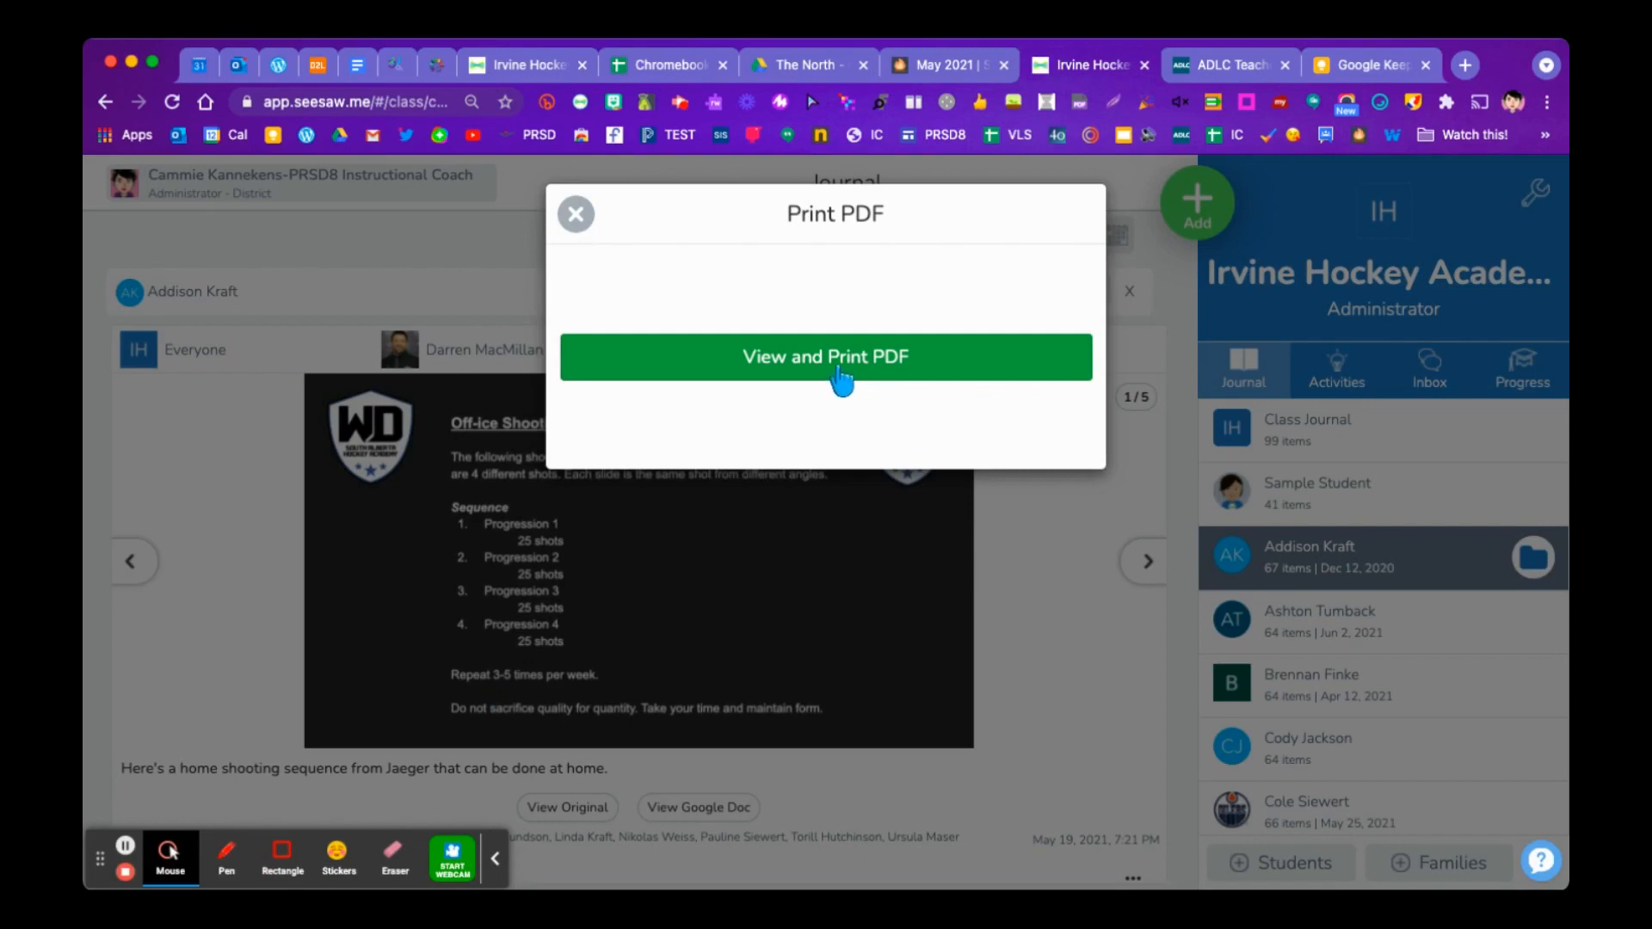
- Generate the journal PDF with QR codes and scroll through its 68 pages
{"action": "left_click", "coordinate": [826, 357]}
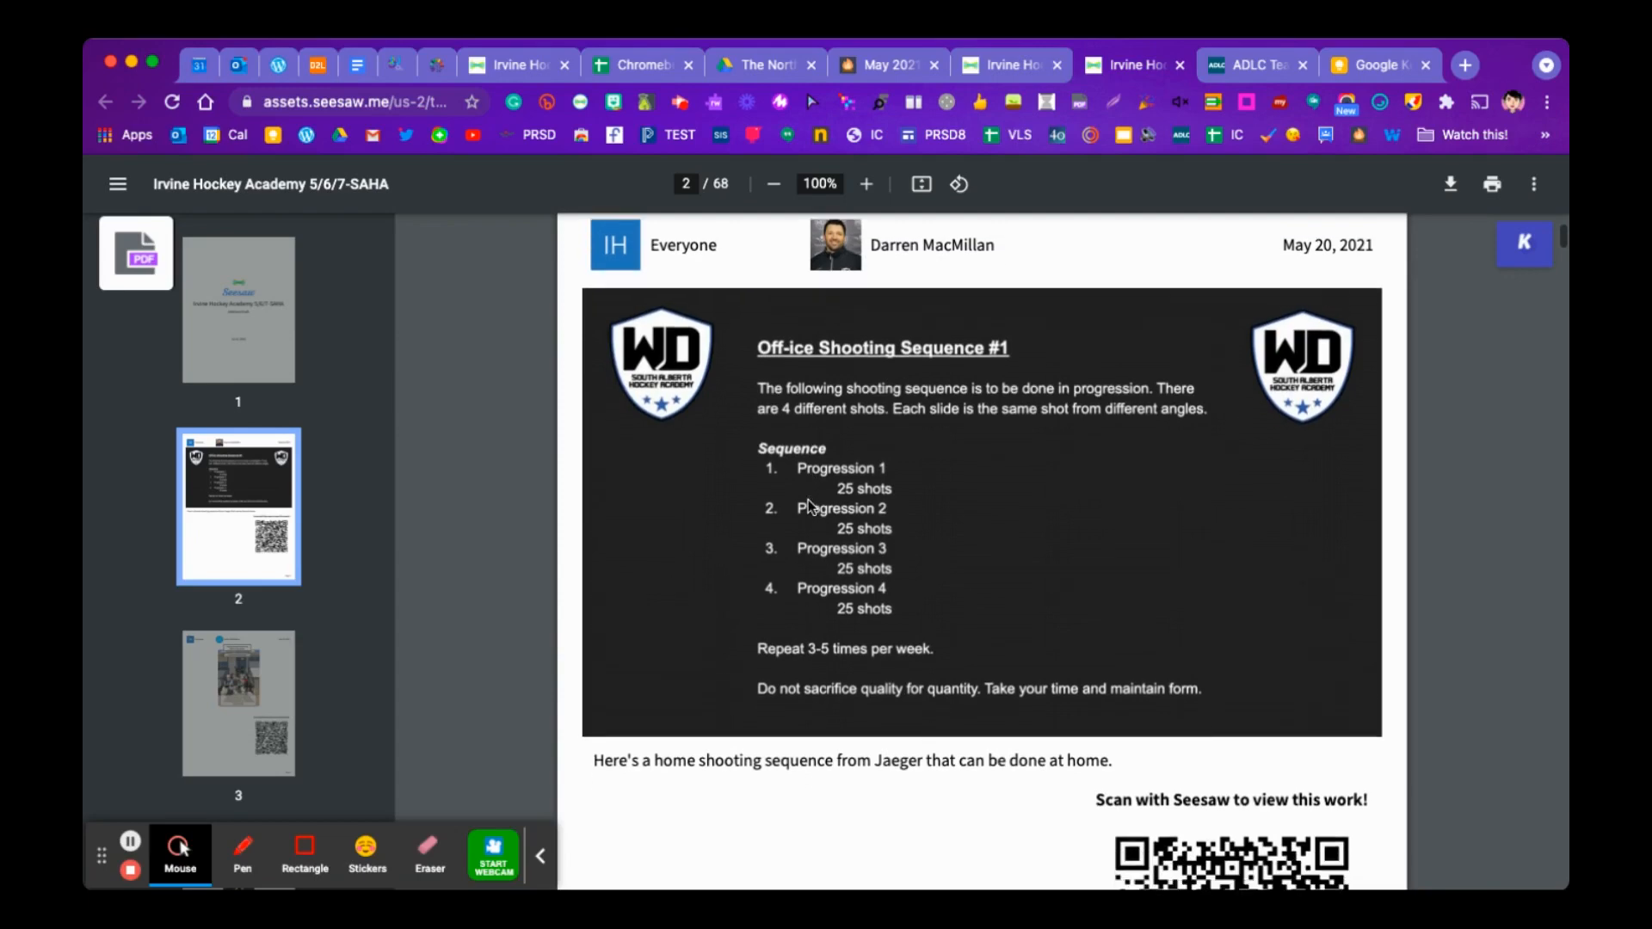
{"action": "scroll", "scroll_direction": "down", "scroll_amount": 3}
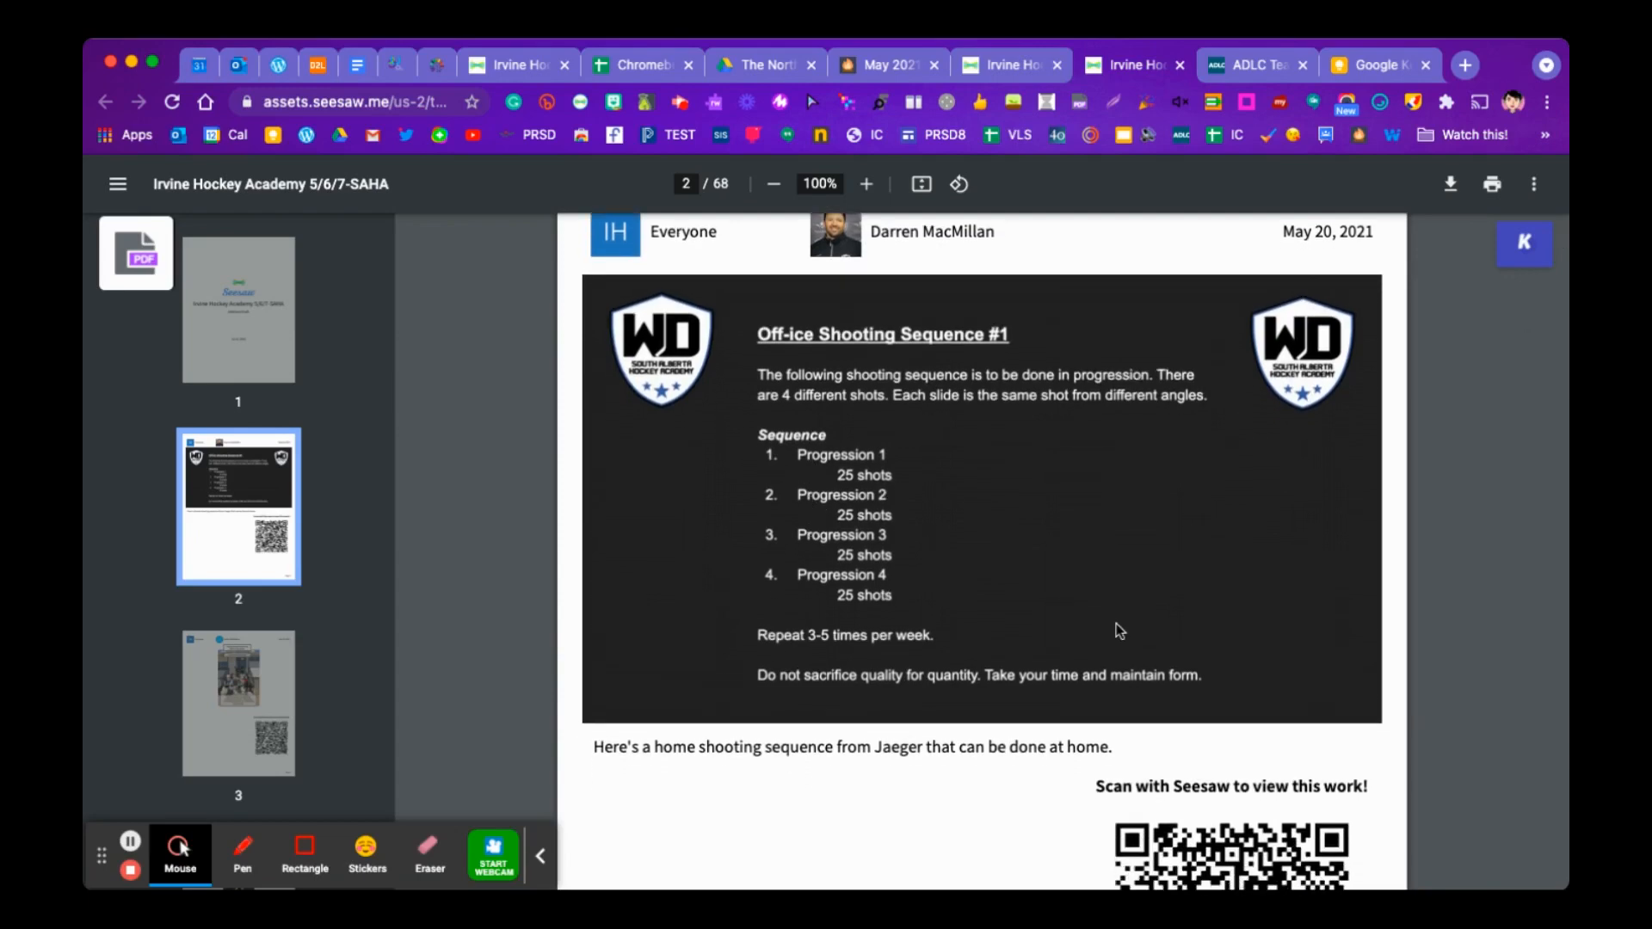
{"action": "scroll", "scroll_direction": "down", "scroll_amount": 3}
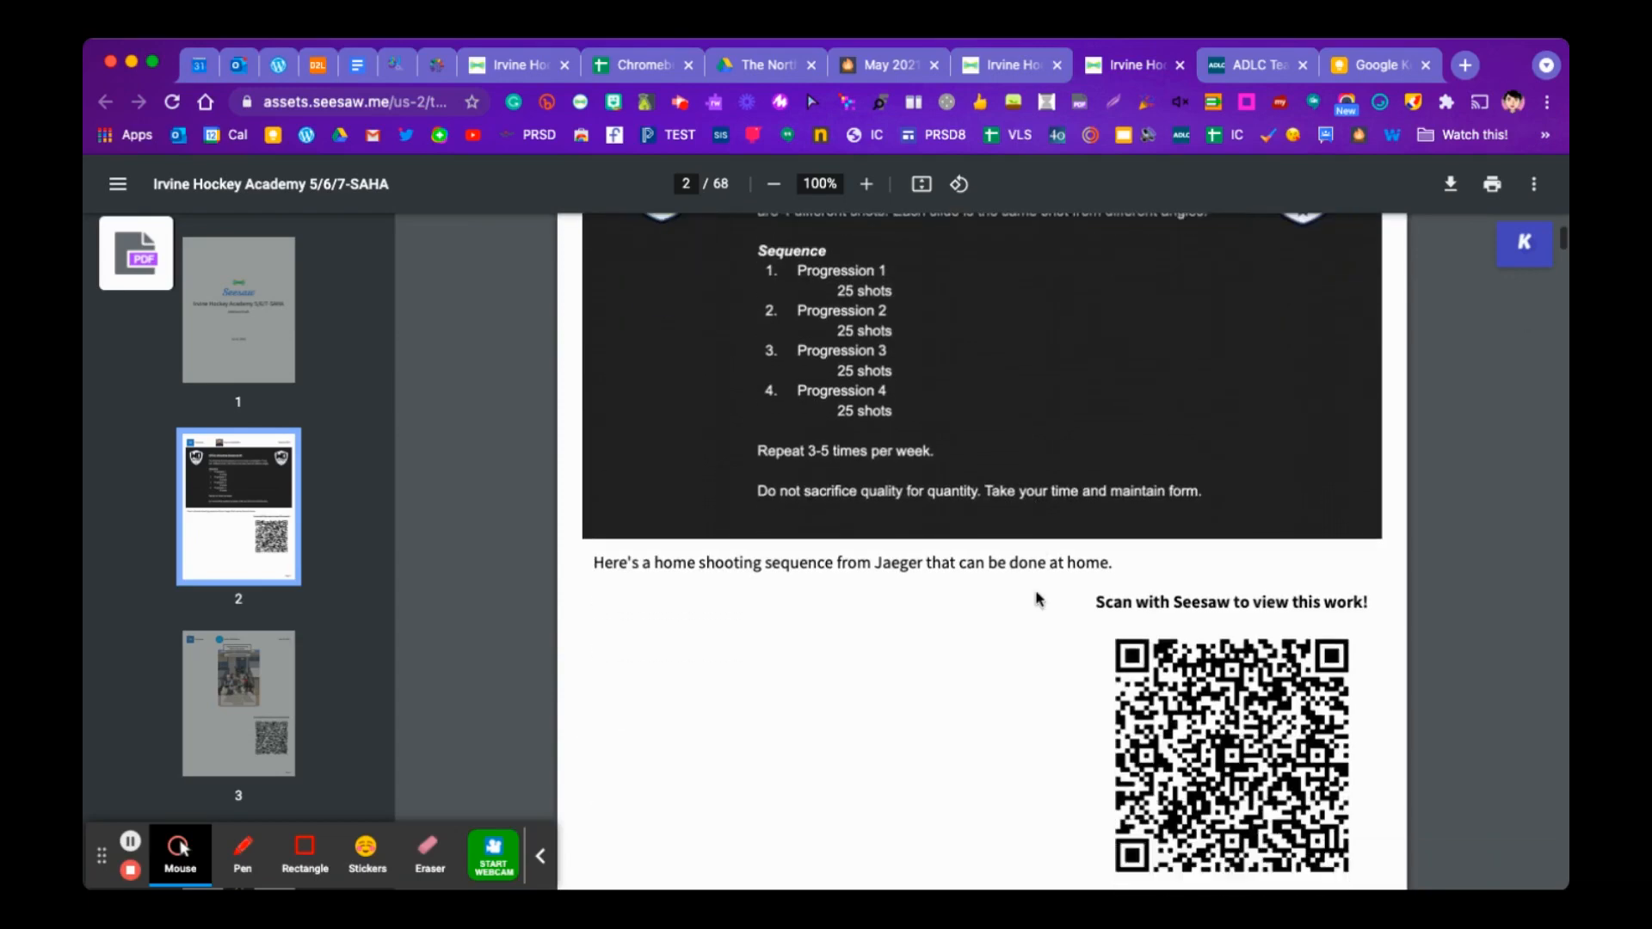
{"action": "scroll", "scroll_direction": "down", "scroll_amount": 3}
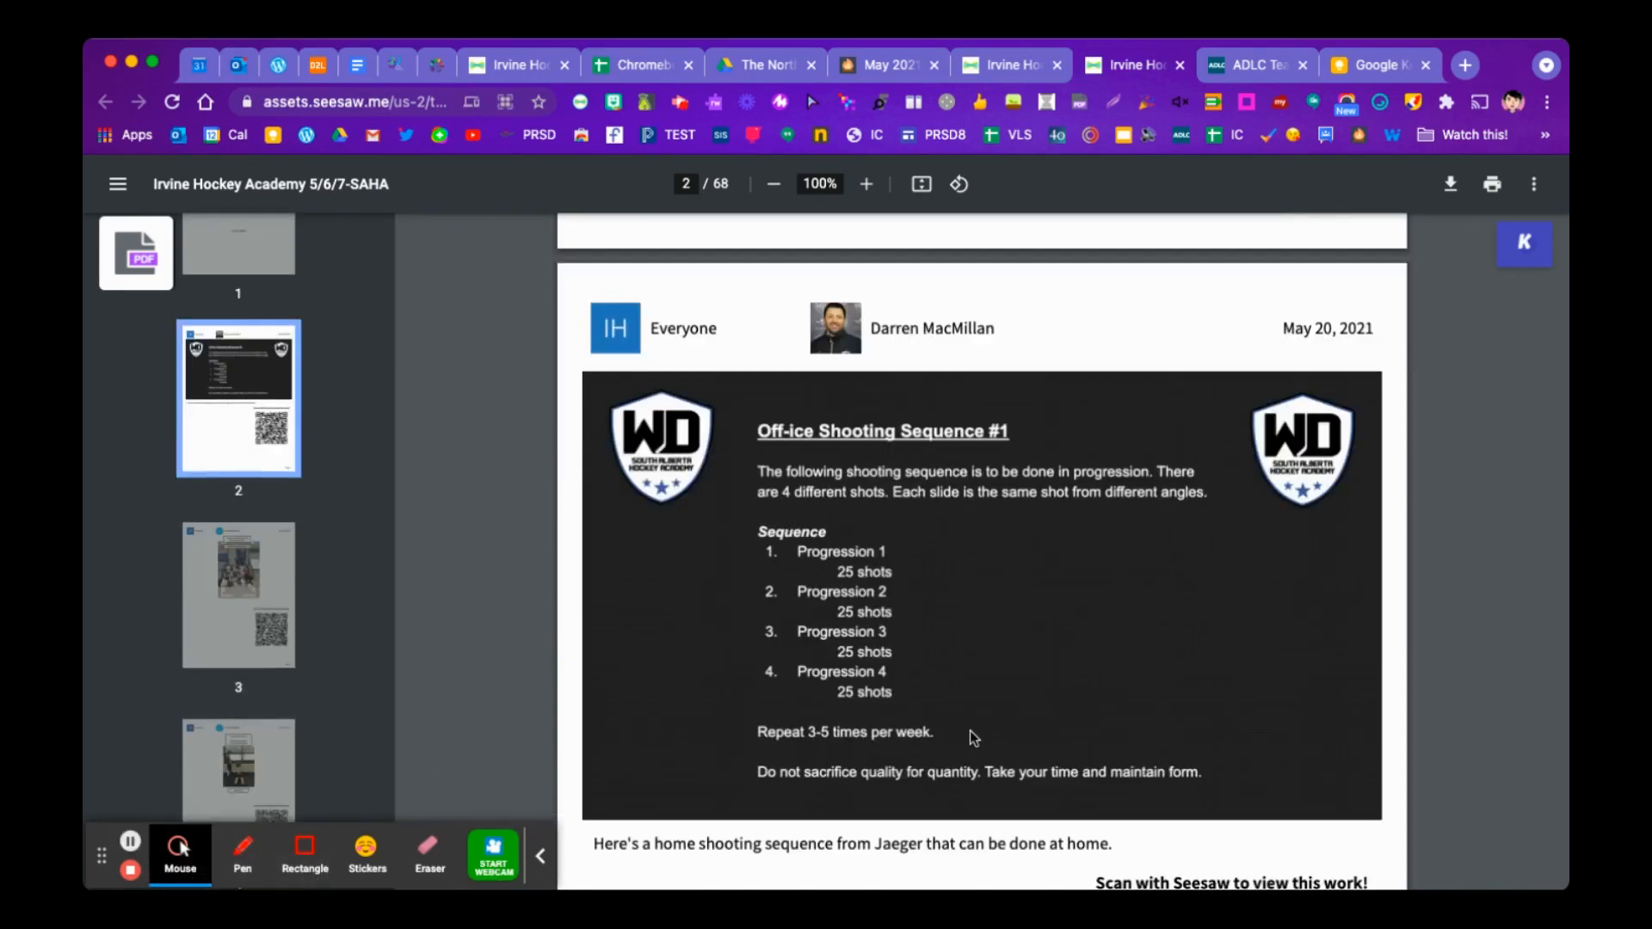
{"action": "scroll", "scroll_direction": "down", "scroll_amount": 3}
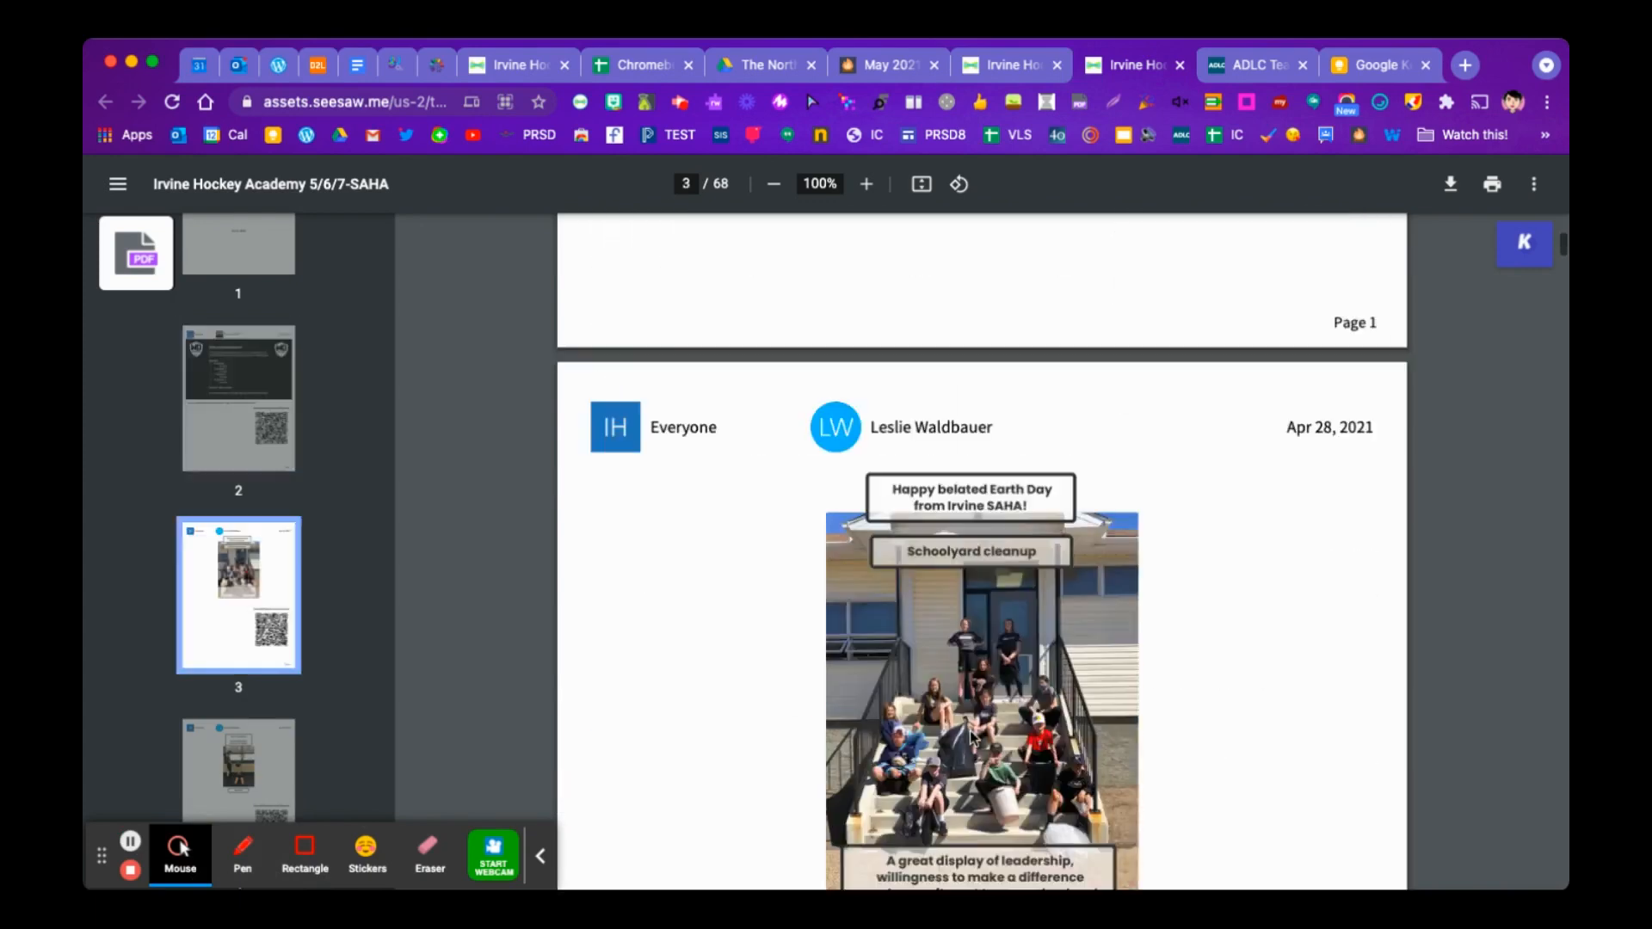
{"action": "scroll", "scroll_direction": "down", "scroll_amount": 3}
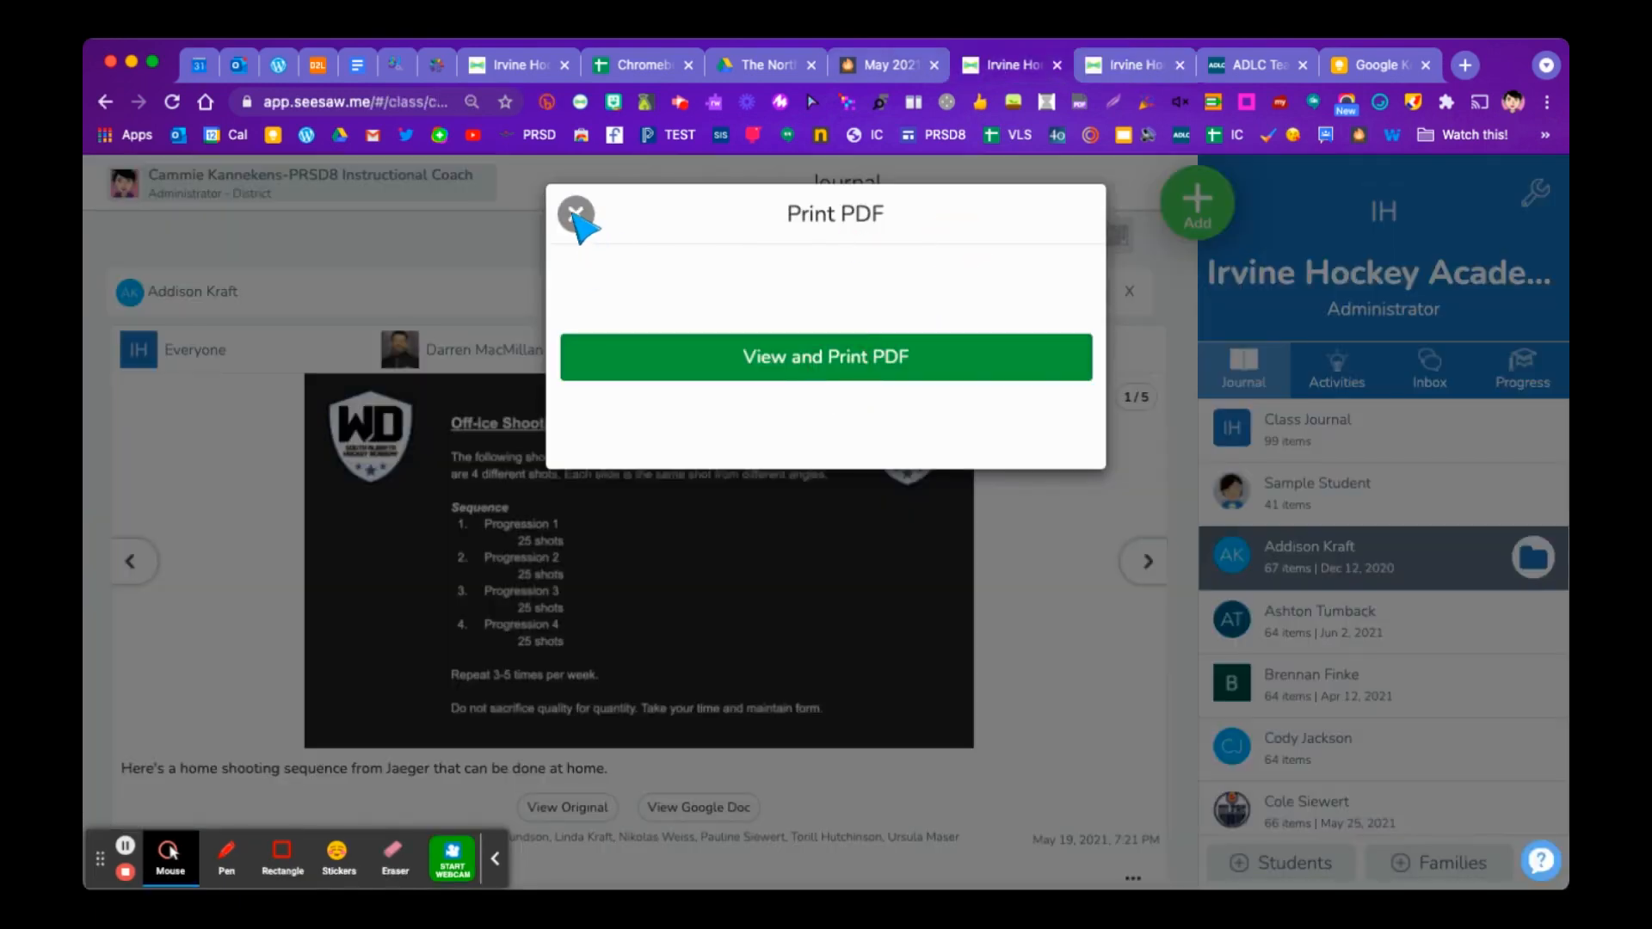
- Dismiss the Print PDF dialog, scroll the journal feed, and return to the PDF tab
{"action": "left_click", "coordinate": [577, 215]}
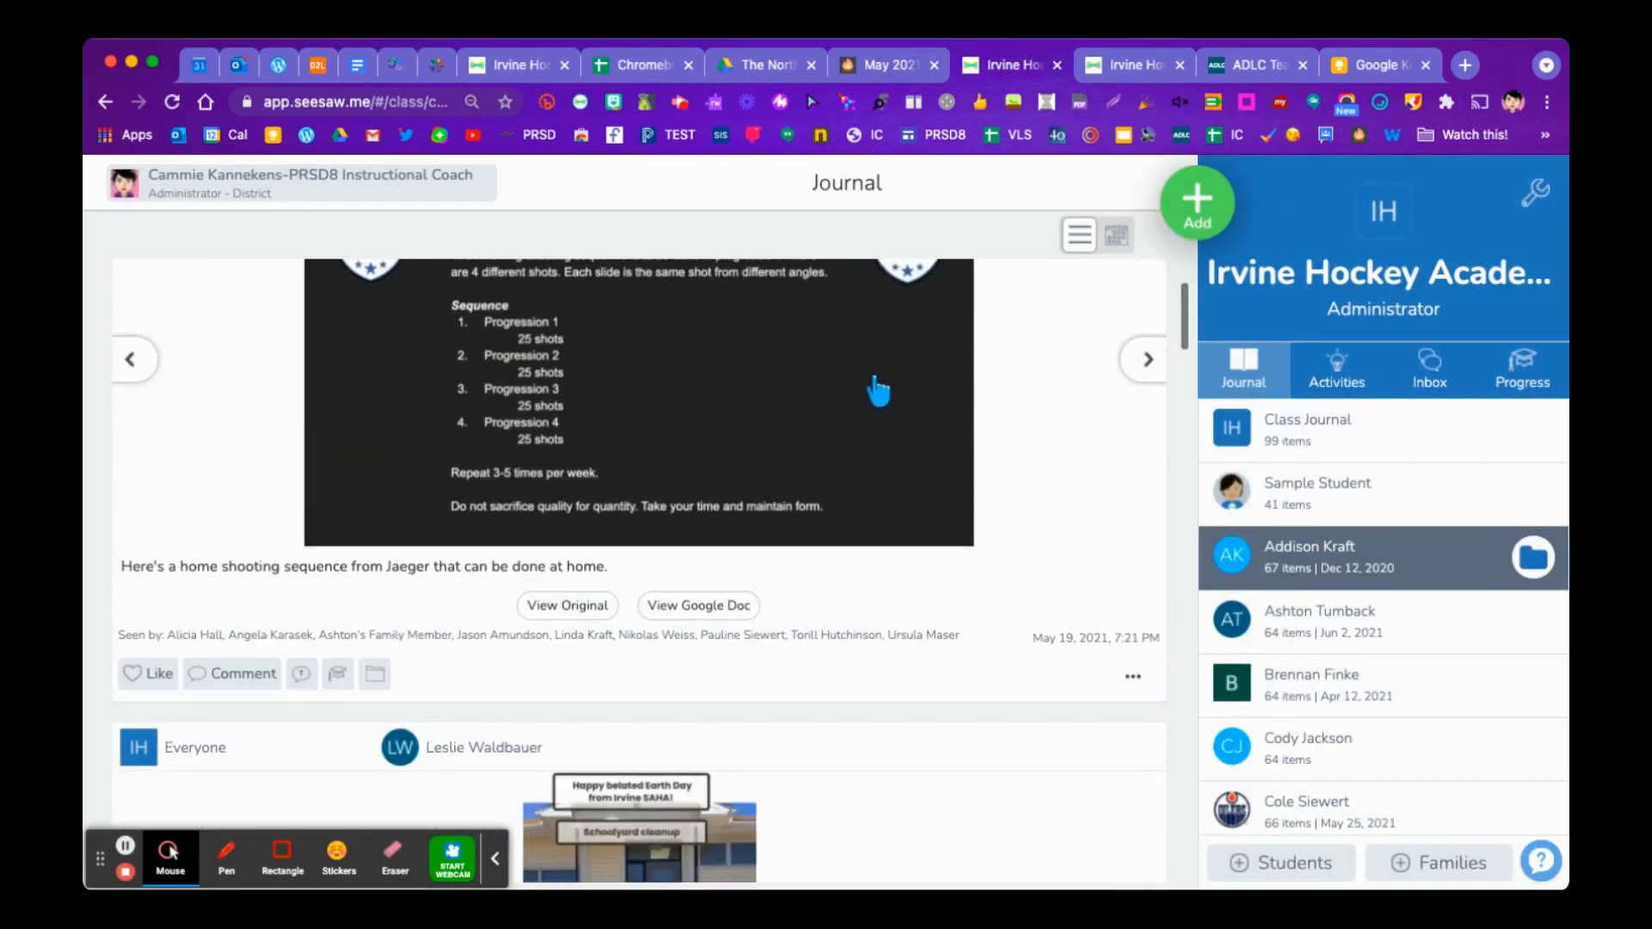
{"action": "scroll", "scroll_direction": "down", "scroll_amount": 3}
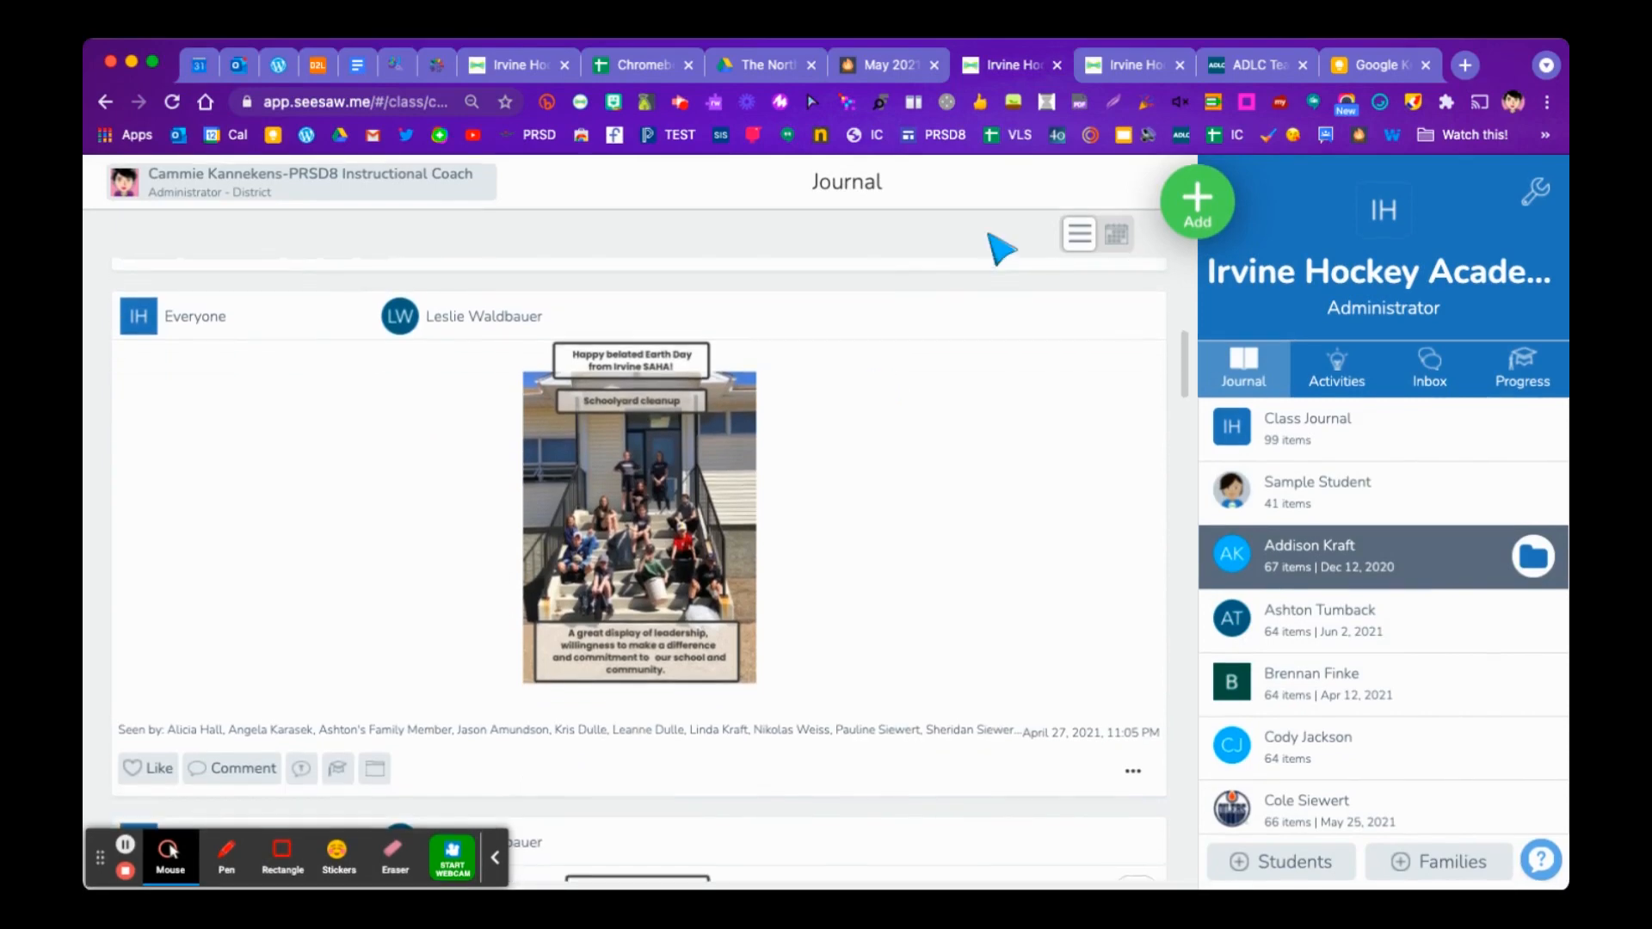
{"action": "scroll", "scroll_direction": "down", "scroll_amount": 3}
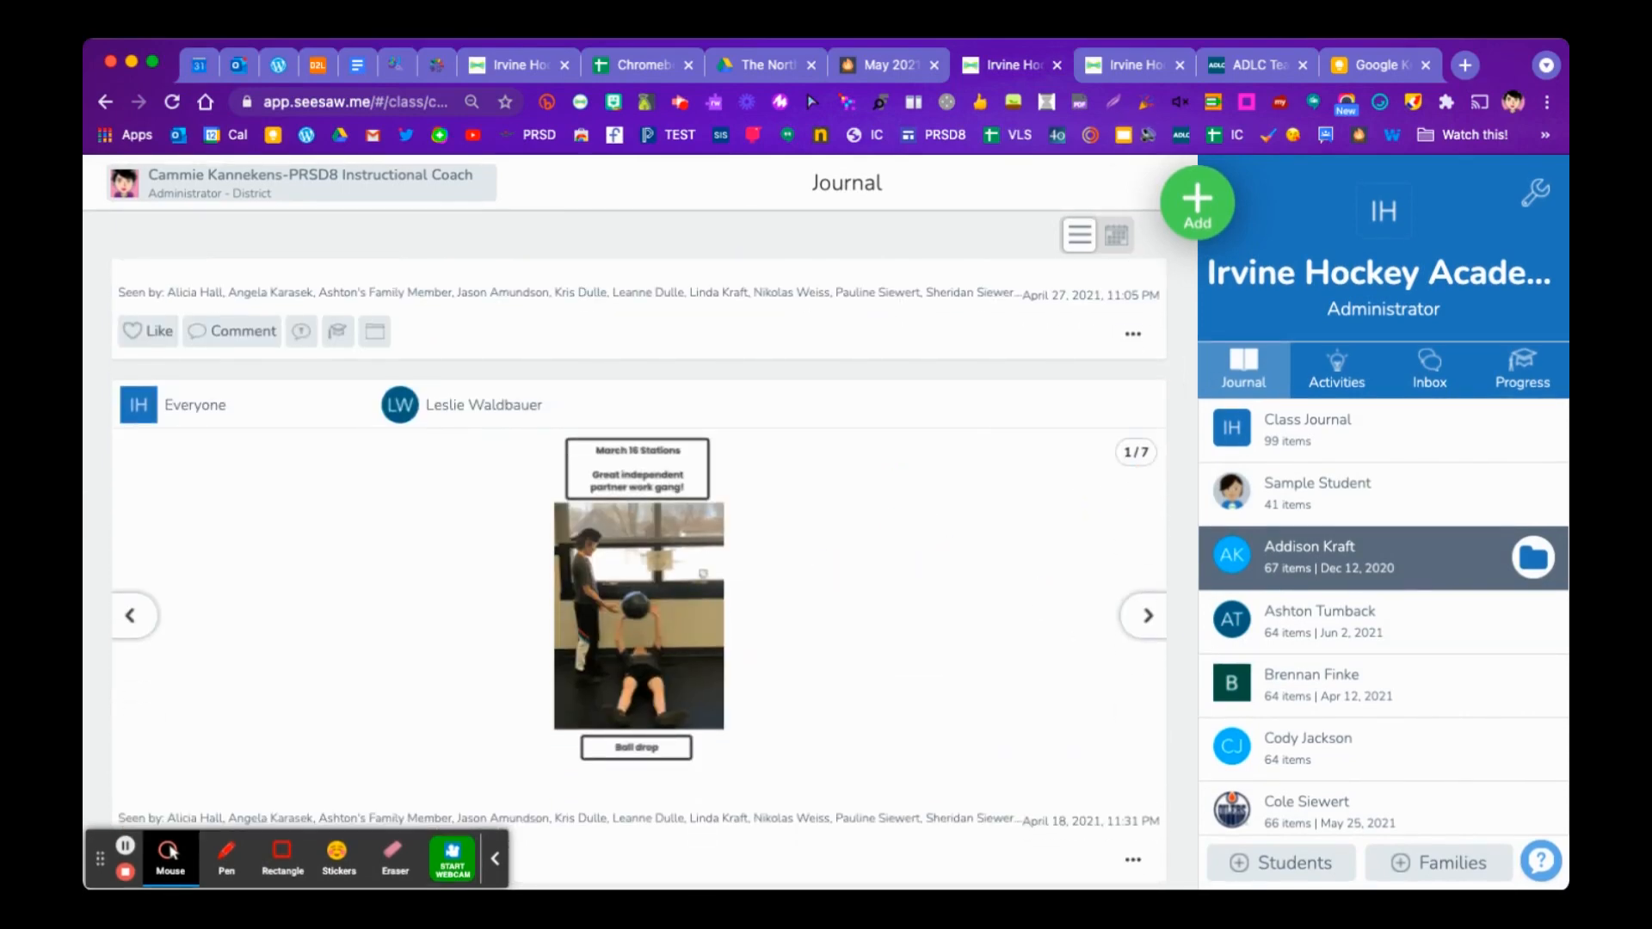
{"action": "left_click", "coordinate": [1133, 64]}
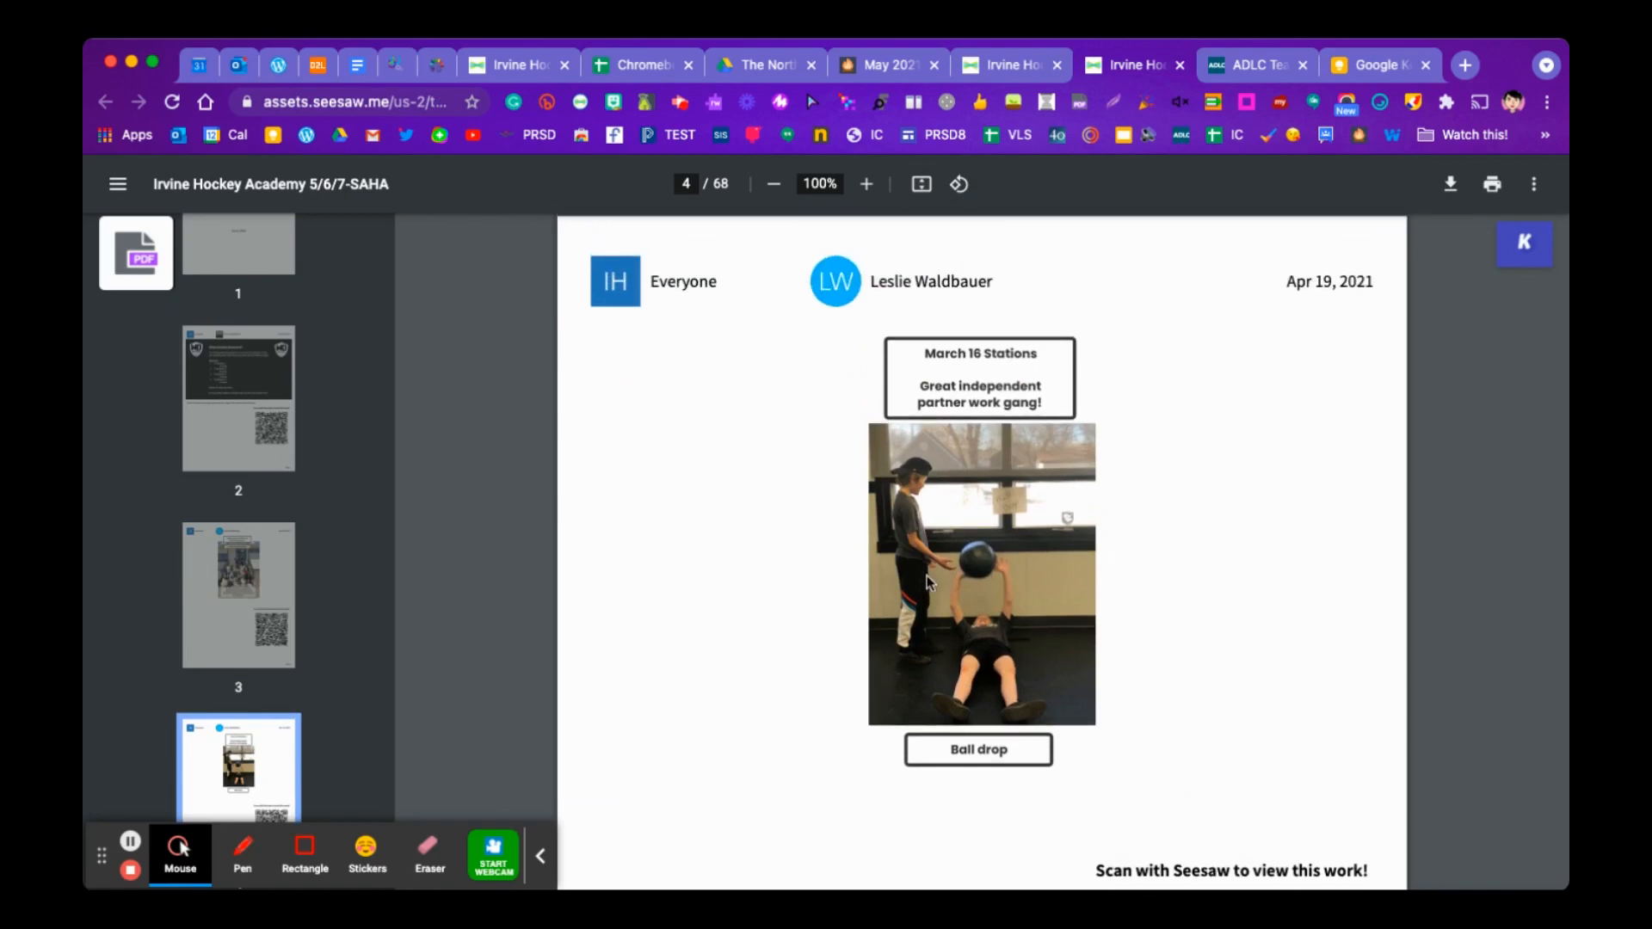
{"action": "mouse_move", "coordinate": [1135, 557]}
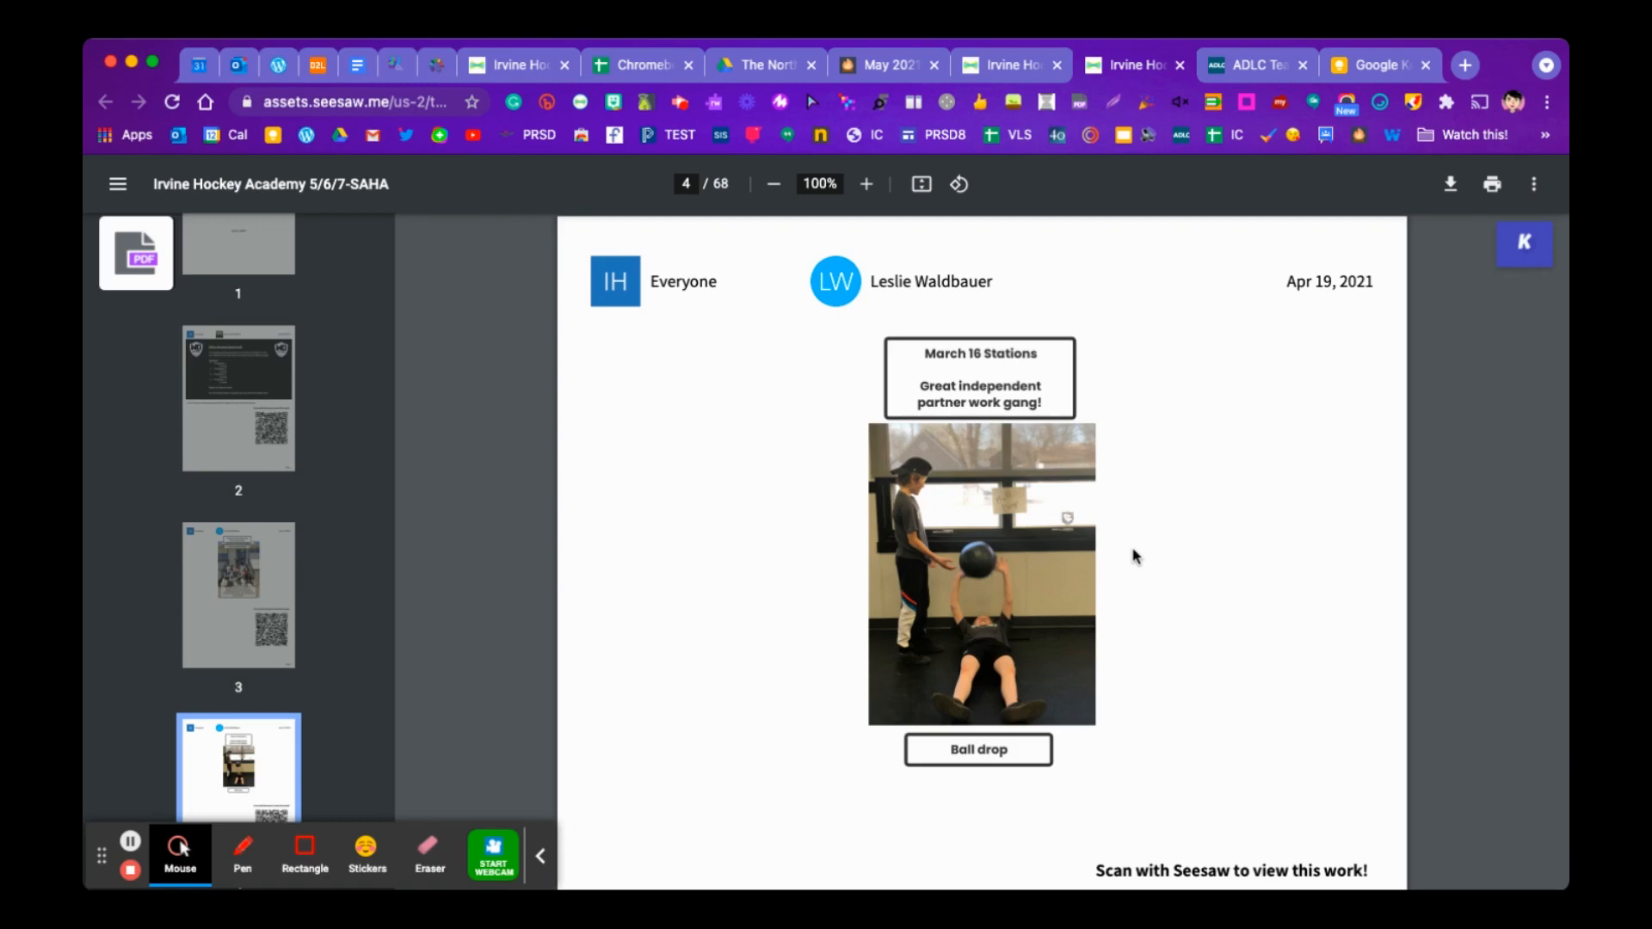
{"action": "mouse_move", "coordinate": [911, 552]}
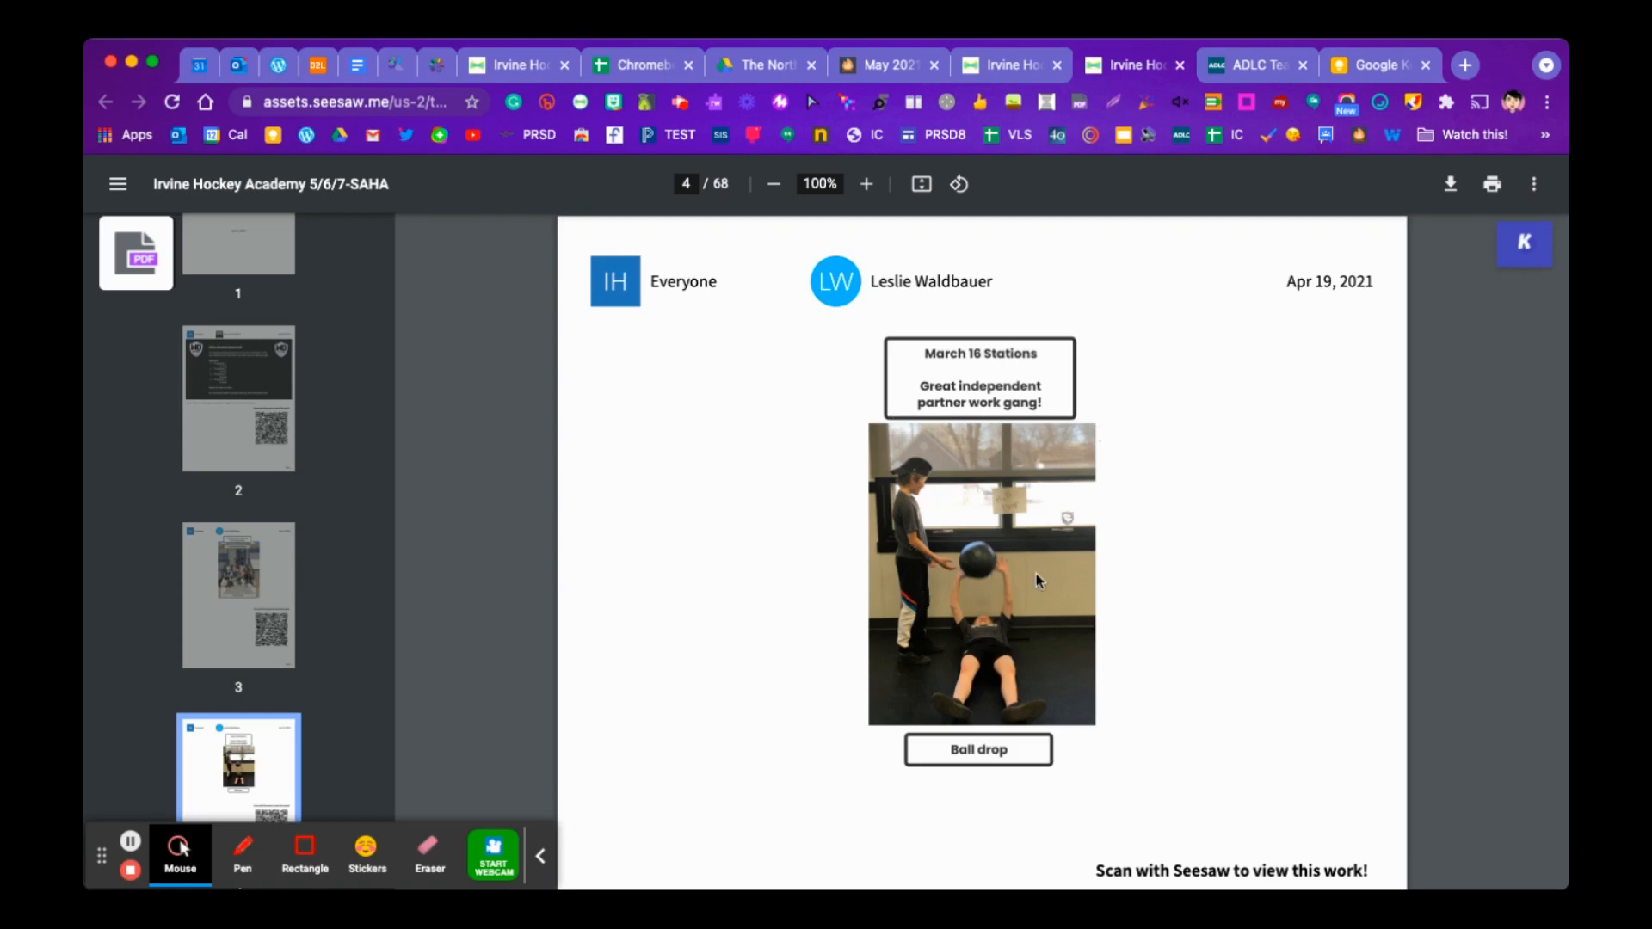
- Scroll PDF page 4 to the Ball drop photo and its 'Scan with Seesaw' QR code
{"action": "scroll", "scroll_direction": "down", "scroll_amount": 3}
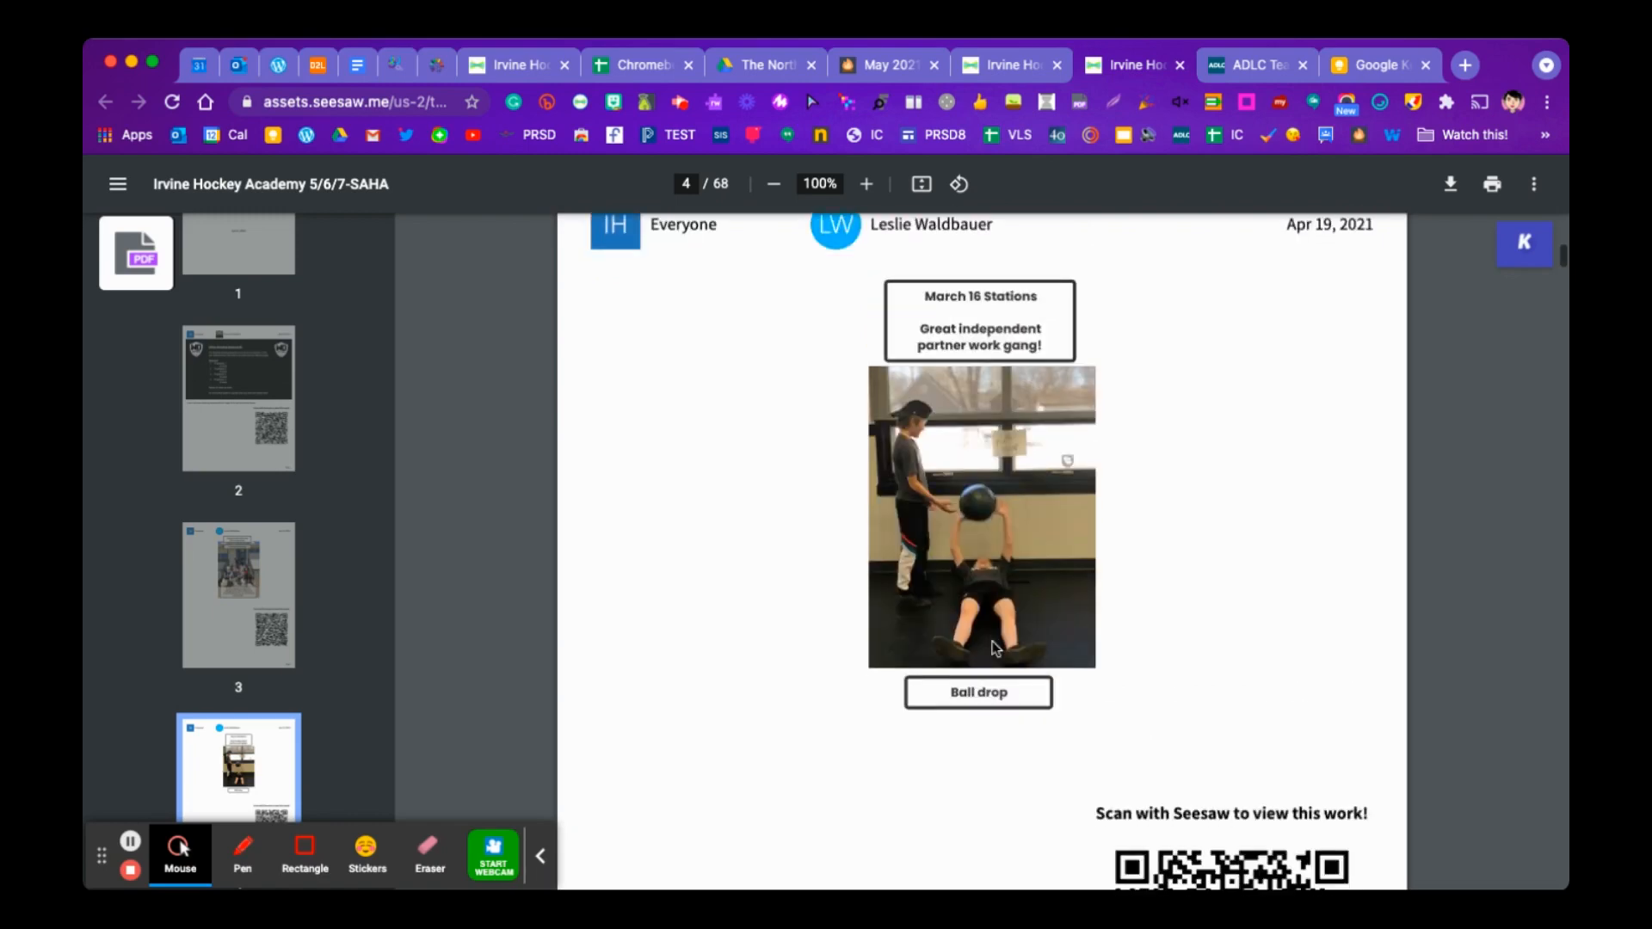
{"action": "scroll", "scroll_direction": "down", "scroll_amount": 3}
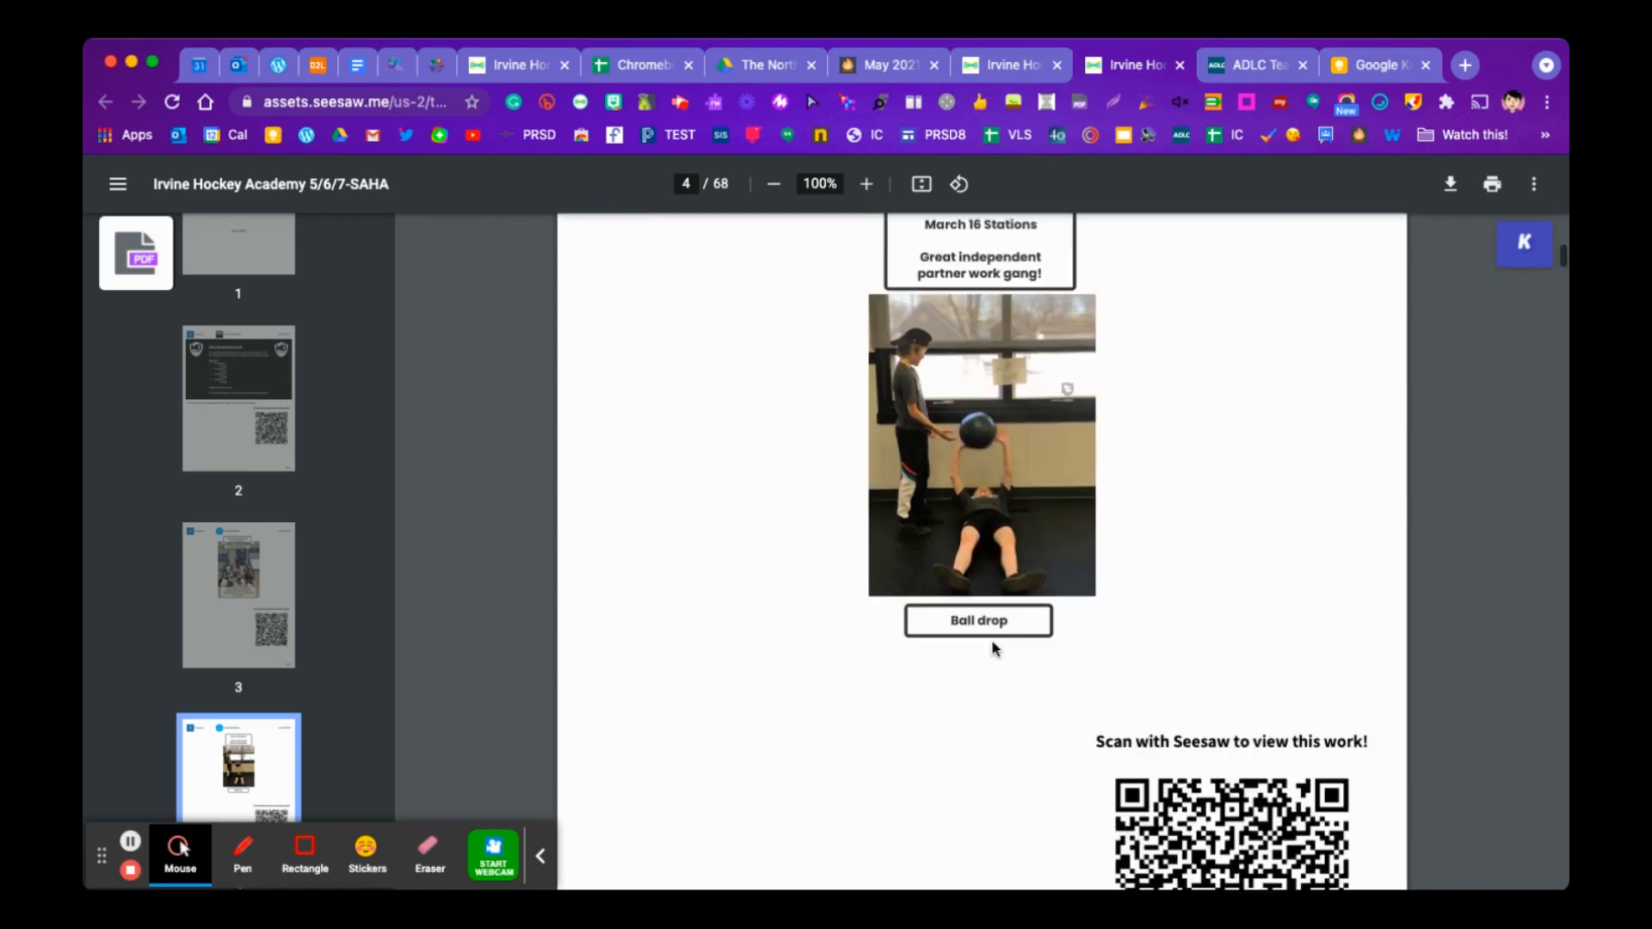
{"action": "scroll", "scroll_direction": "down", "scroll_amount": 3}
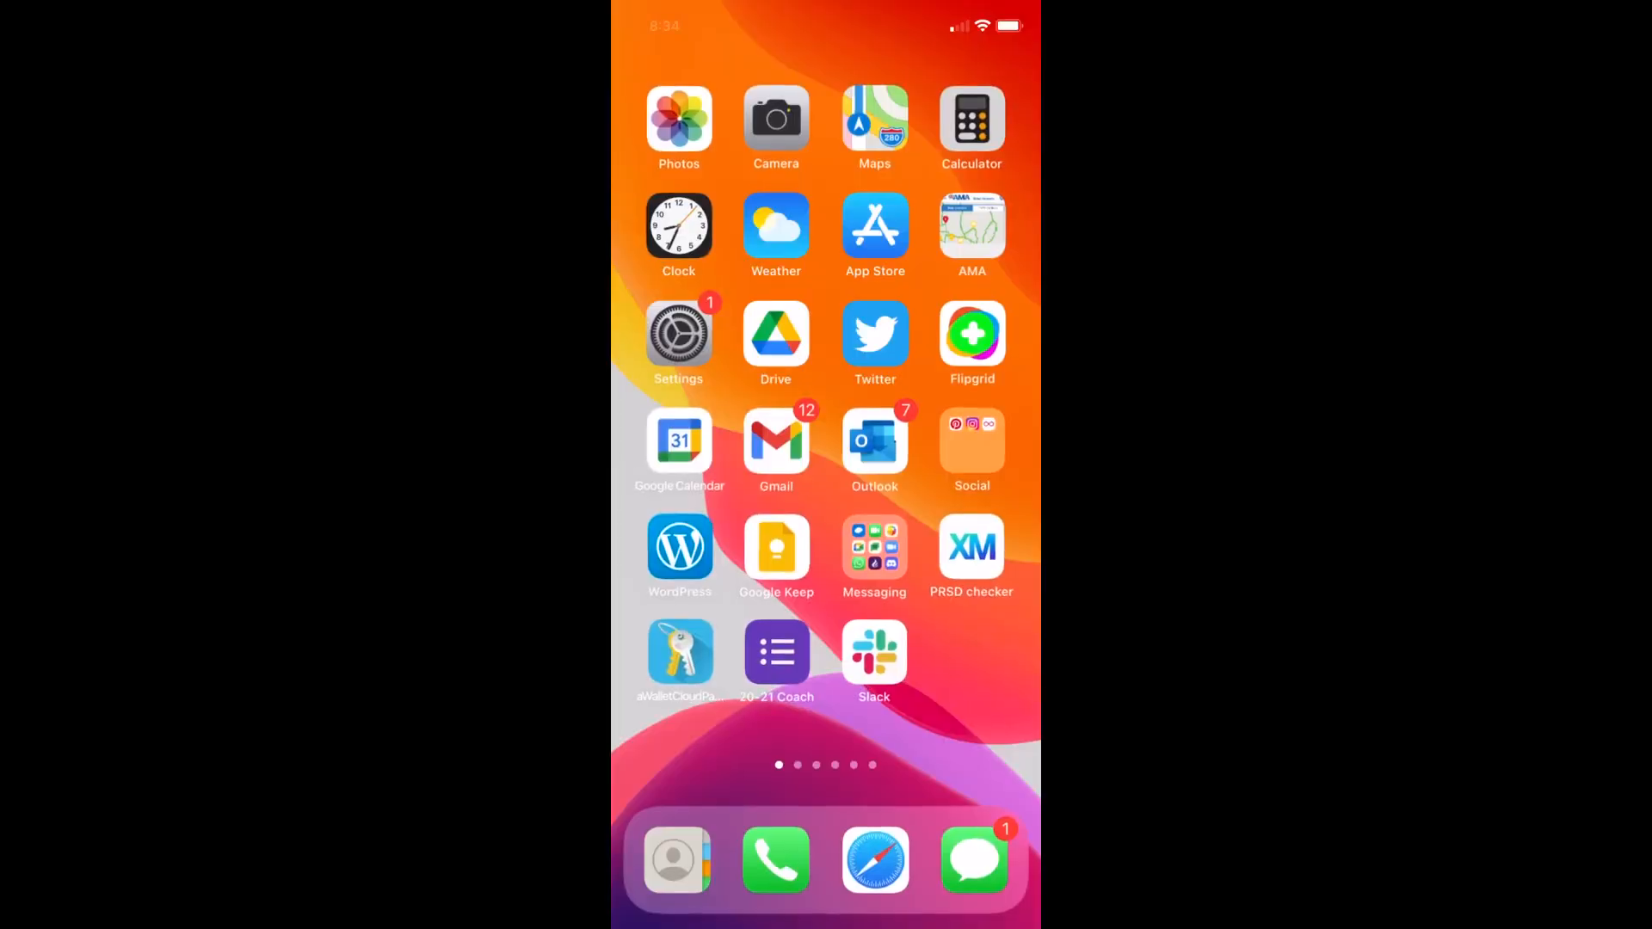
- Open the QR-linked post in Safari, flip through its slides, and play the station video
{"action": "left_click", "coordinate": [775, 119]}
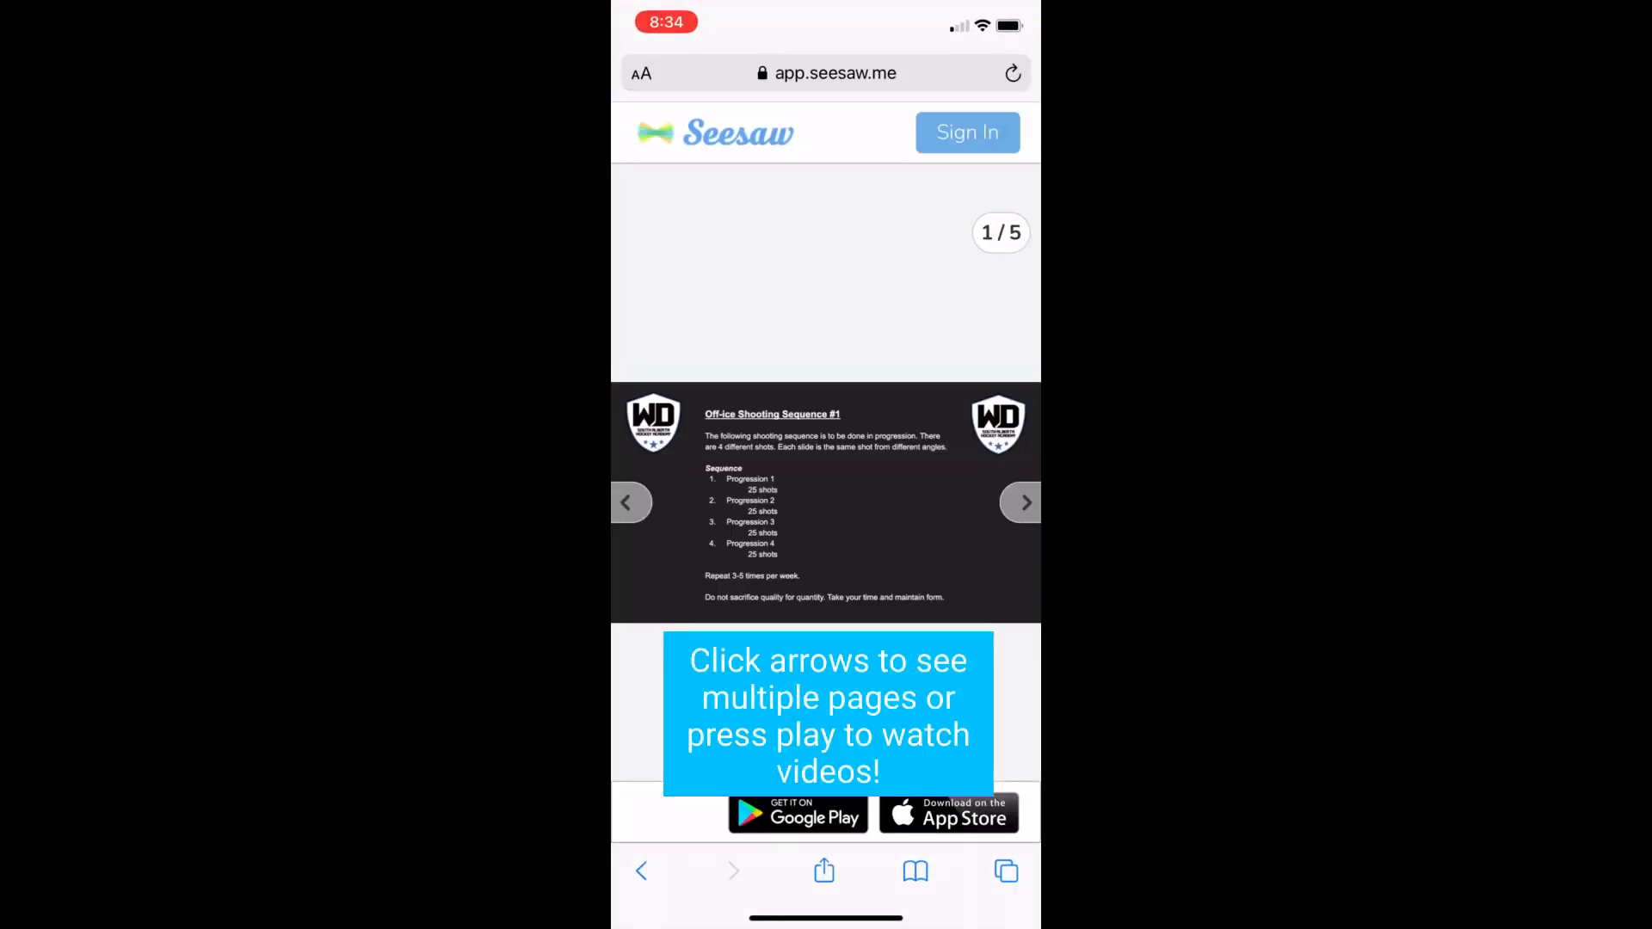
{"action": "left_click", "coordinate": [1021, 502]}
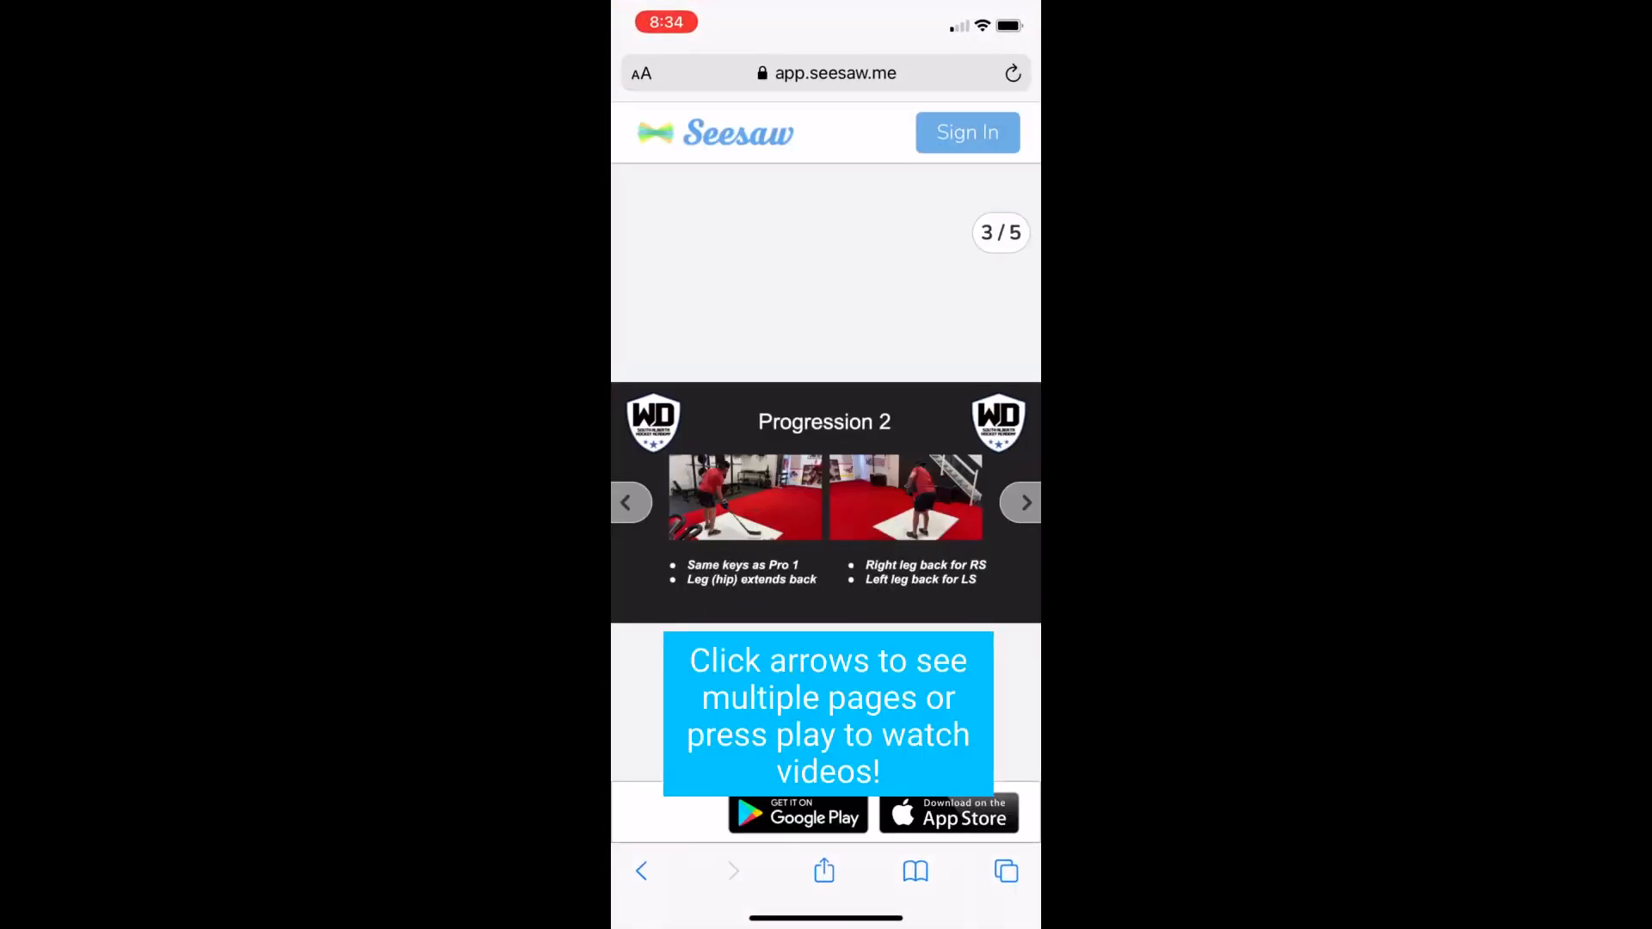
{"action": "left_click", "coordinate": [1020, 502]}
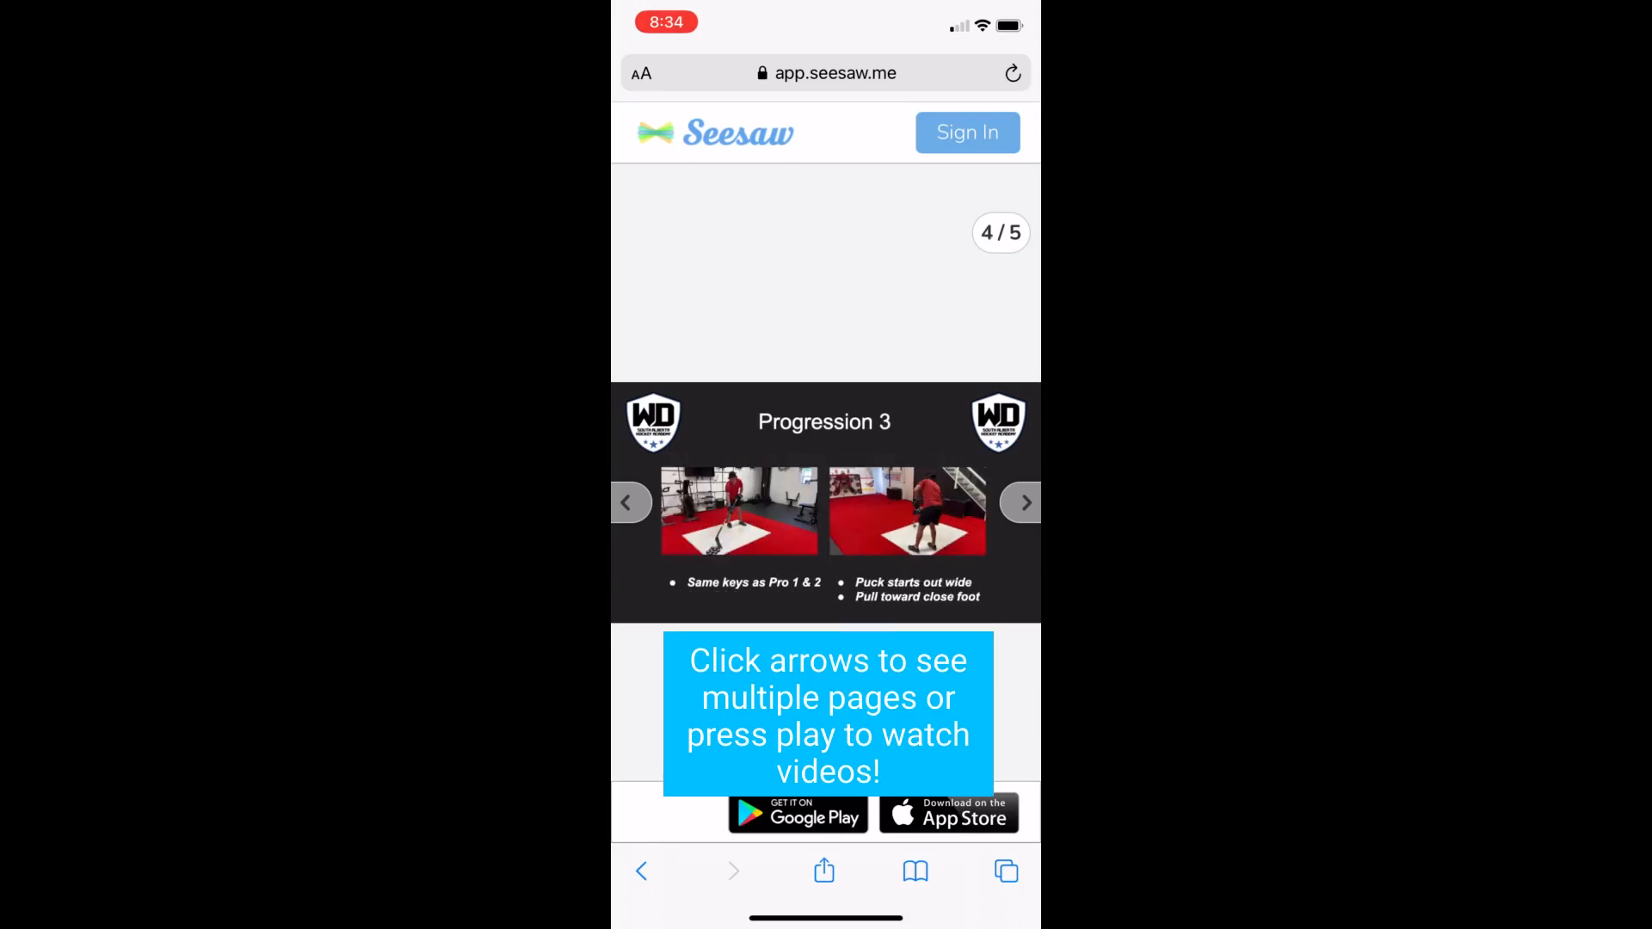
{"action": "left_click", "coordinate": [1021, 502]}
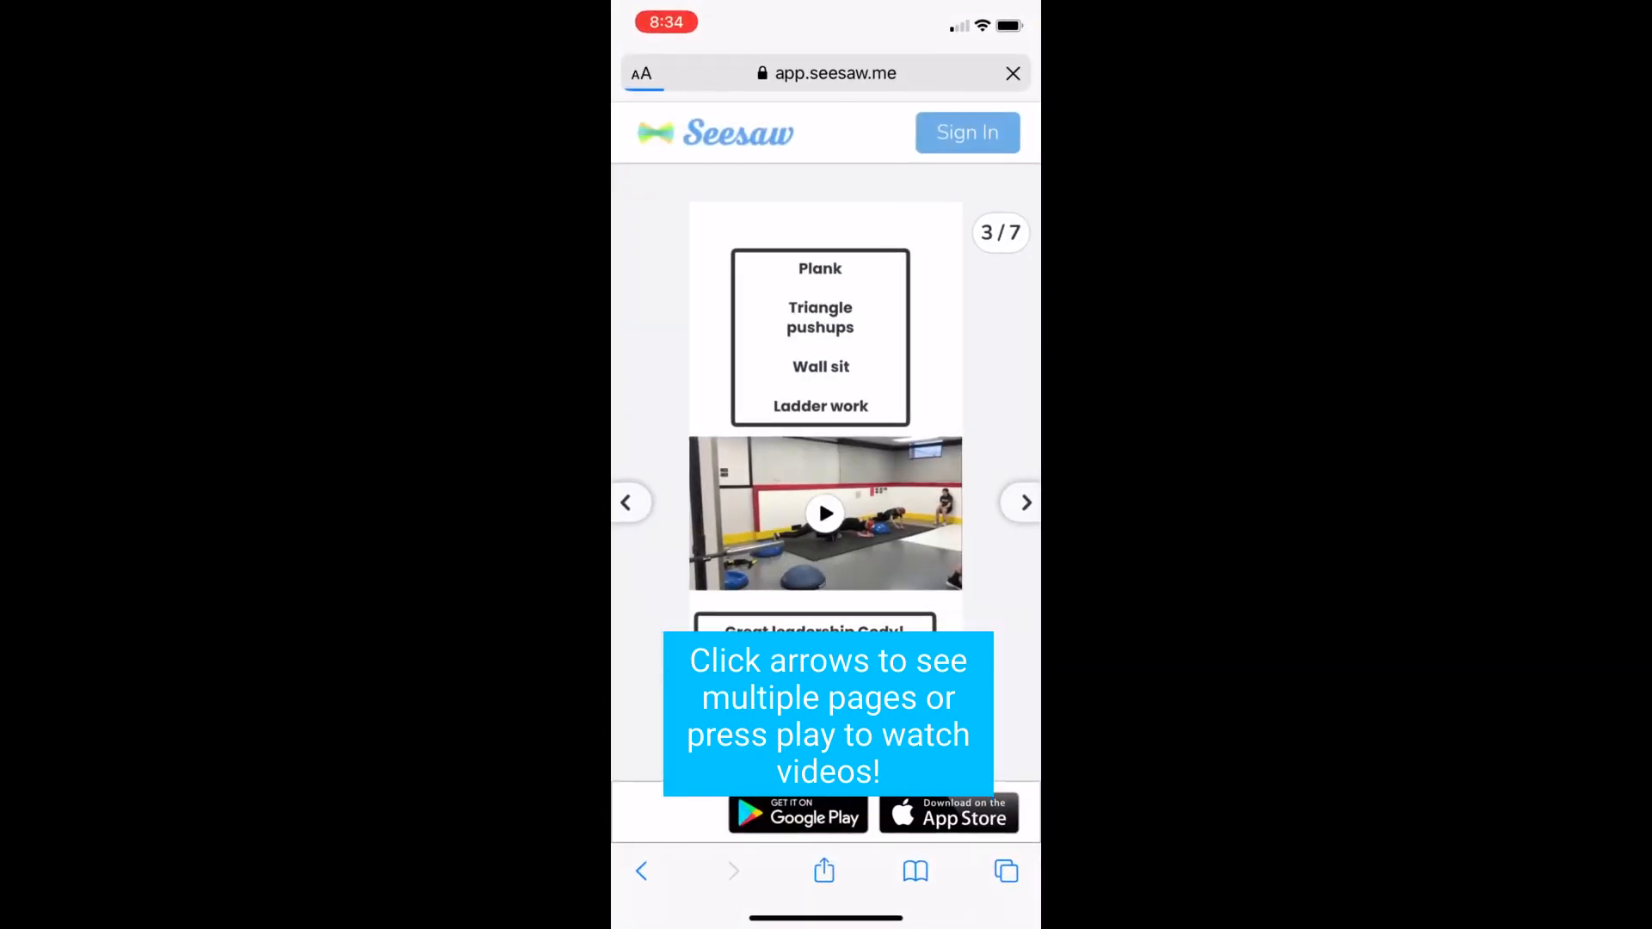
{"action": "left_click", "coordinate": [629, 503]}
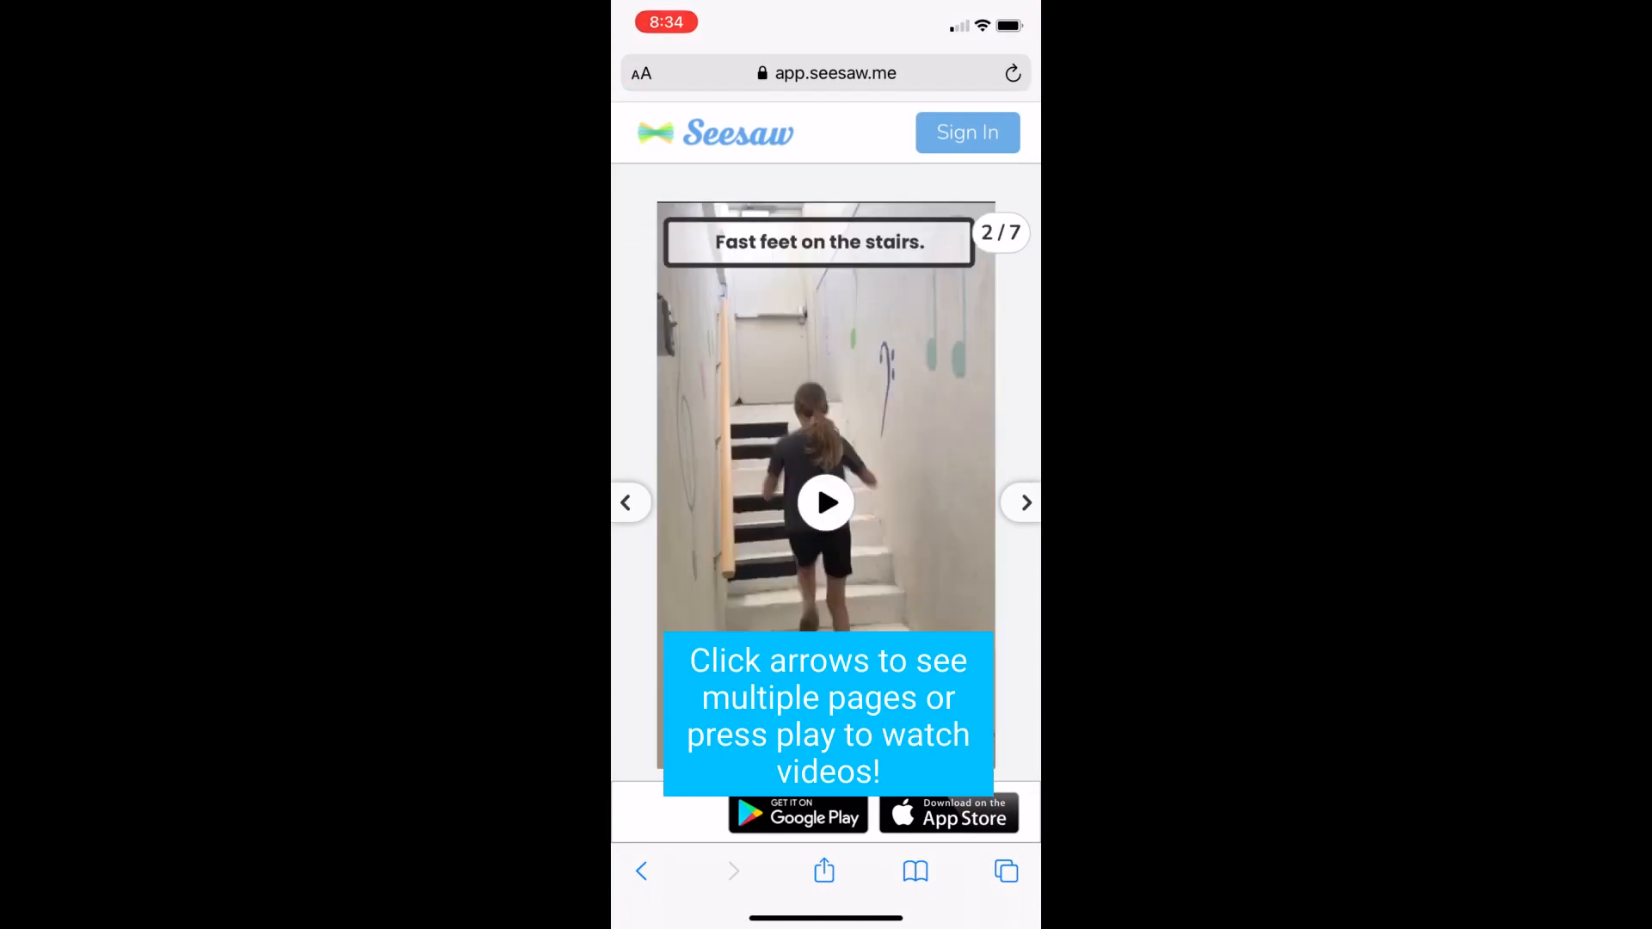
{"action": "left_click", "coordinate": [1023, 502]}
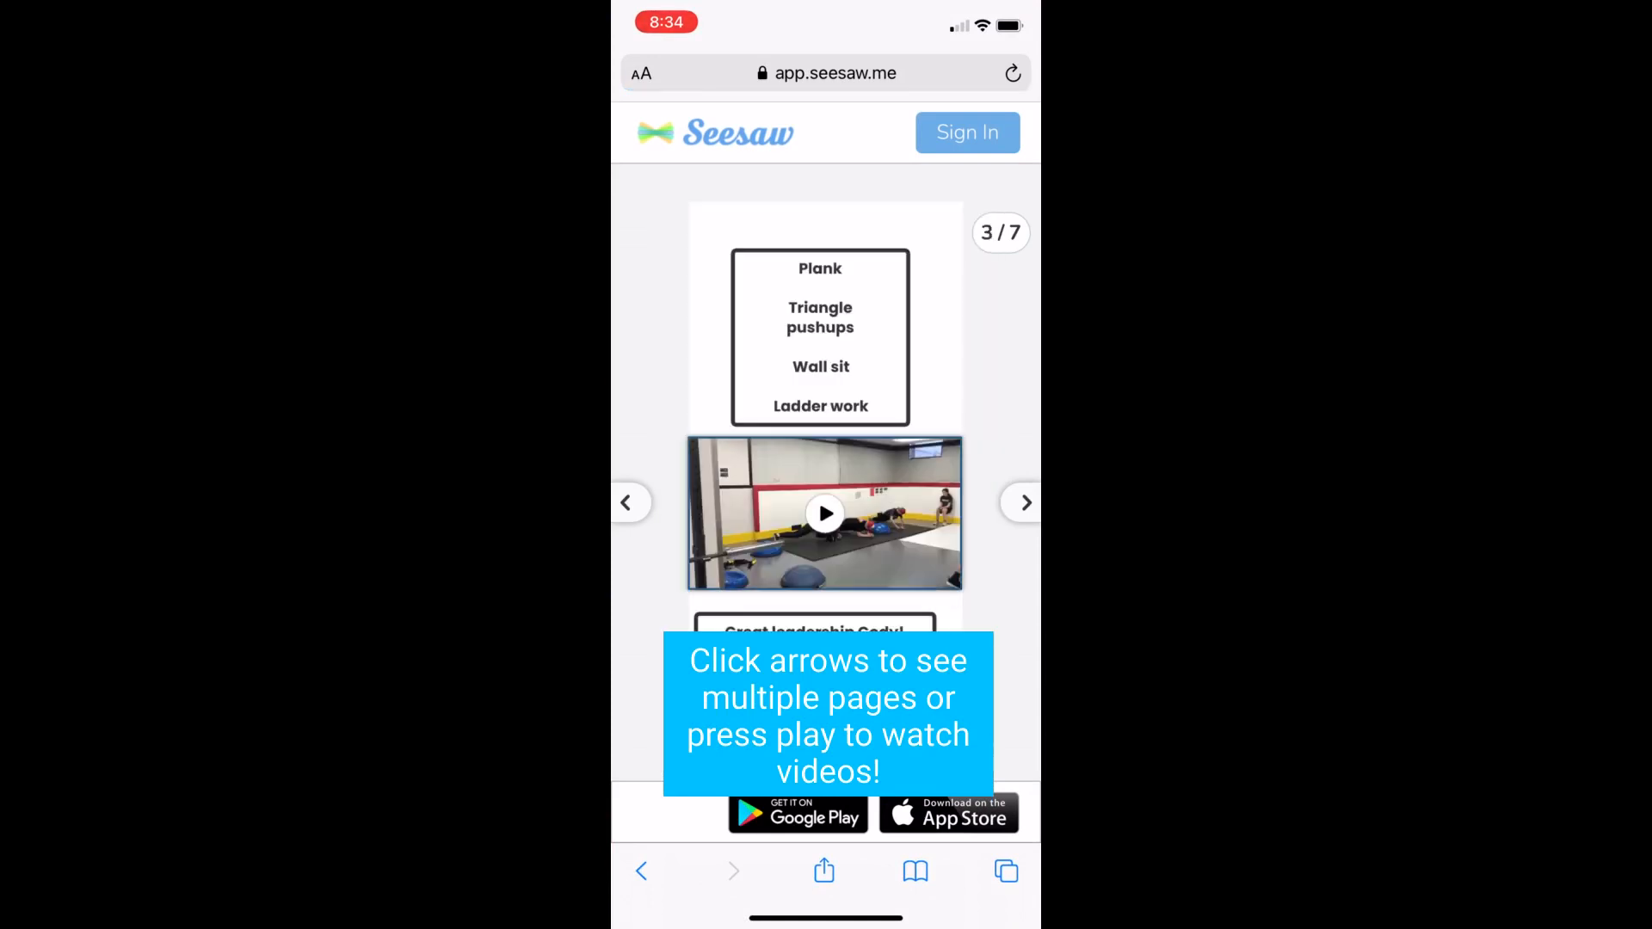
{"action": "left_click", "coordinate": [825, 513]}
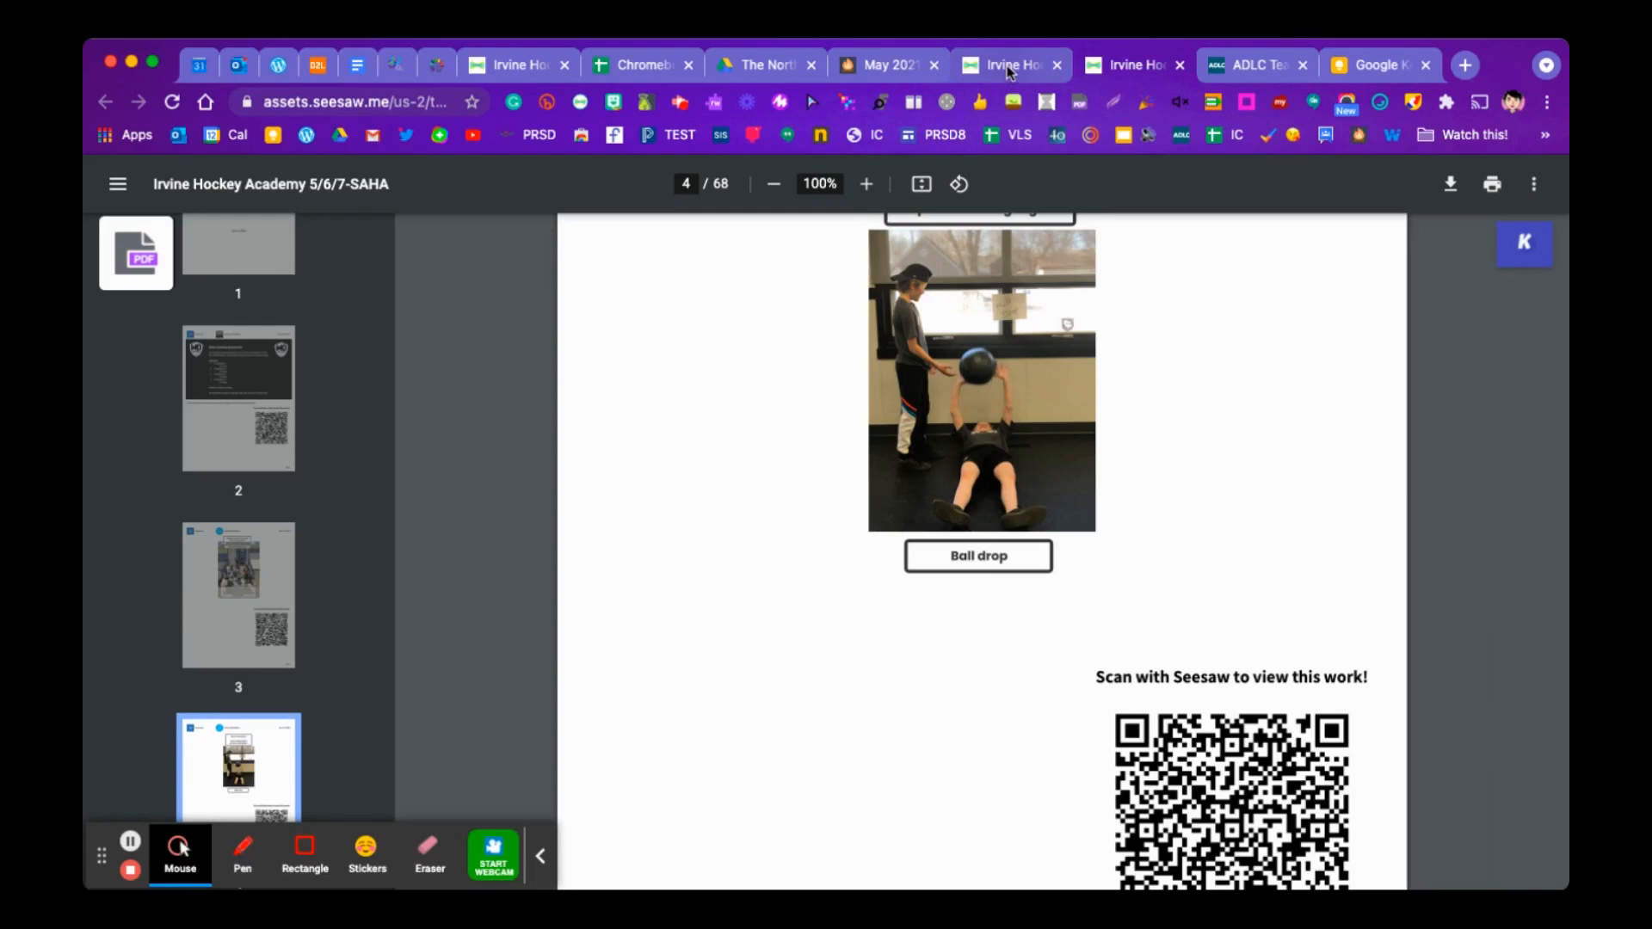
- Switch from the PDF back to the Seesaw class journal tab
{"action": "left_click", "coordinate": [1009, 64]}
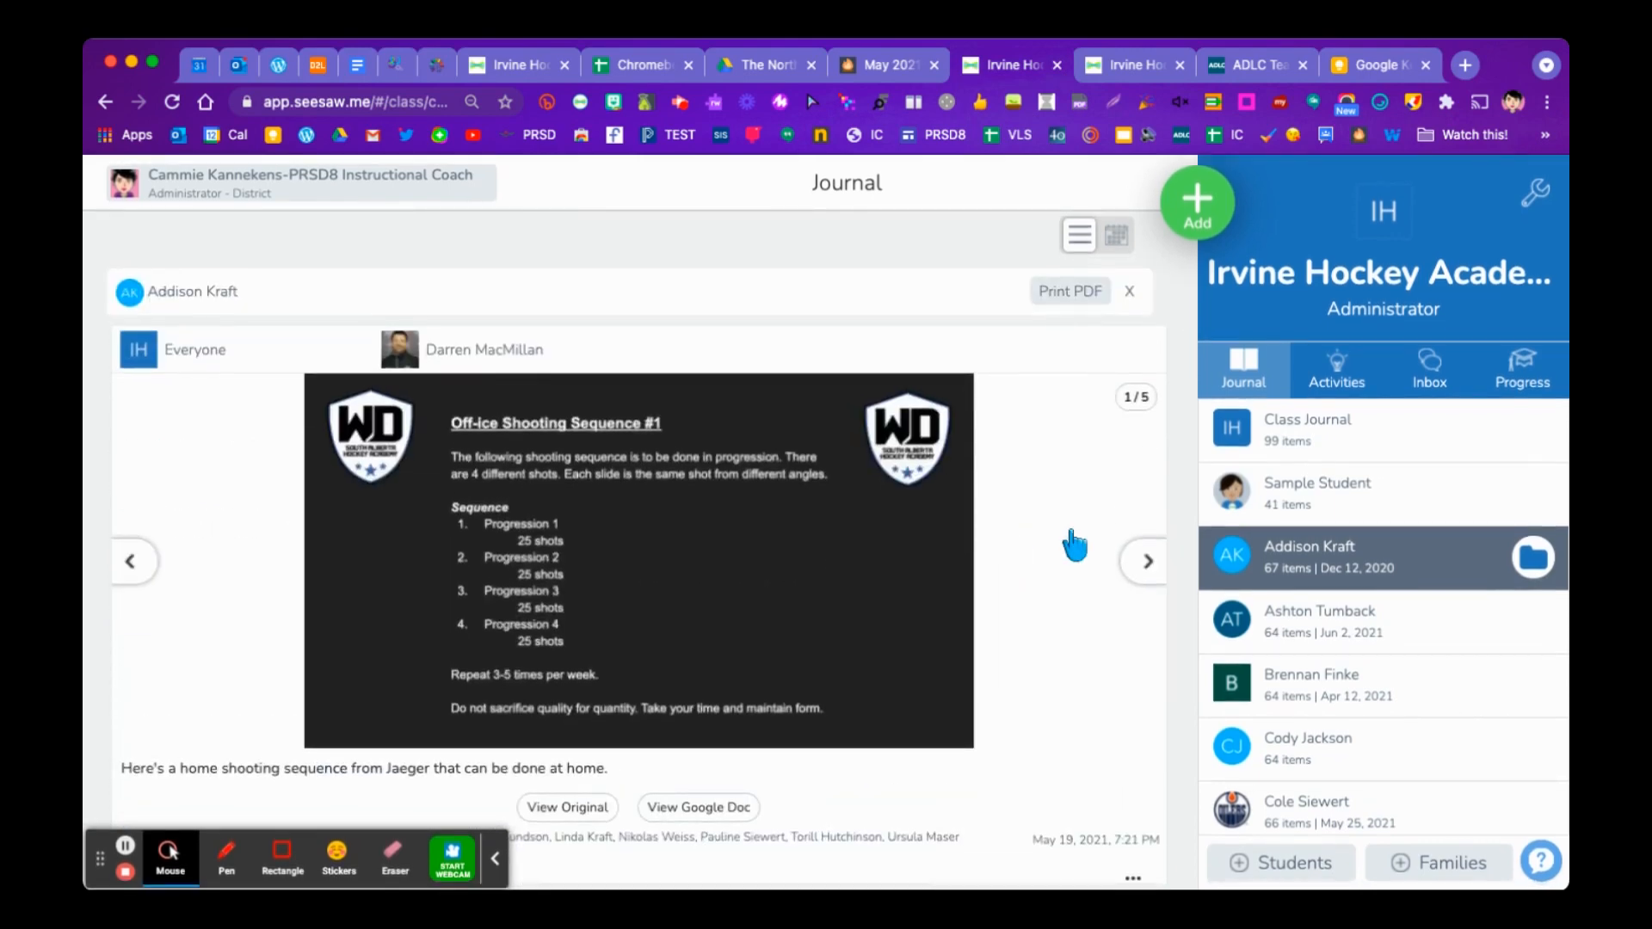
{"action": "mouse_move", "coordinate": [1057, 633]}
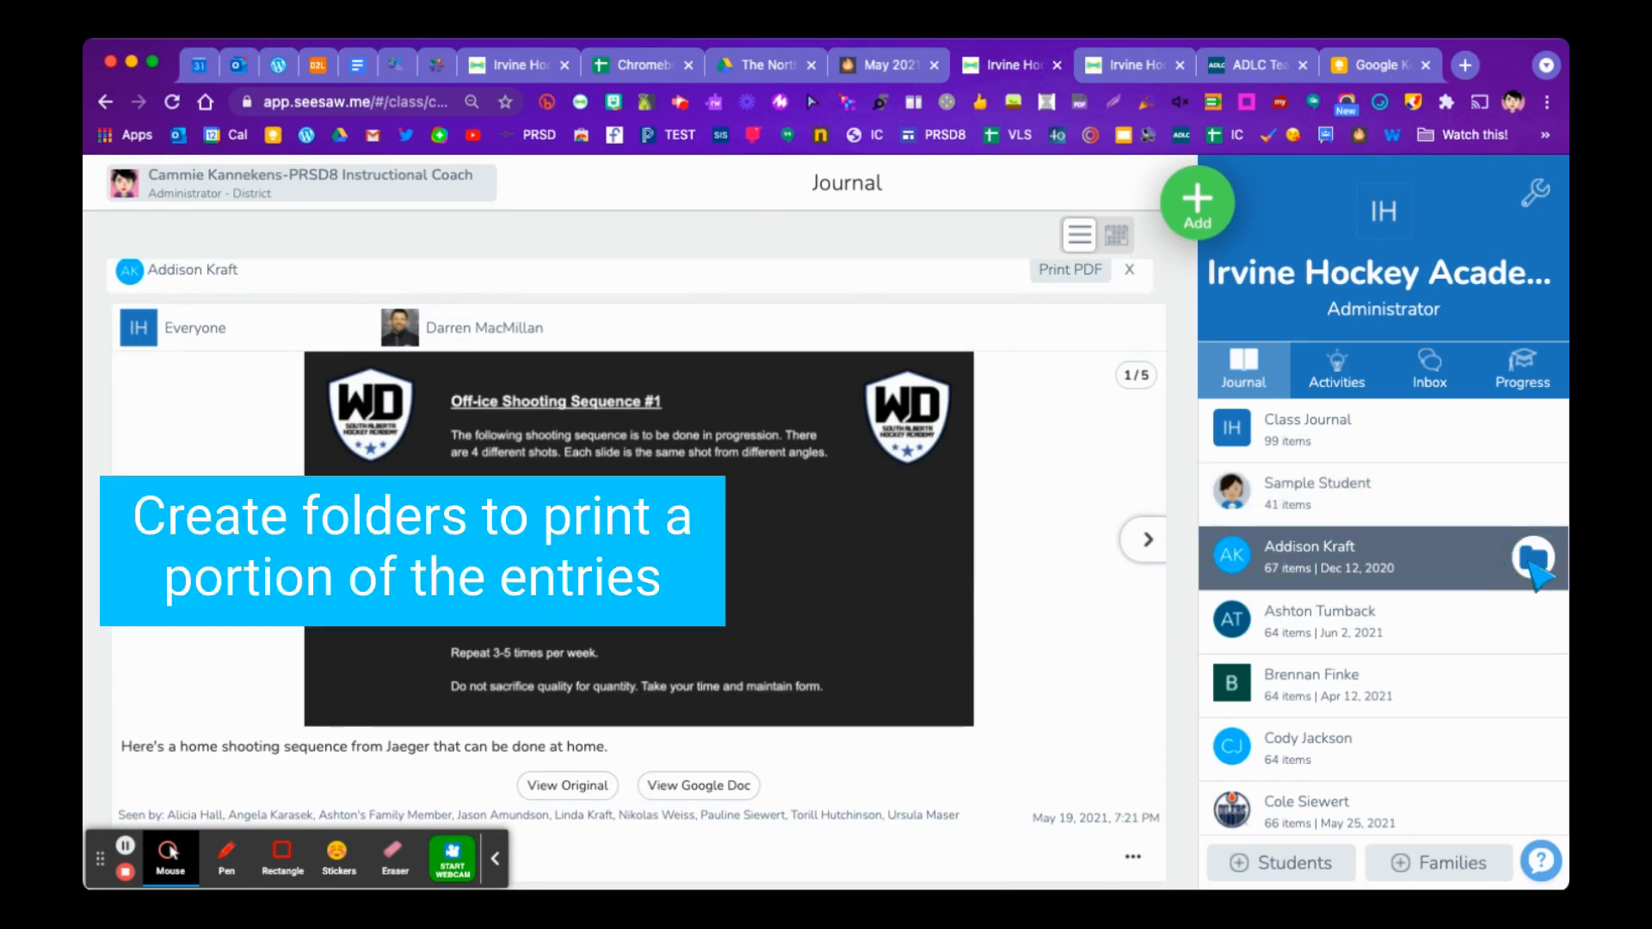
- Add a yellow 'Portfolio' folder through Manage Folders, save it, and close folder management
{"action": "left_click", "coordinate": [1533, 559]}
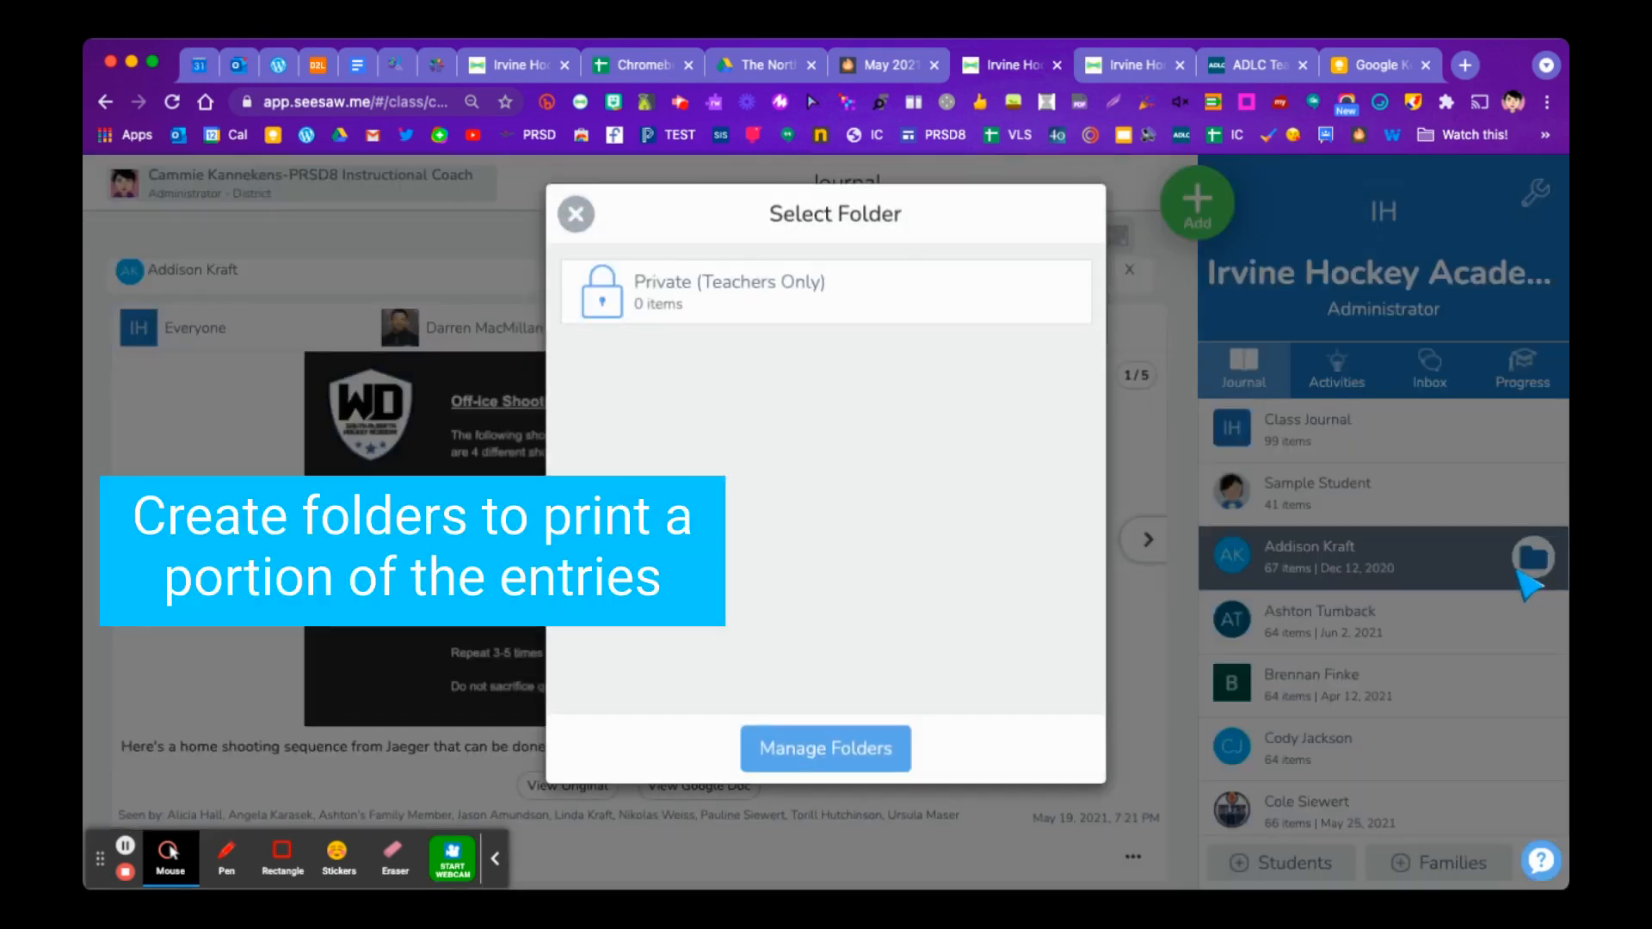
{"action": "mouse_move", "coordinate": [856, 656]}
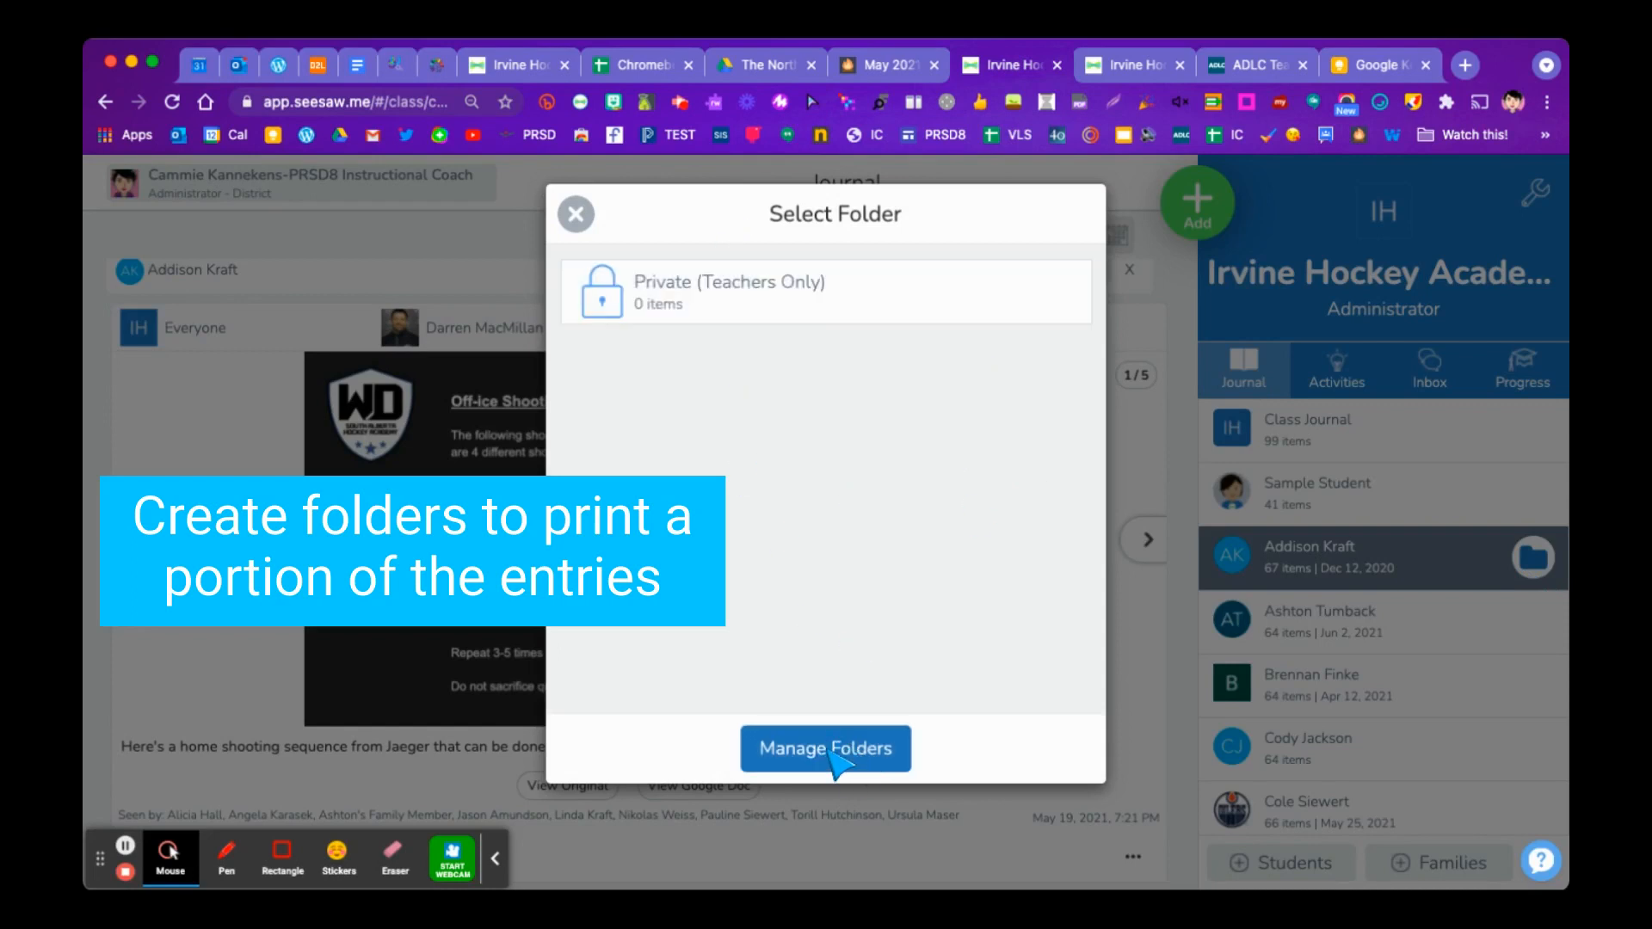
{"action": "left_click", "coordinate": [825, 750]}
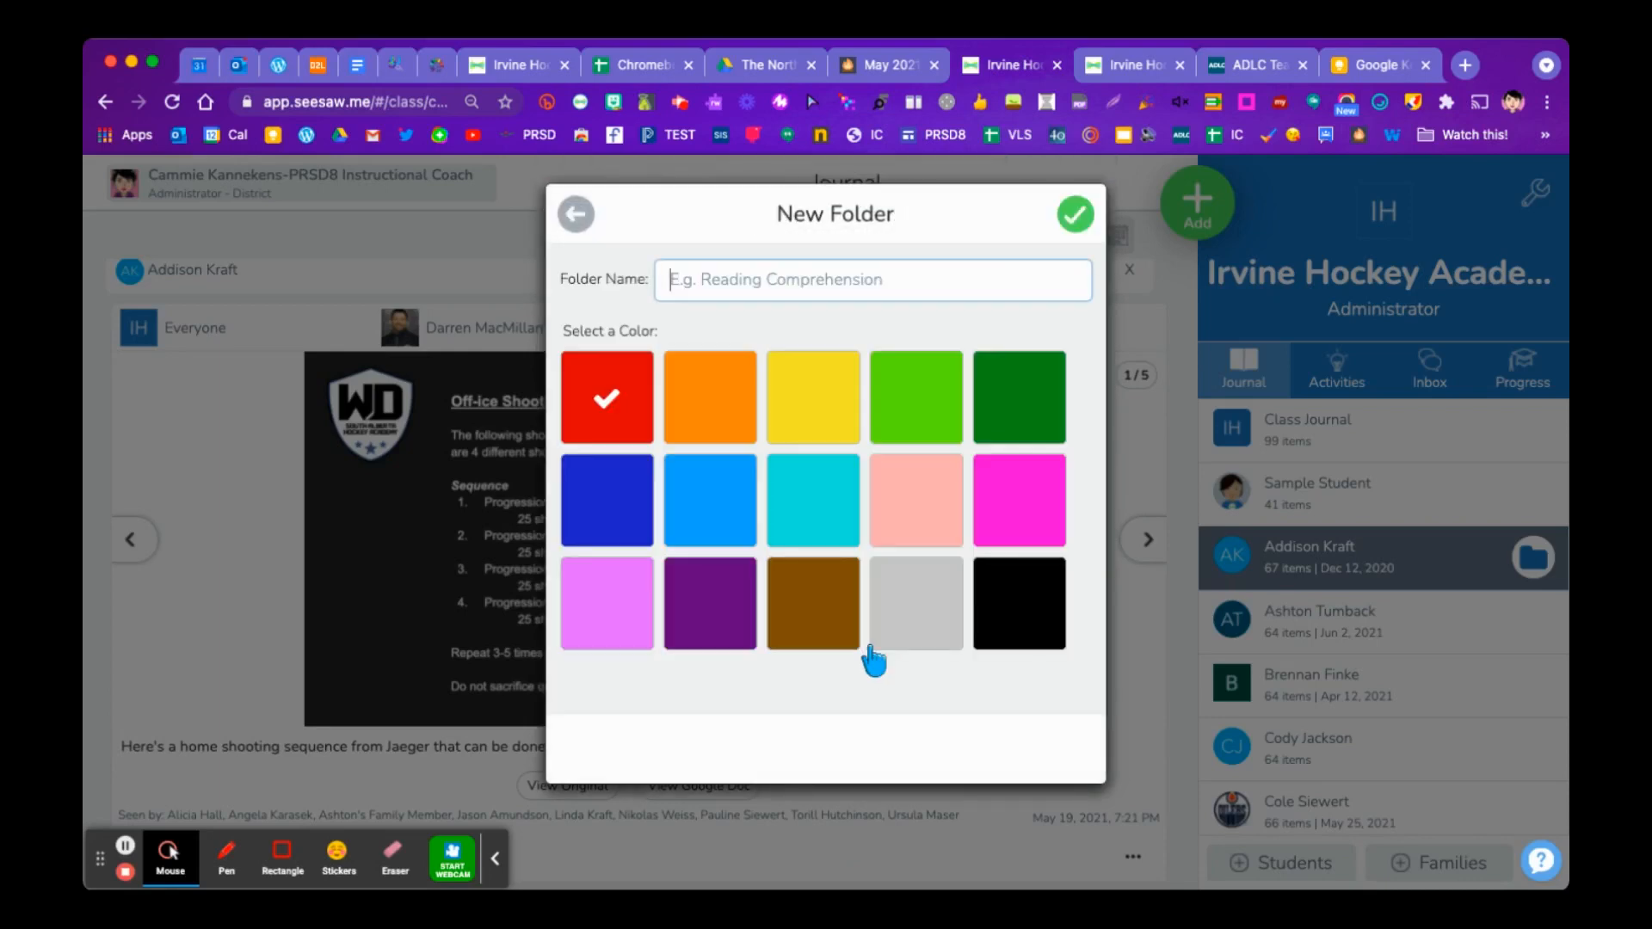
{"action": "type", "text": "Port"}
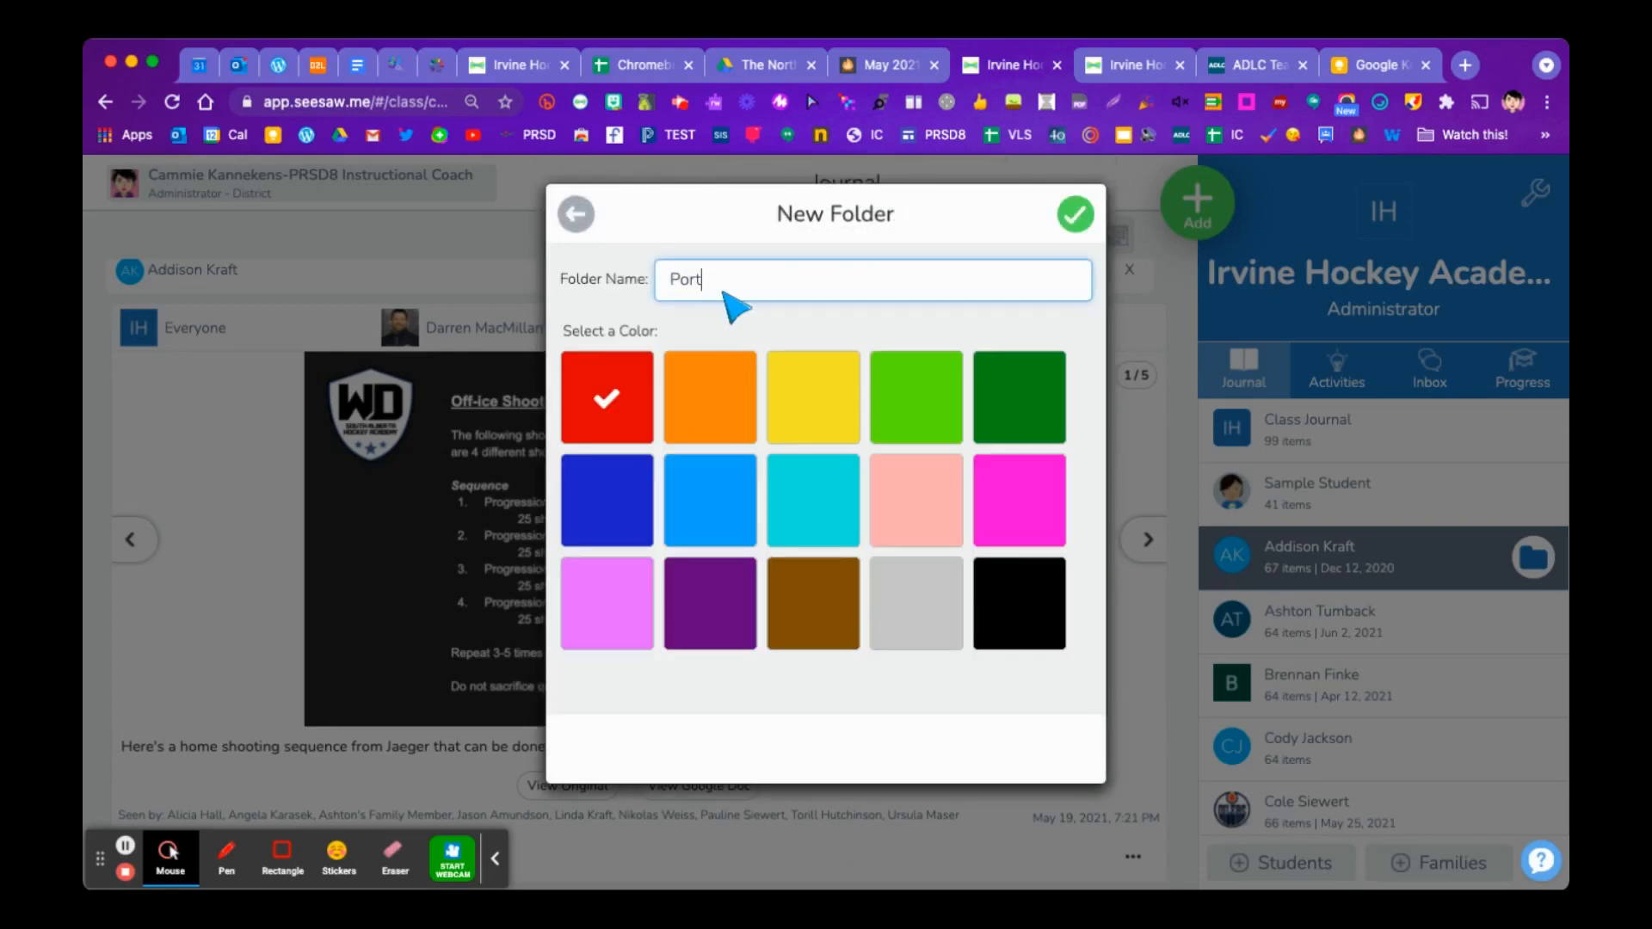
{"action": "type", "text": "folio"}
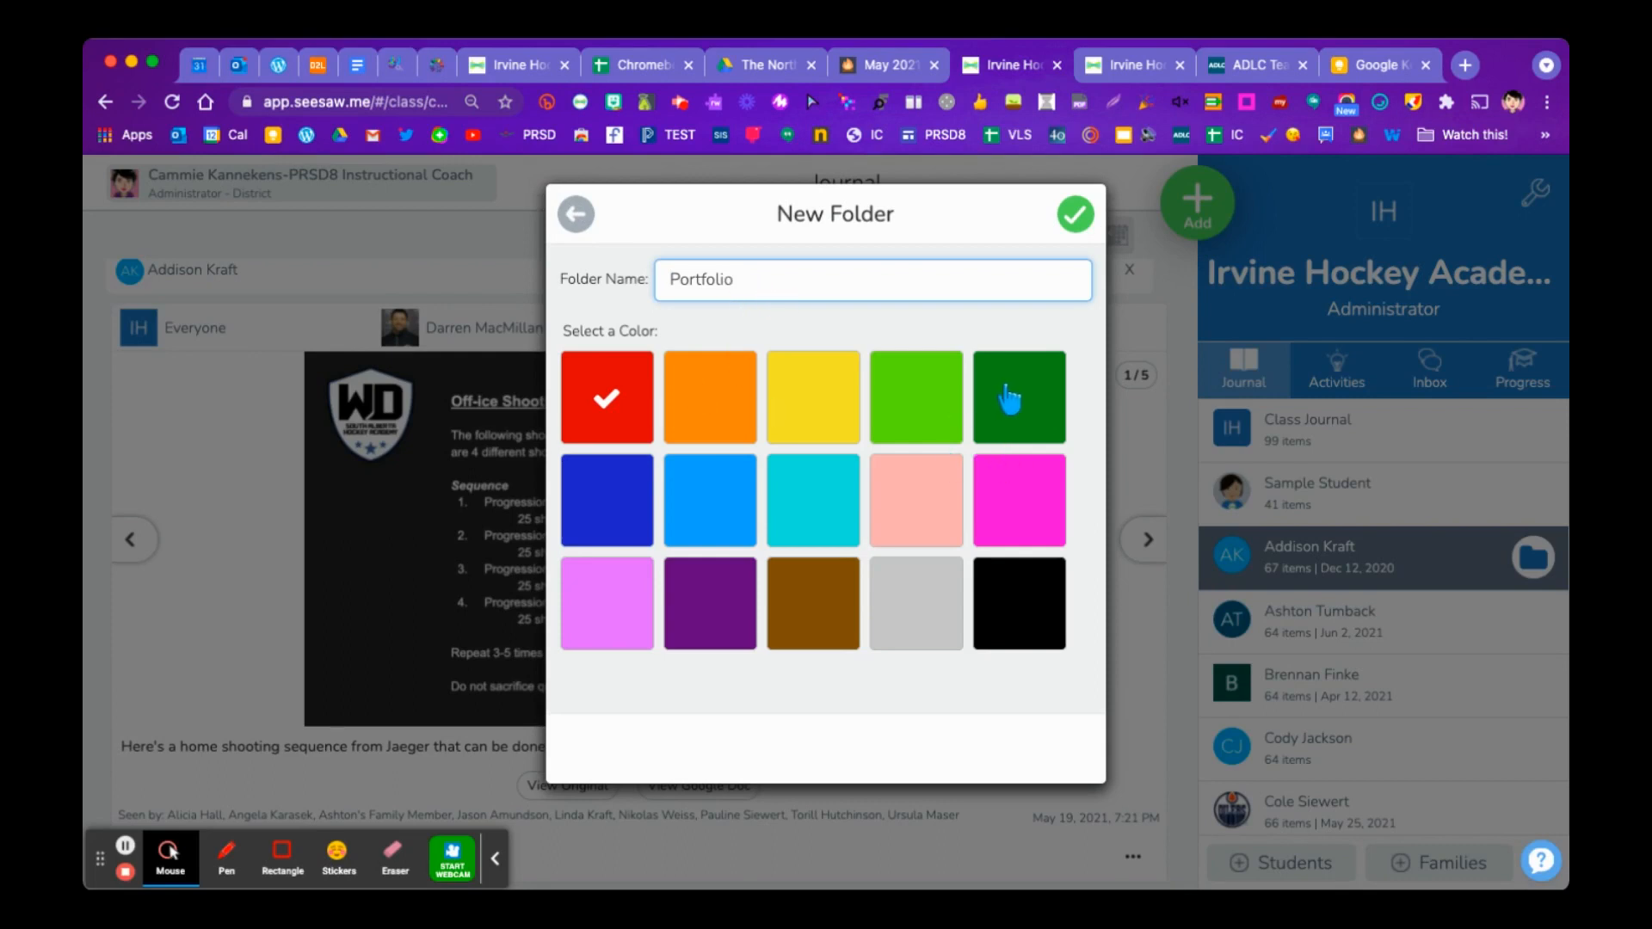
{"action": "left_click", "coordinate": [813, 397]}
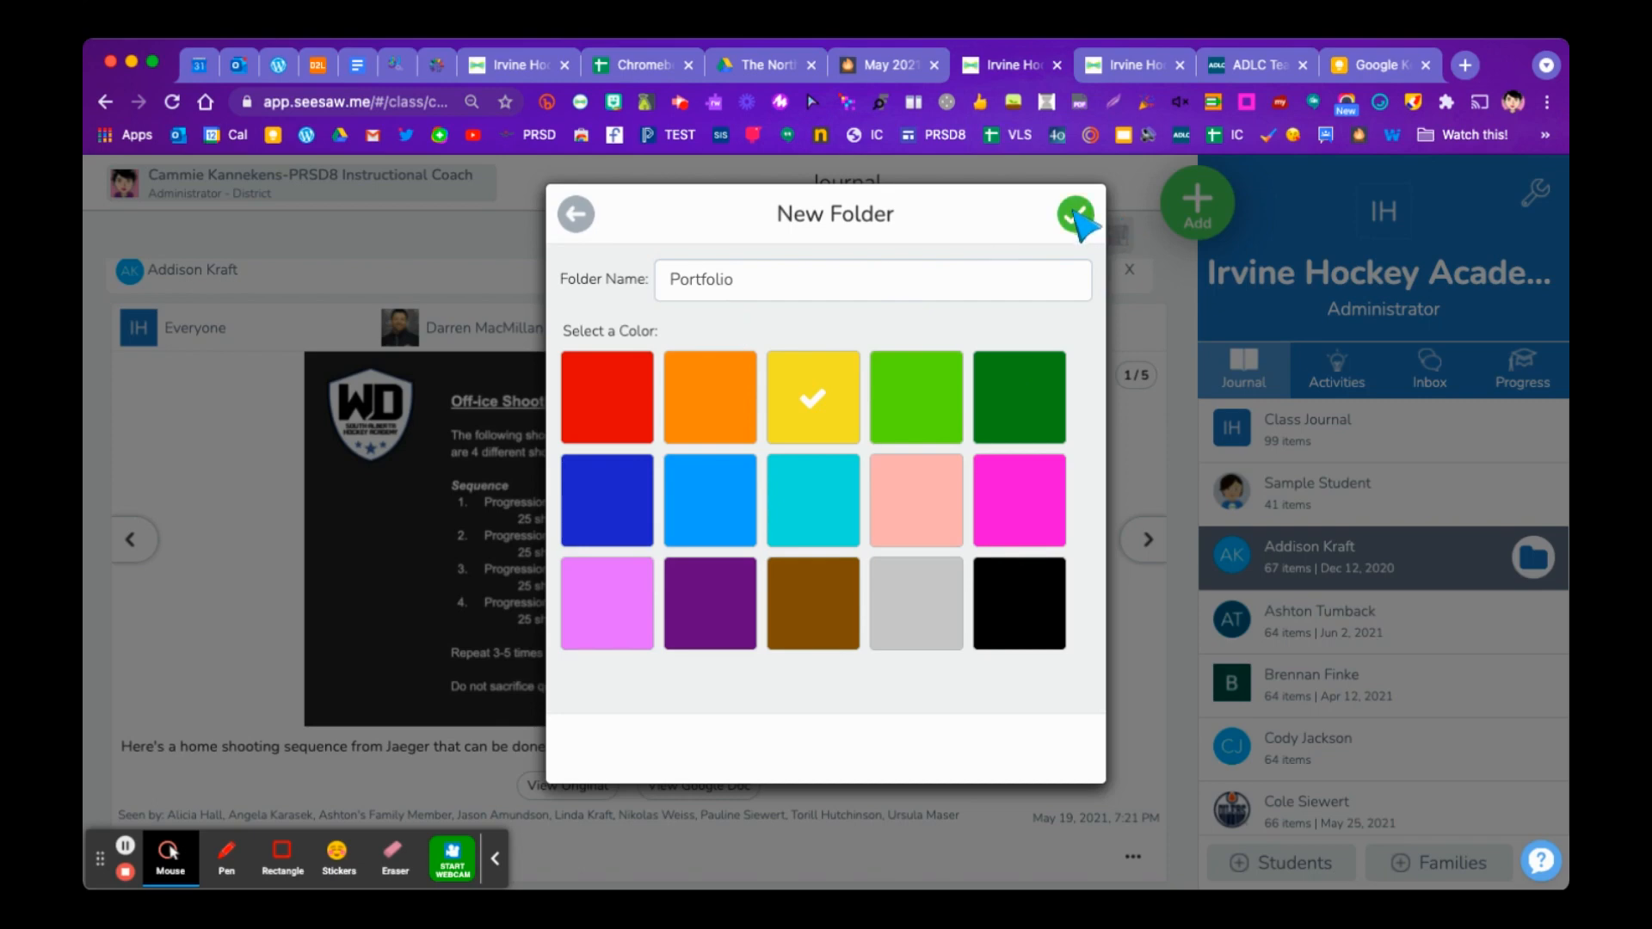
{"action": "left_click", "coordinate": [1075, 214]}
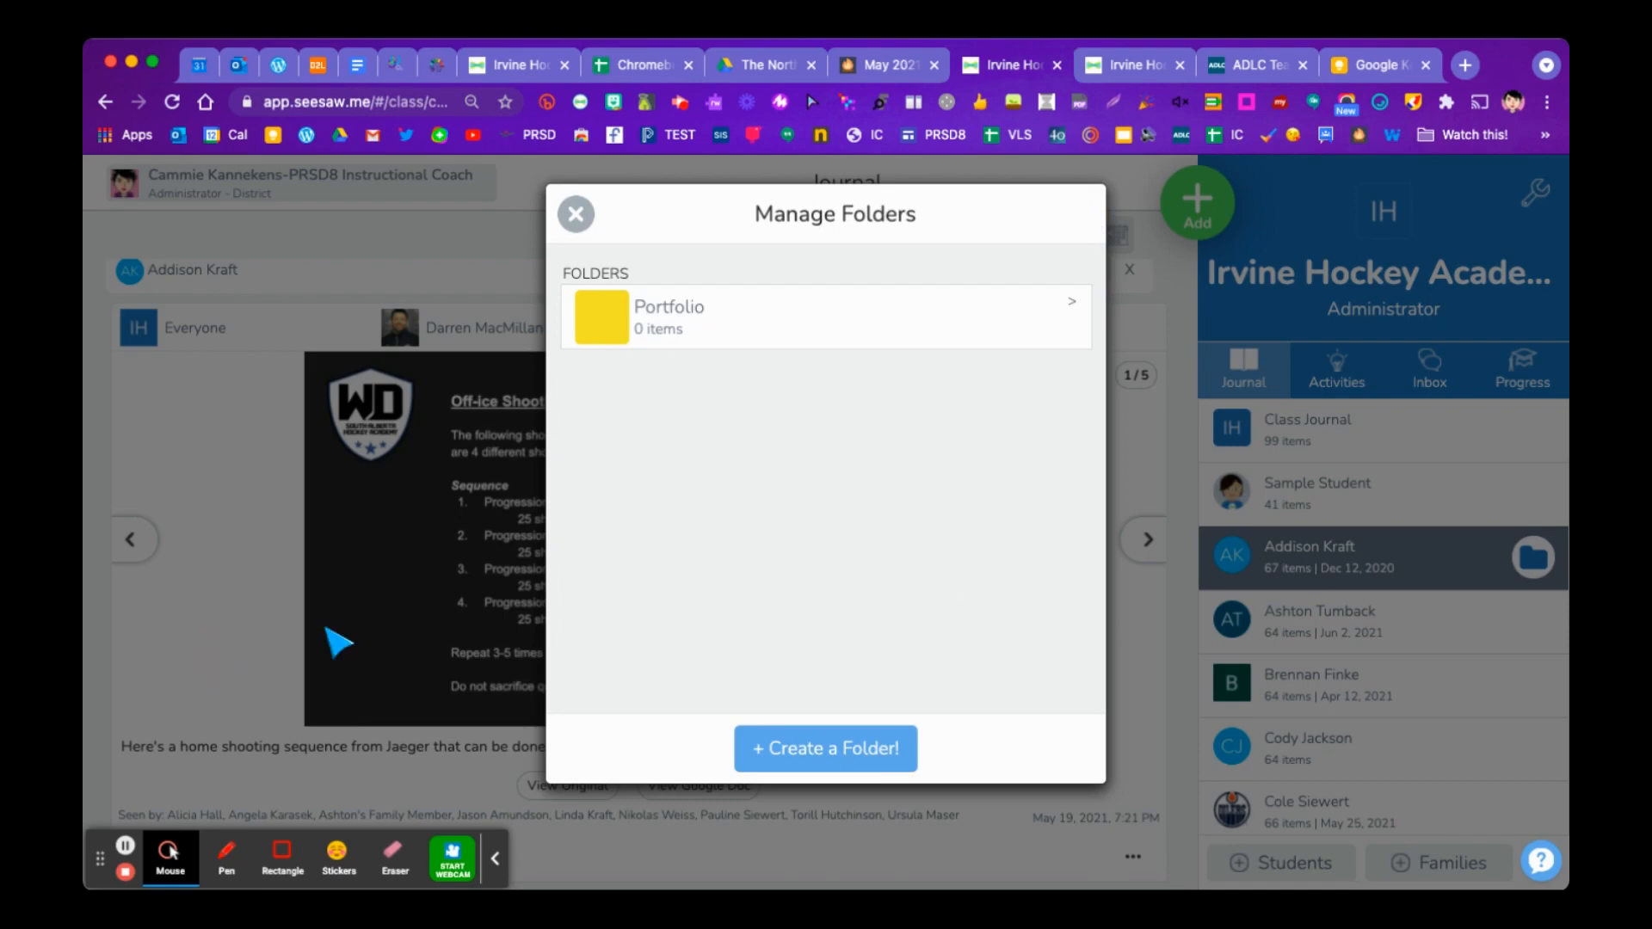
{"action": "left_click", "coordinate": [576, 214]}
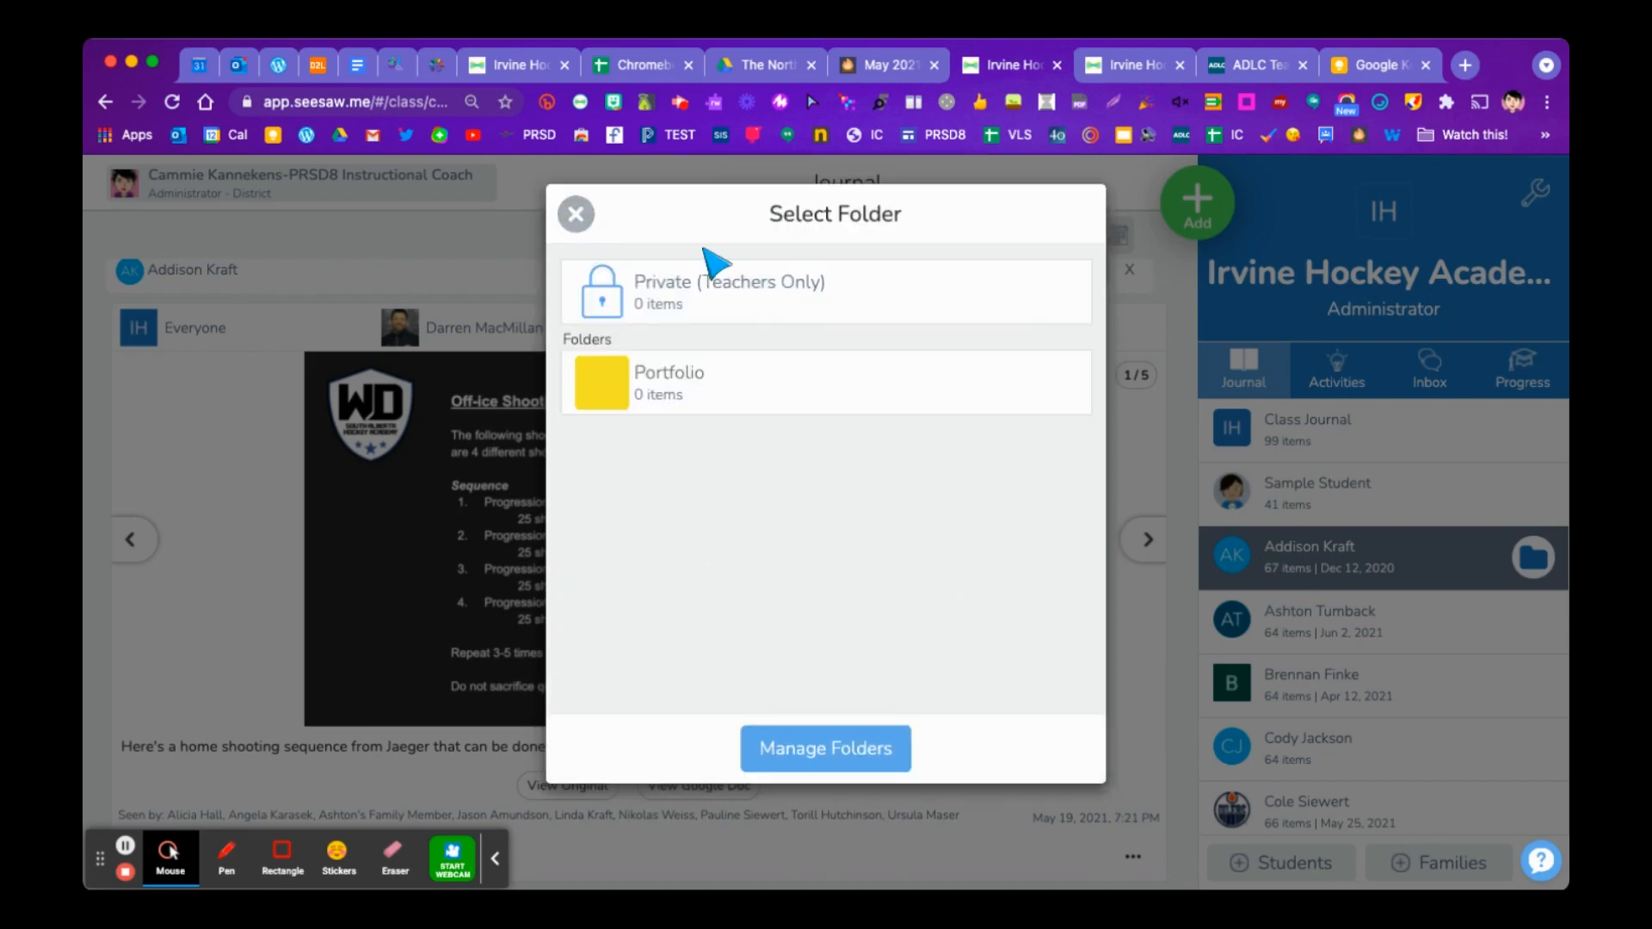
- Tick Portfolio for the Off-ice Shooting Sequence post and save the folder tagging
{"action": "left_click", "coordinate": [576, 215]}
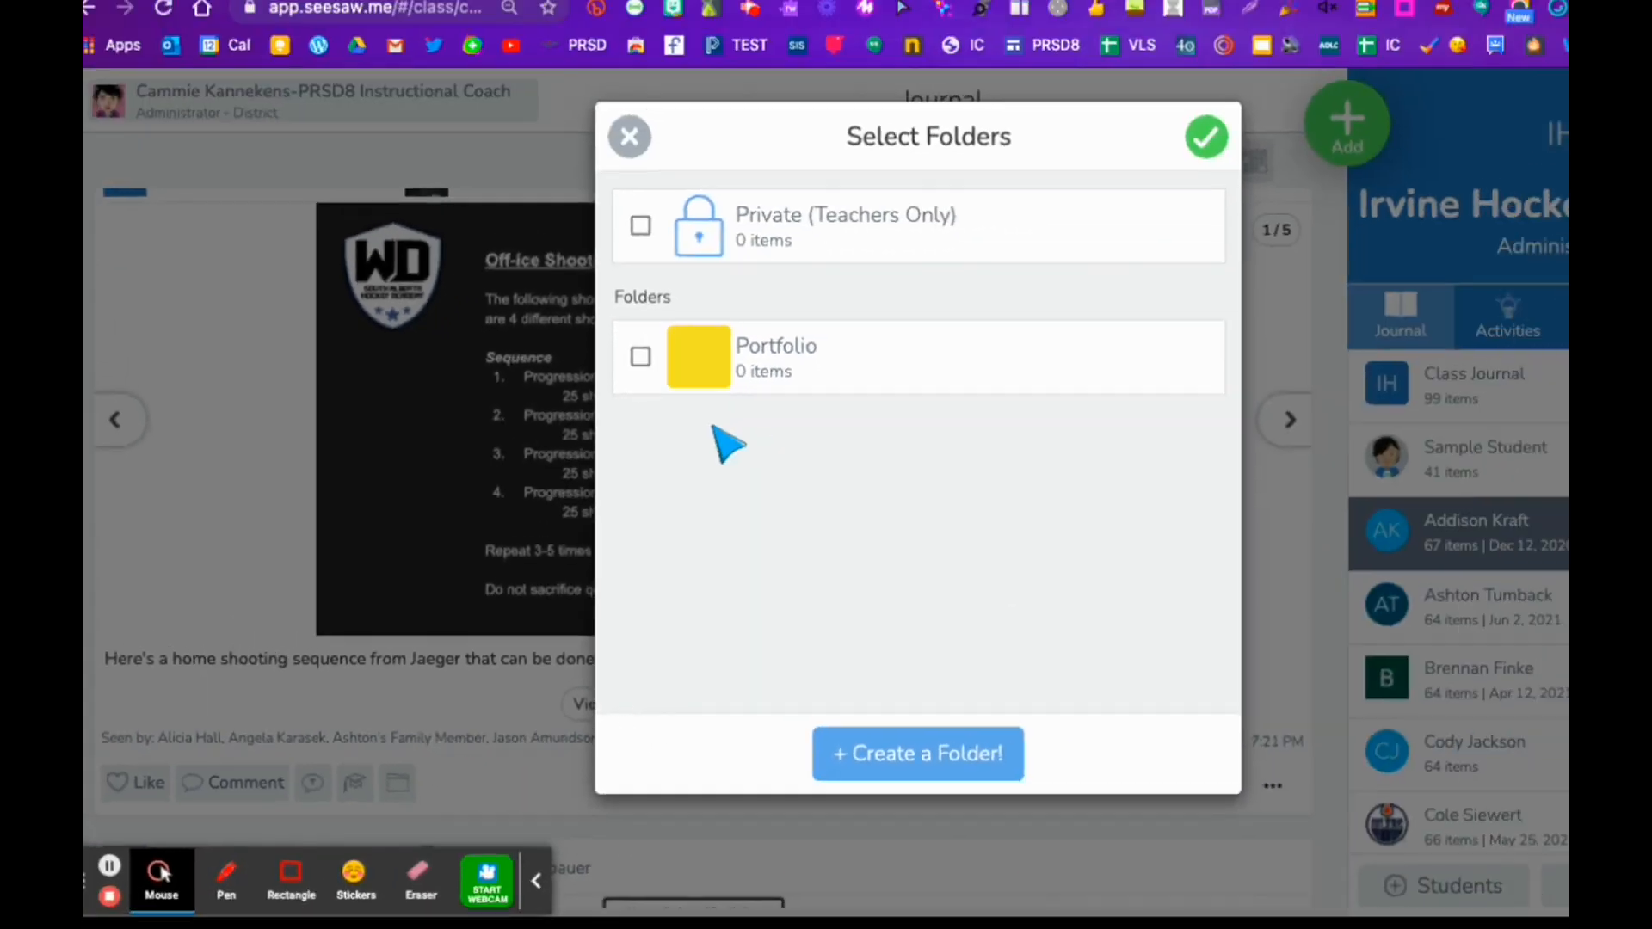
{"action": "left_click", "coordinate": [640, 356]}
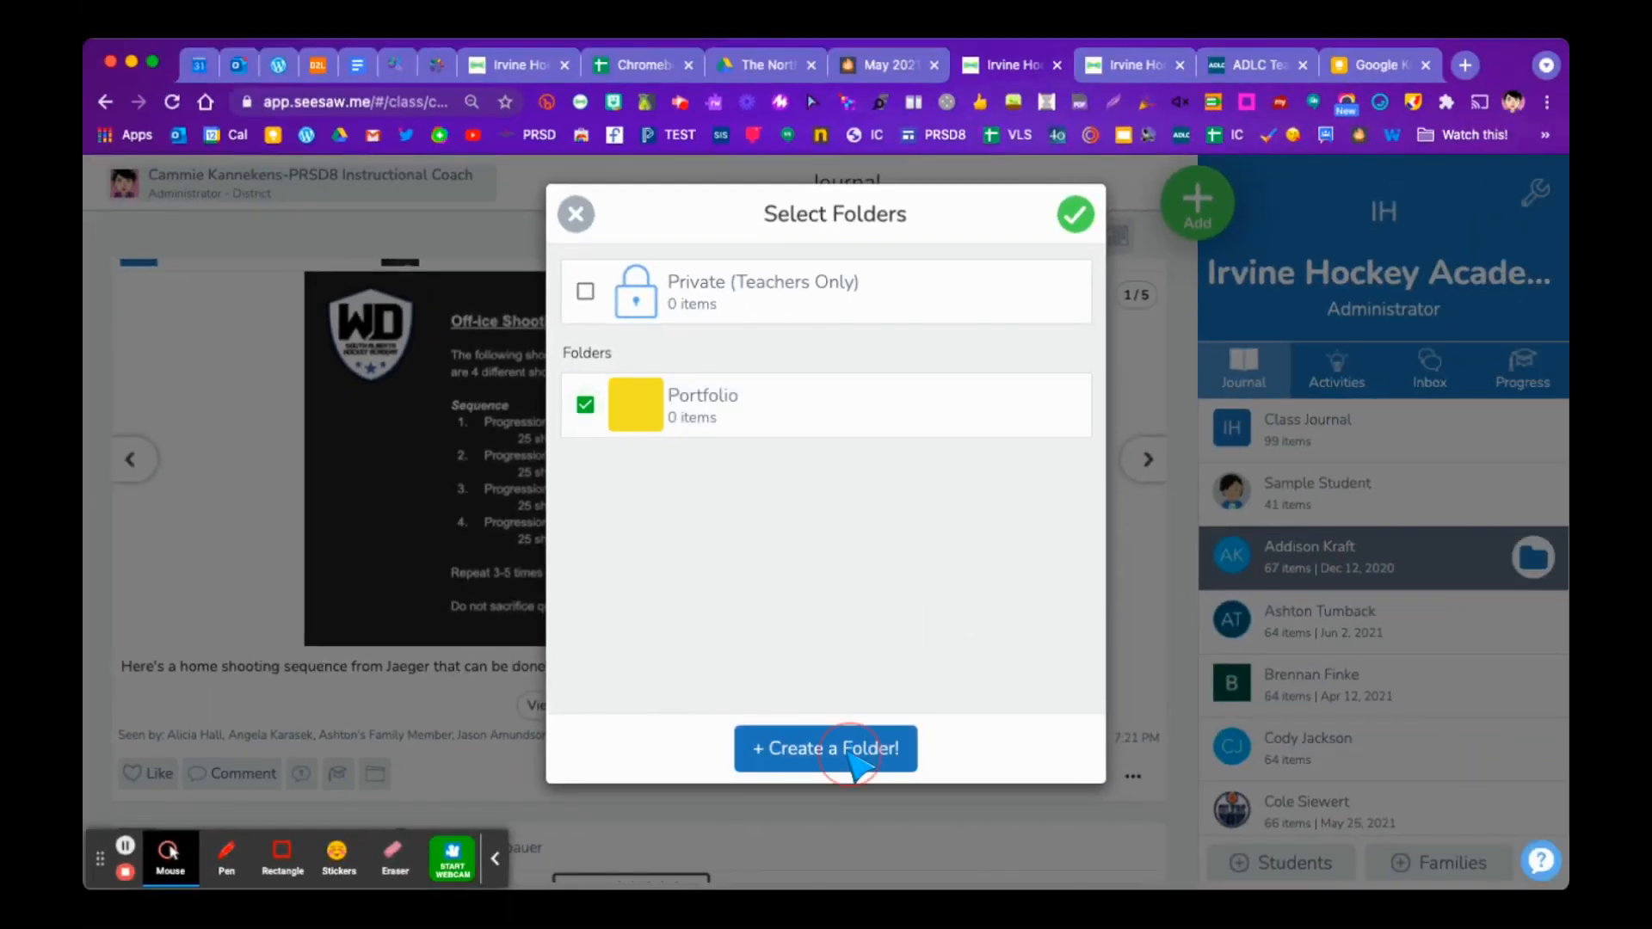
{"action": "left_click", "coordinate": [826, 748]}
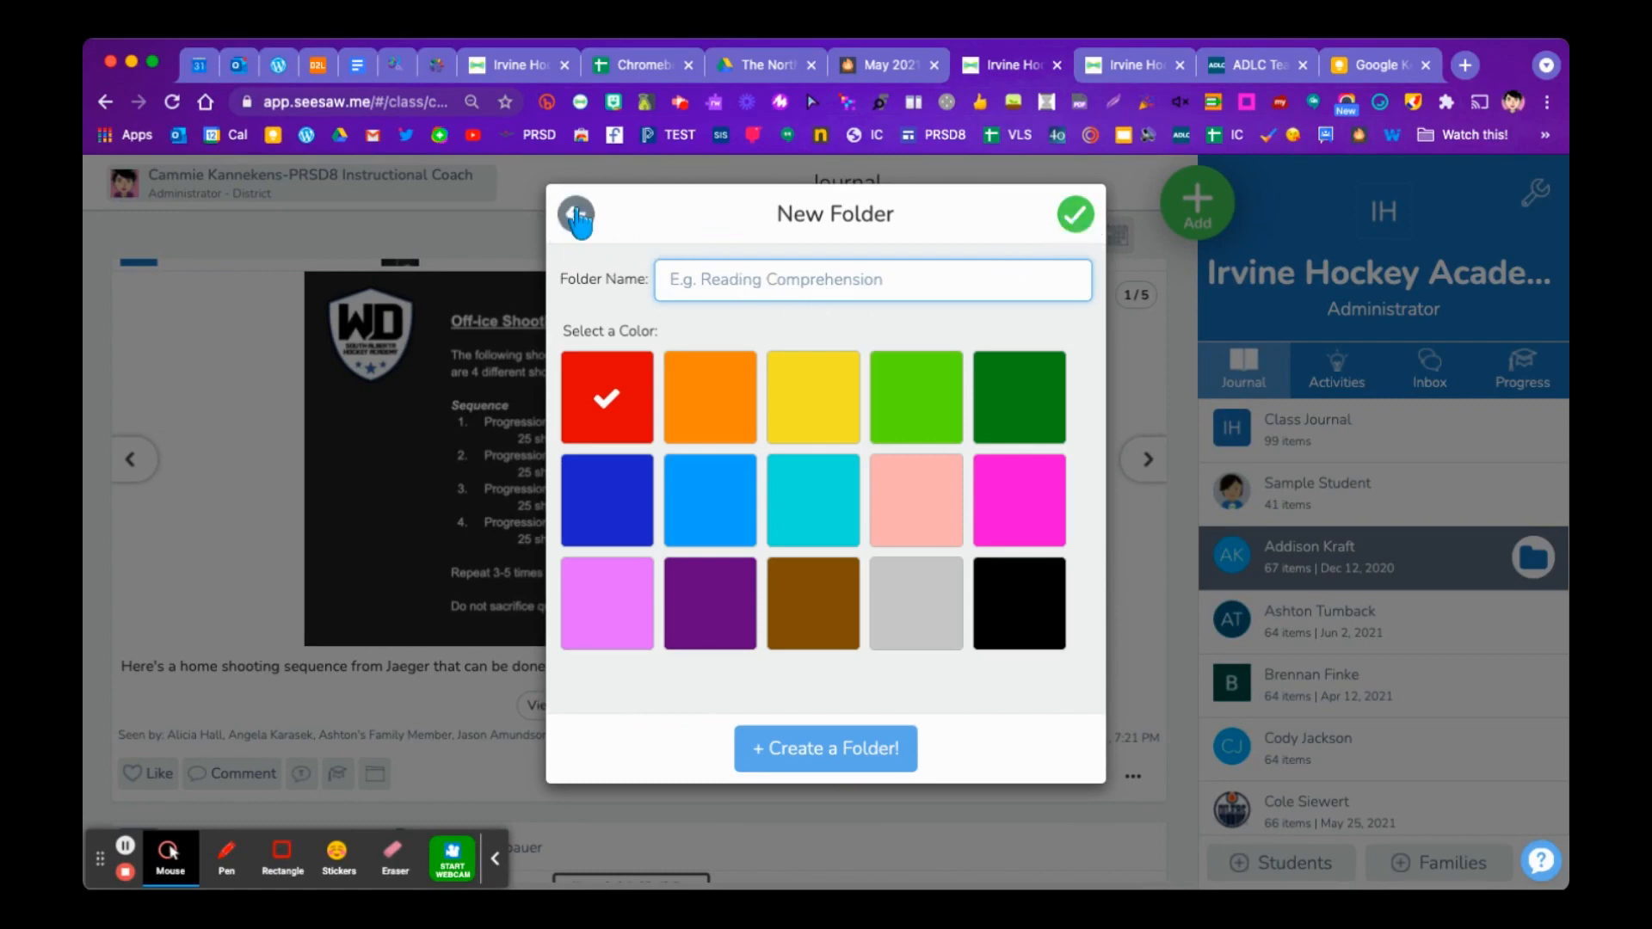
{"action": "left_click", "coordinate": [577, 215]}
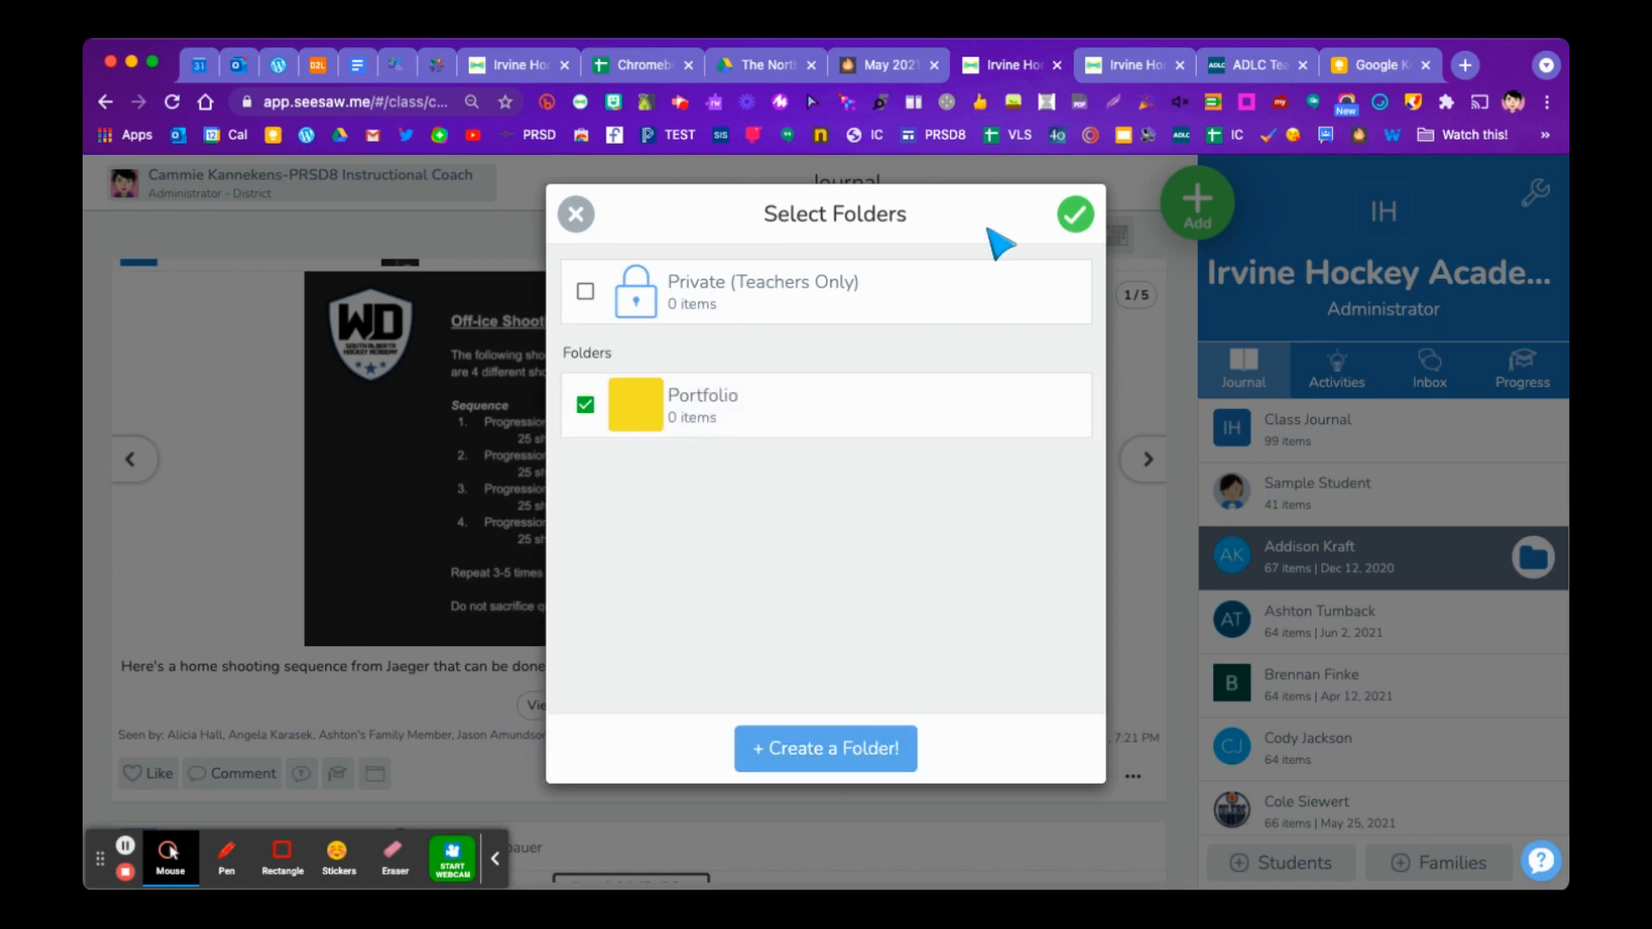
{"action": "left_click", "coordinate": [1075, 214]}
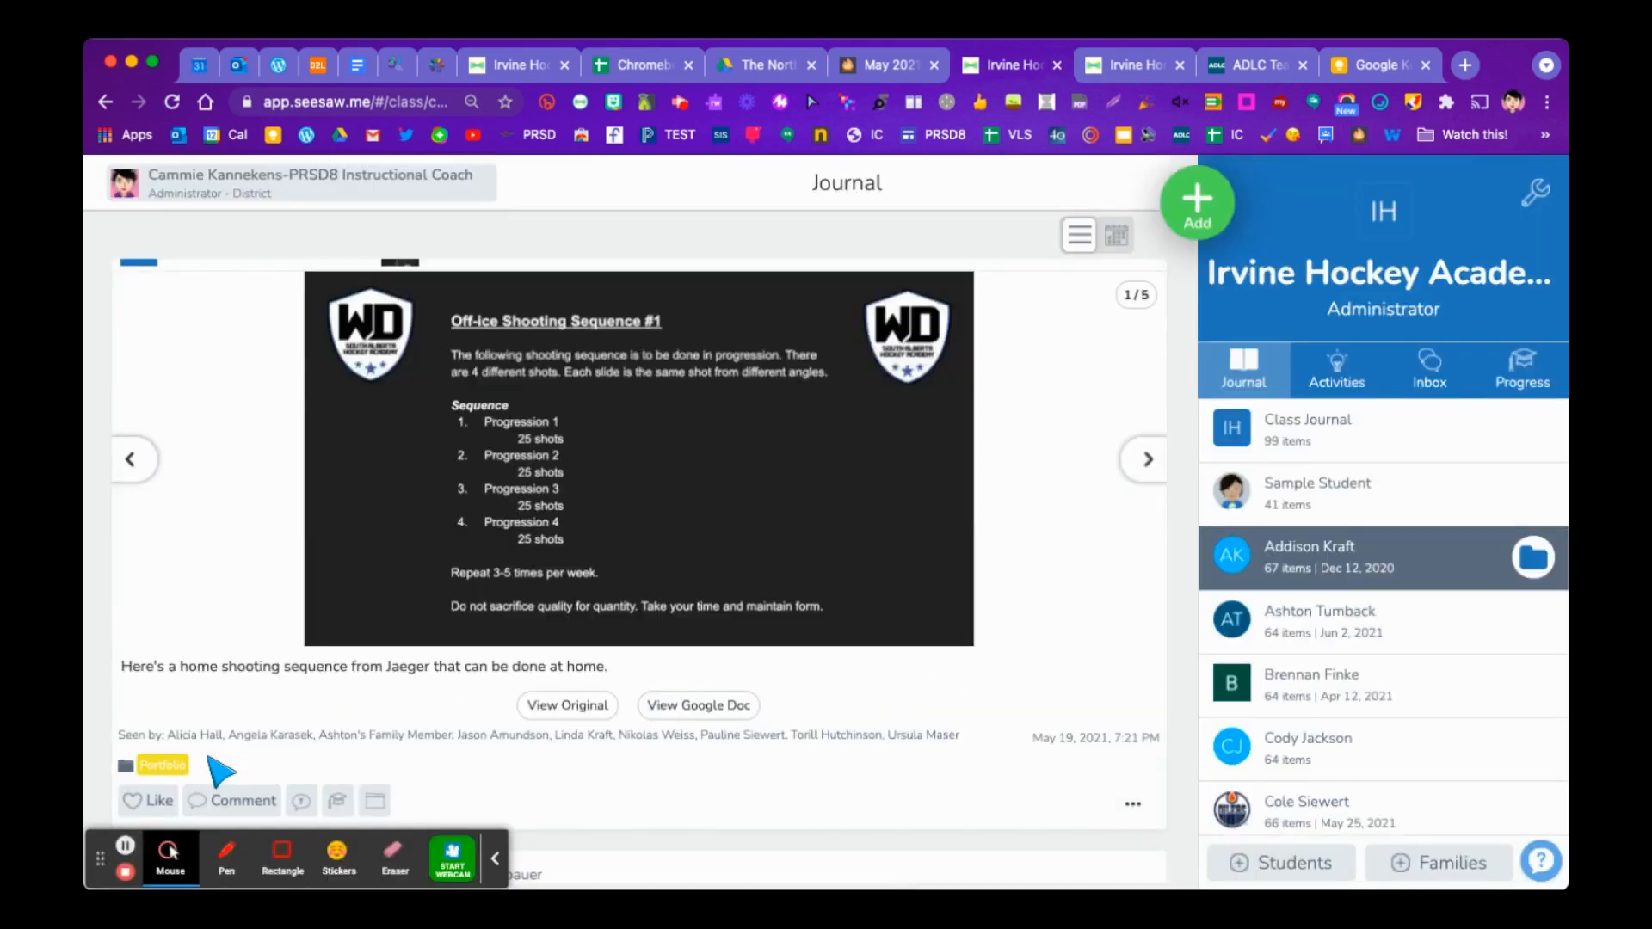
{"action": "mouse_move", "coordinate": [801, 679]}
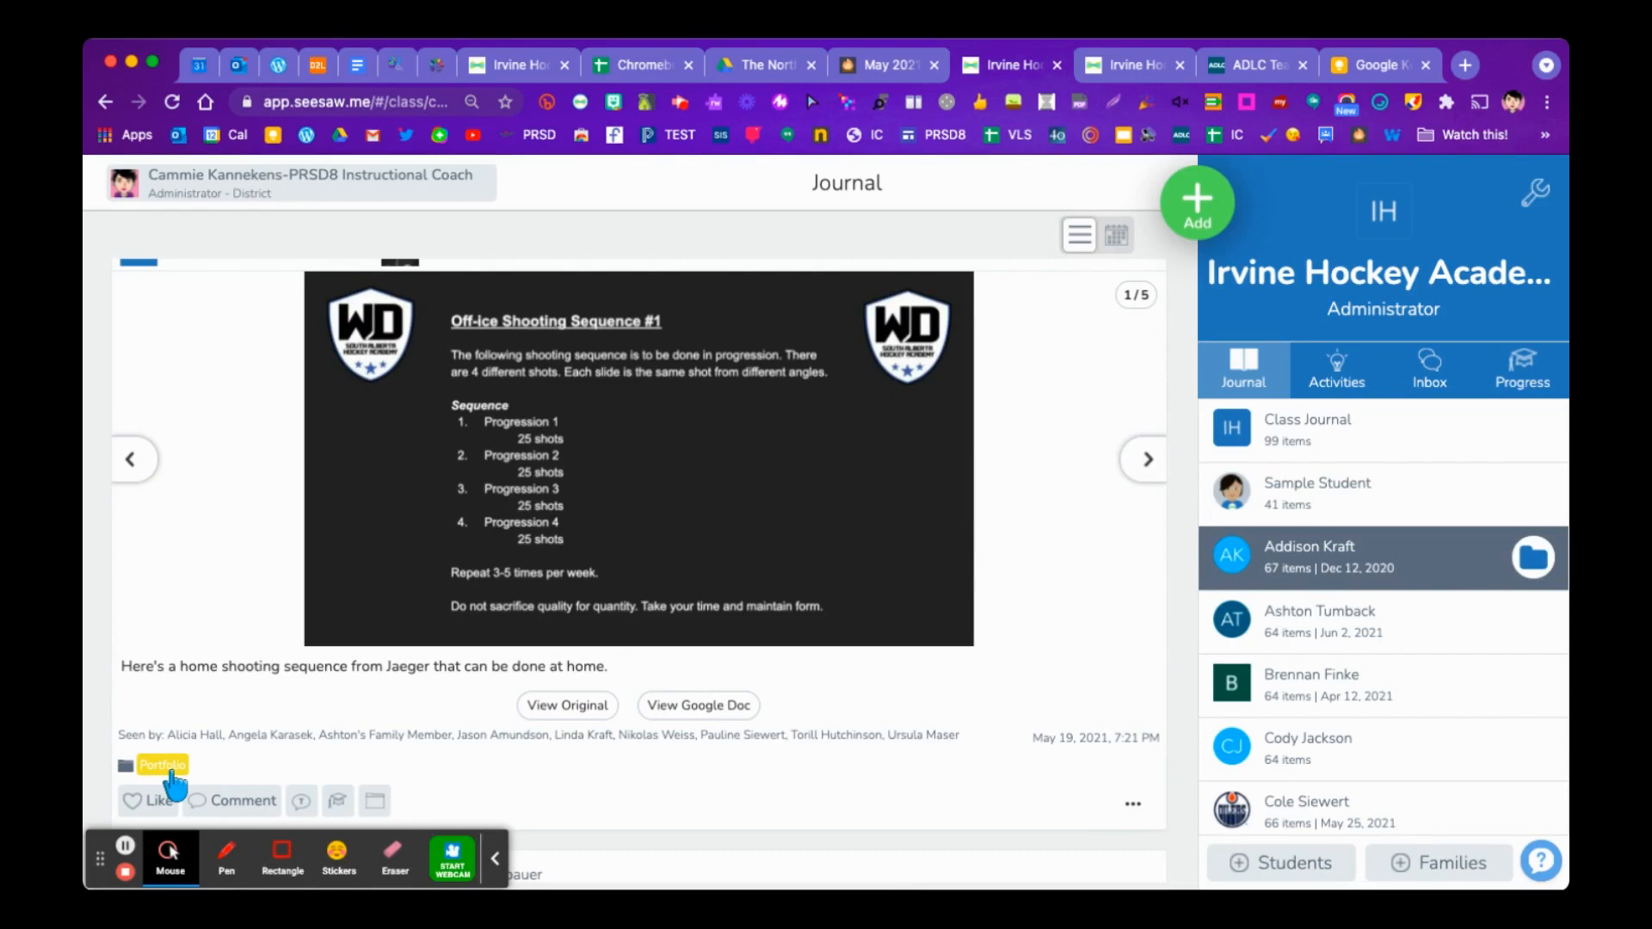
{"action": "mouse_move", "coordinate": [1083, 676]}
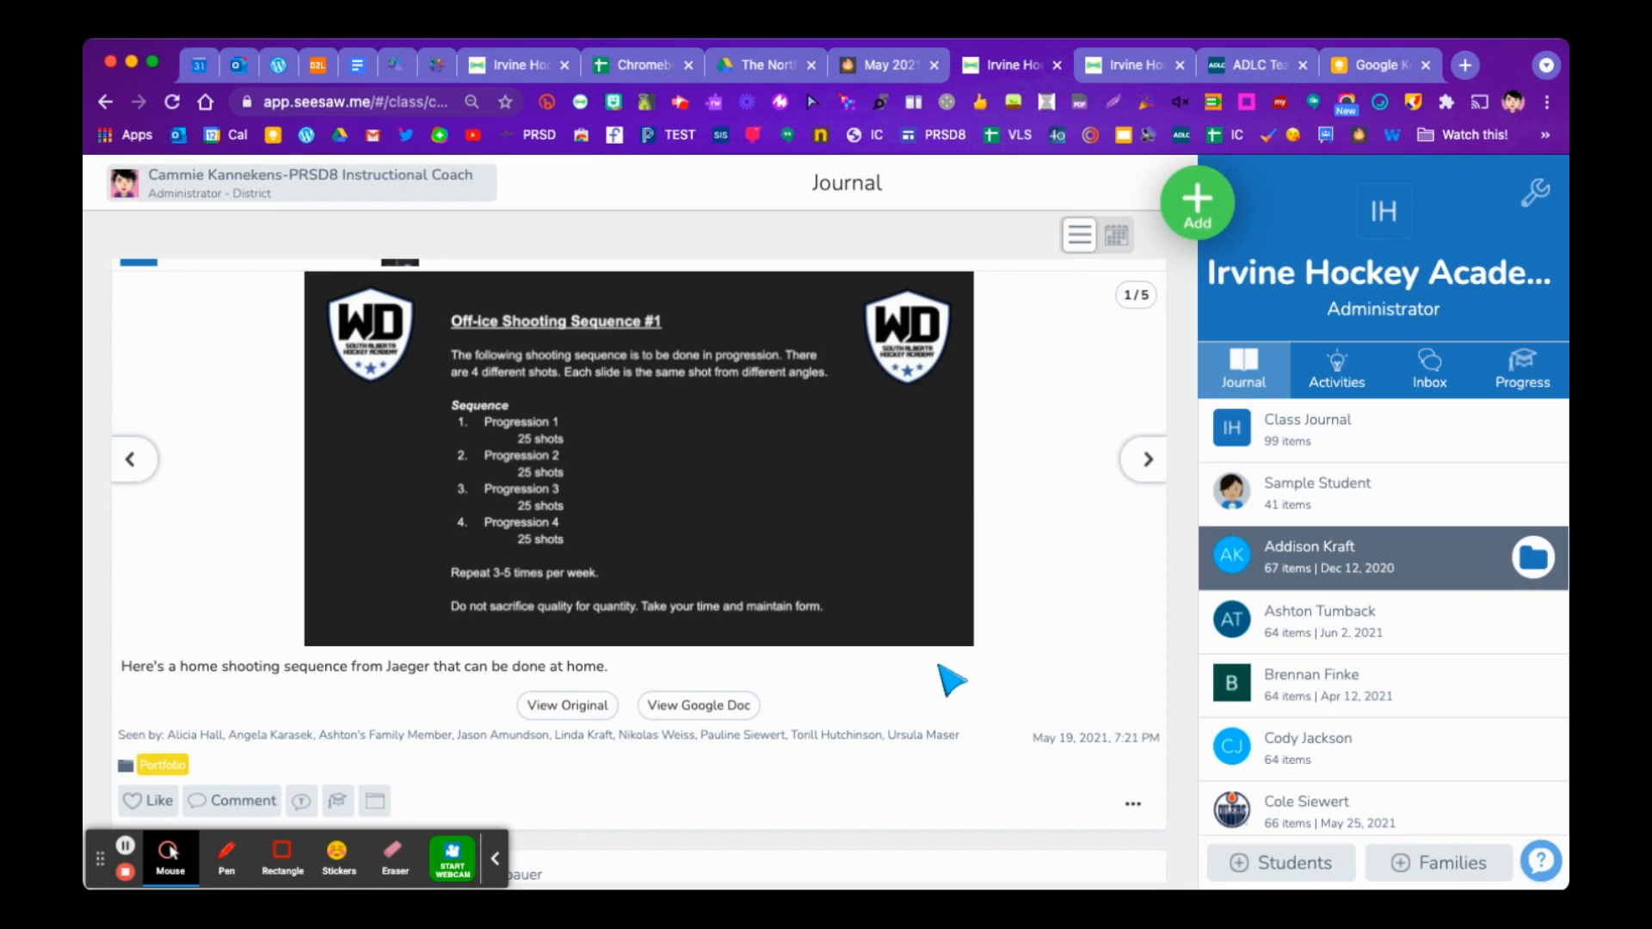
{"action": "mouse_move", "coordinate": [946, 687]}
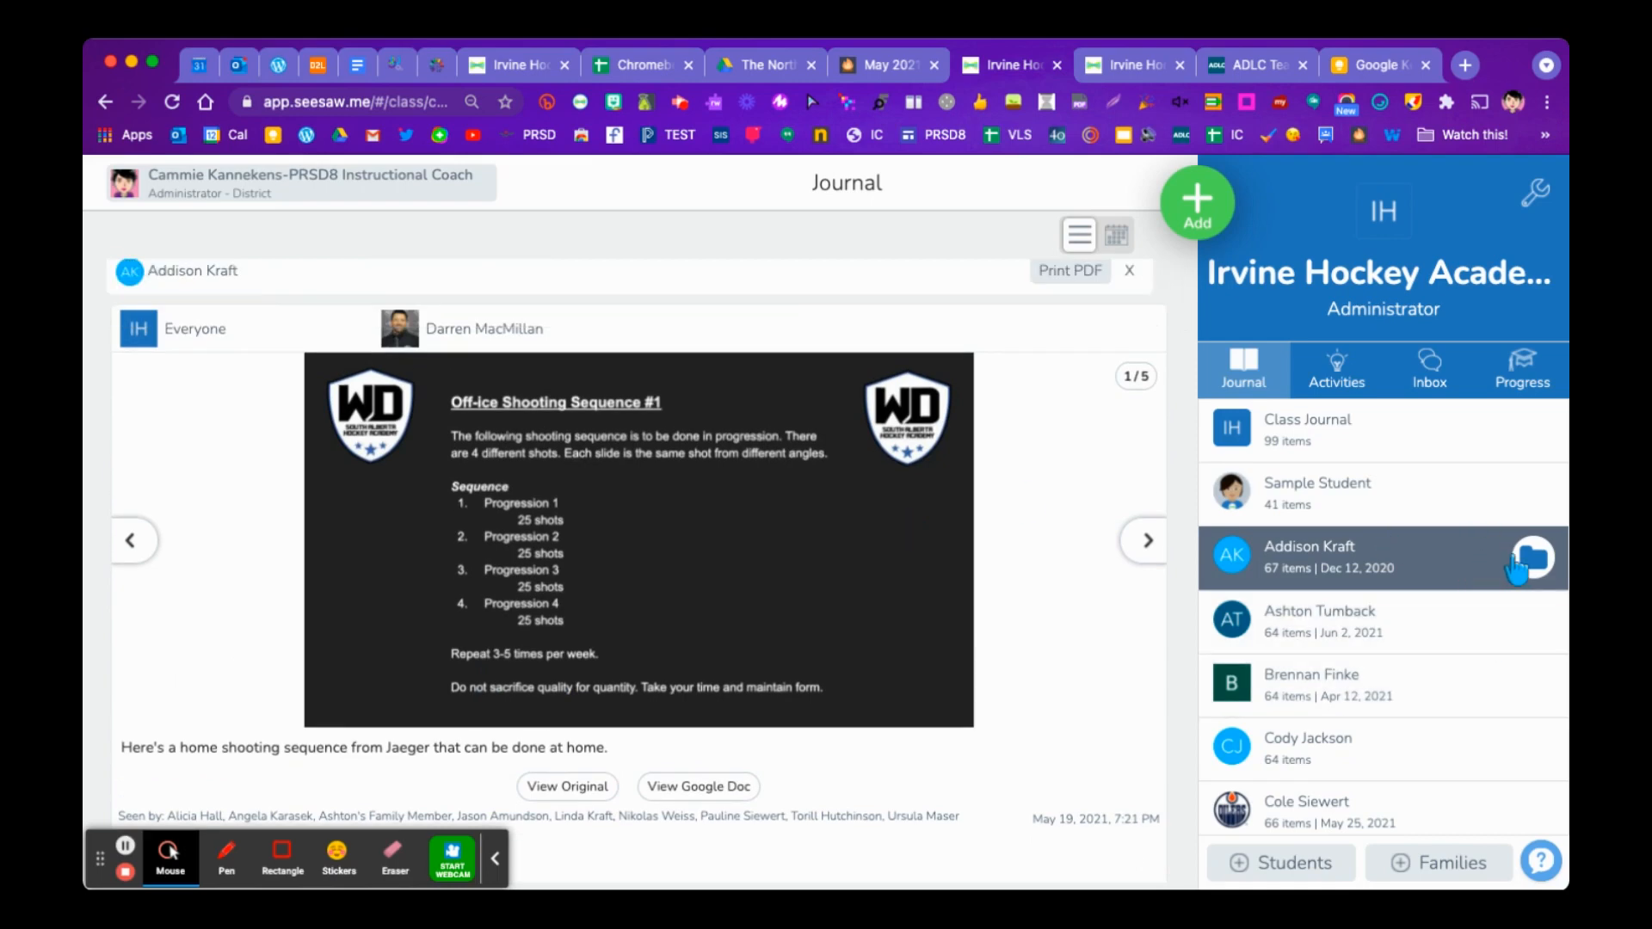
{"action": "left_click", "coordinate": [1530, 558]}
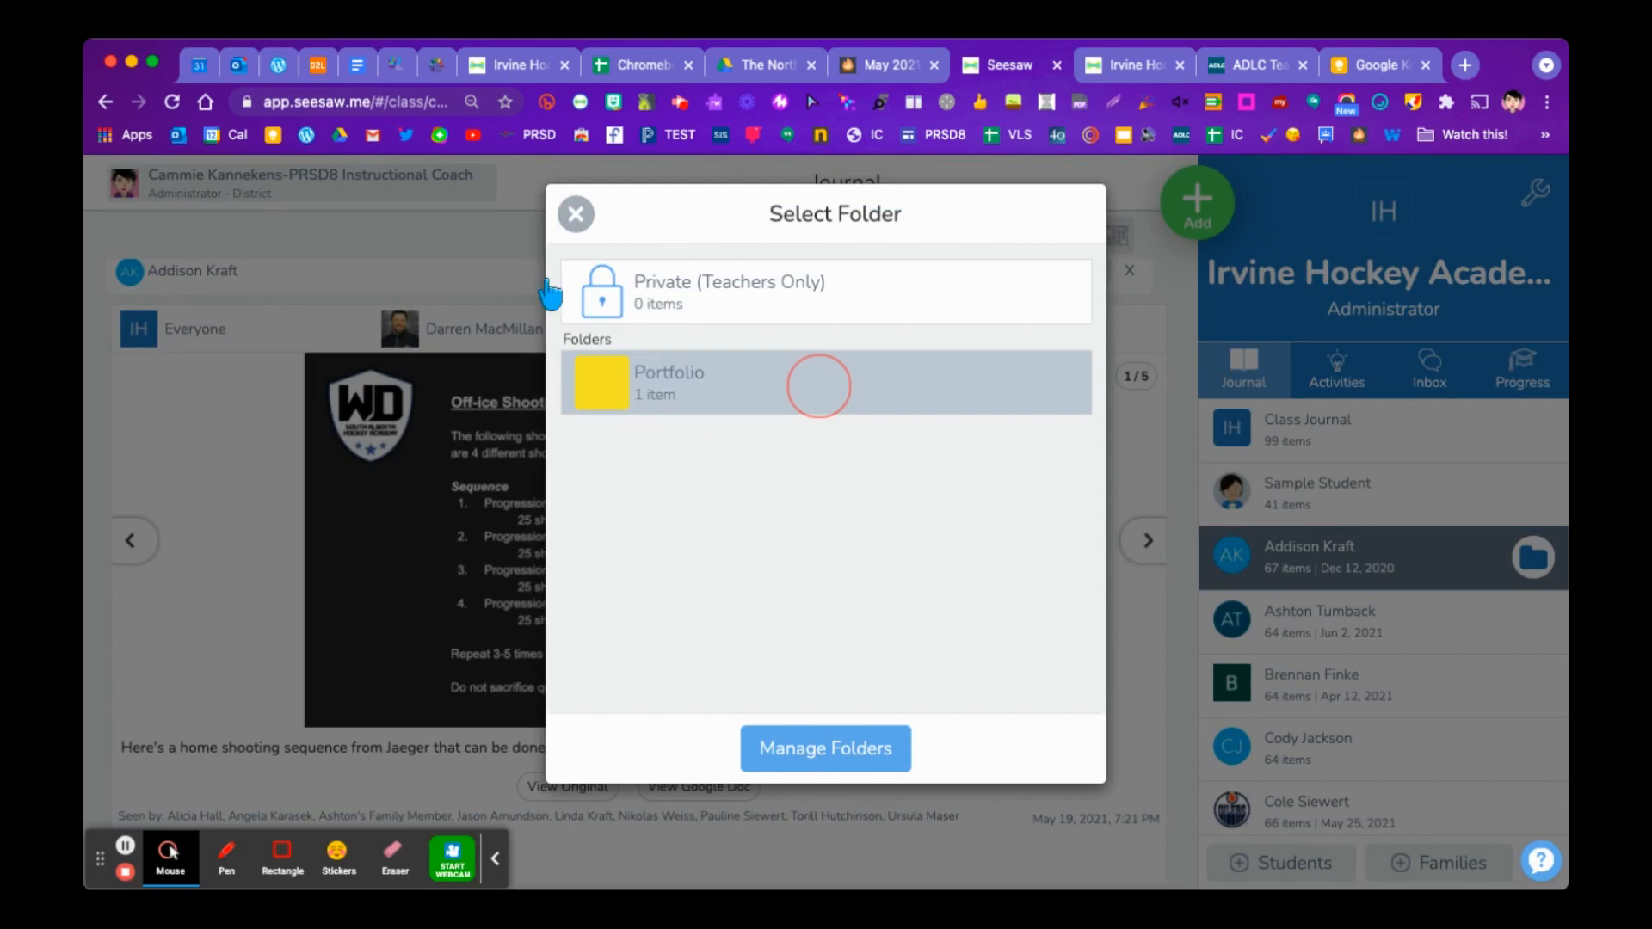
{"action": "left_click", "coordinate": [669, 382]}
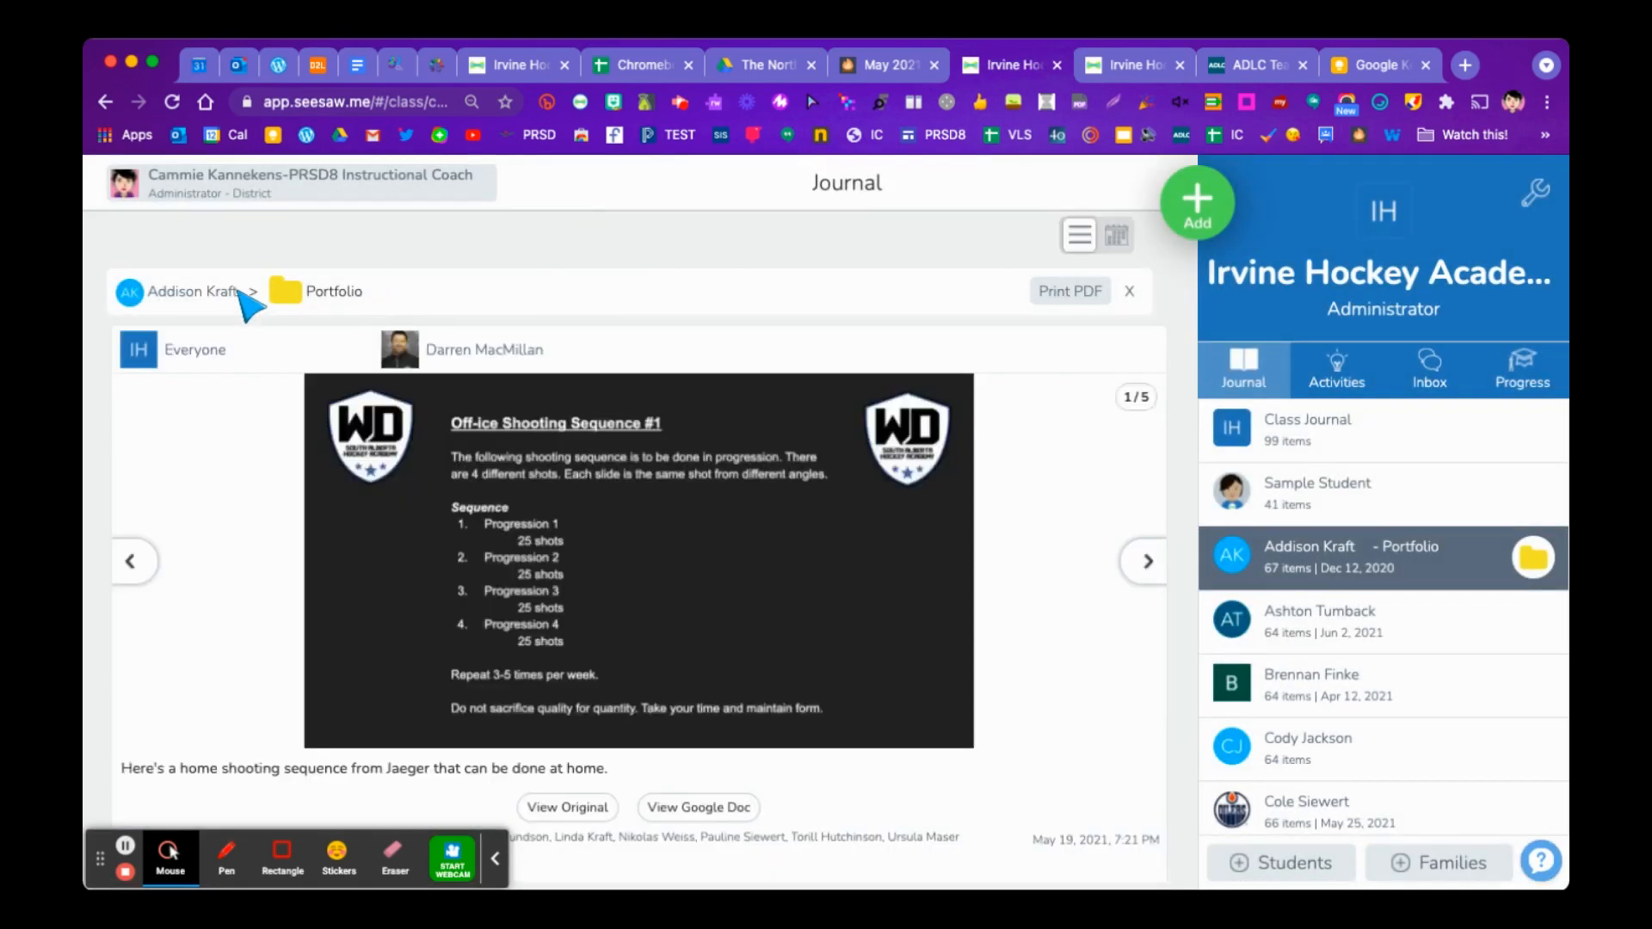
{"action": "mouse_move", "coordinate": [329, 316]}
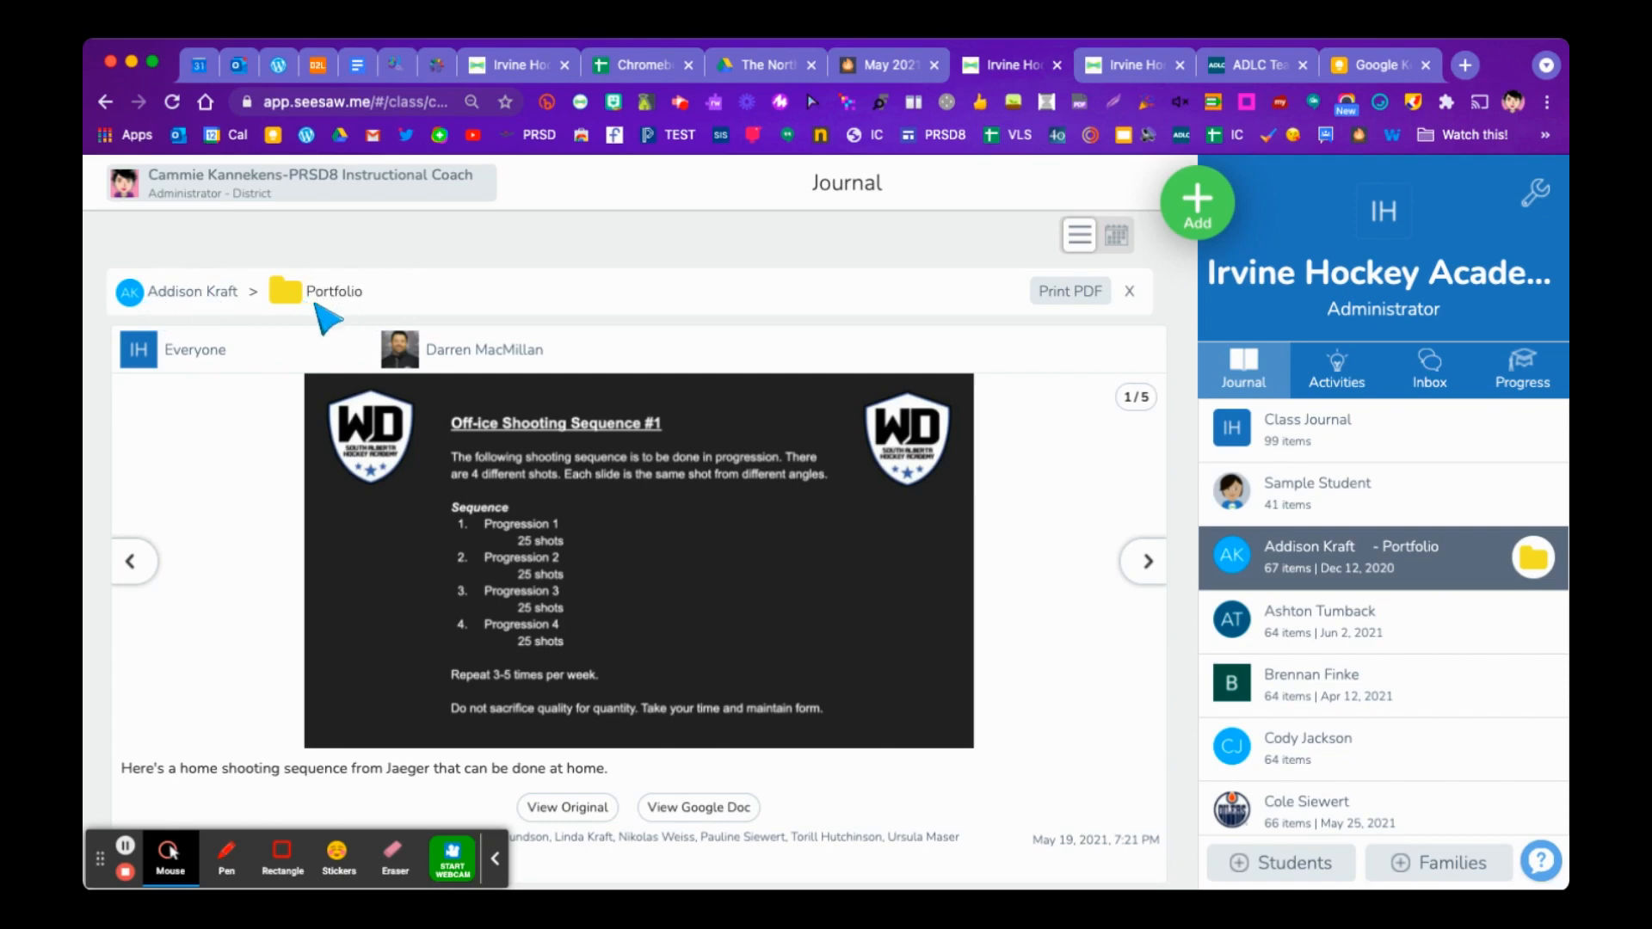
{"action": "mouse_move", "coordinate": [1069, 316]}
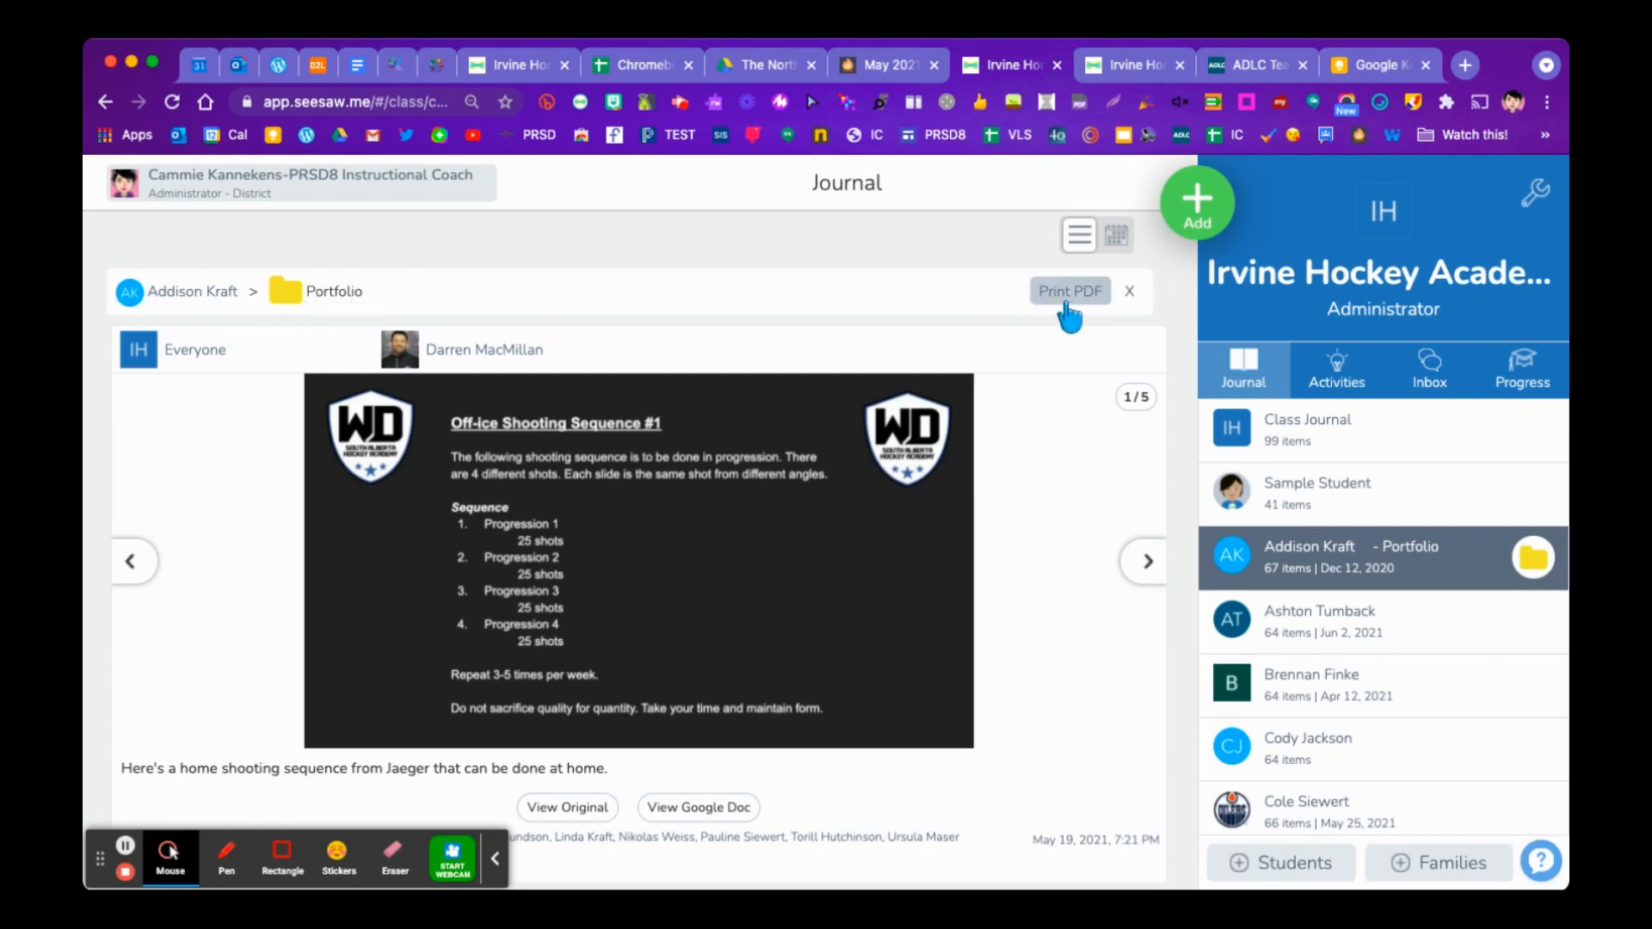
{"action": "mouse_move", "coordinate": [1074, 306]}
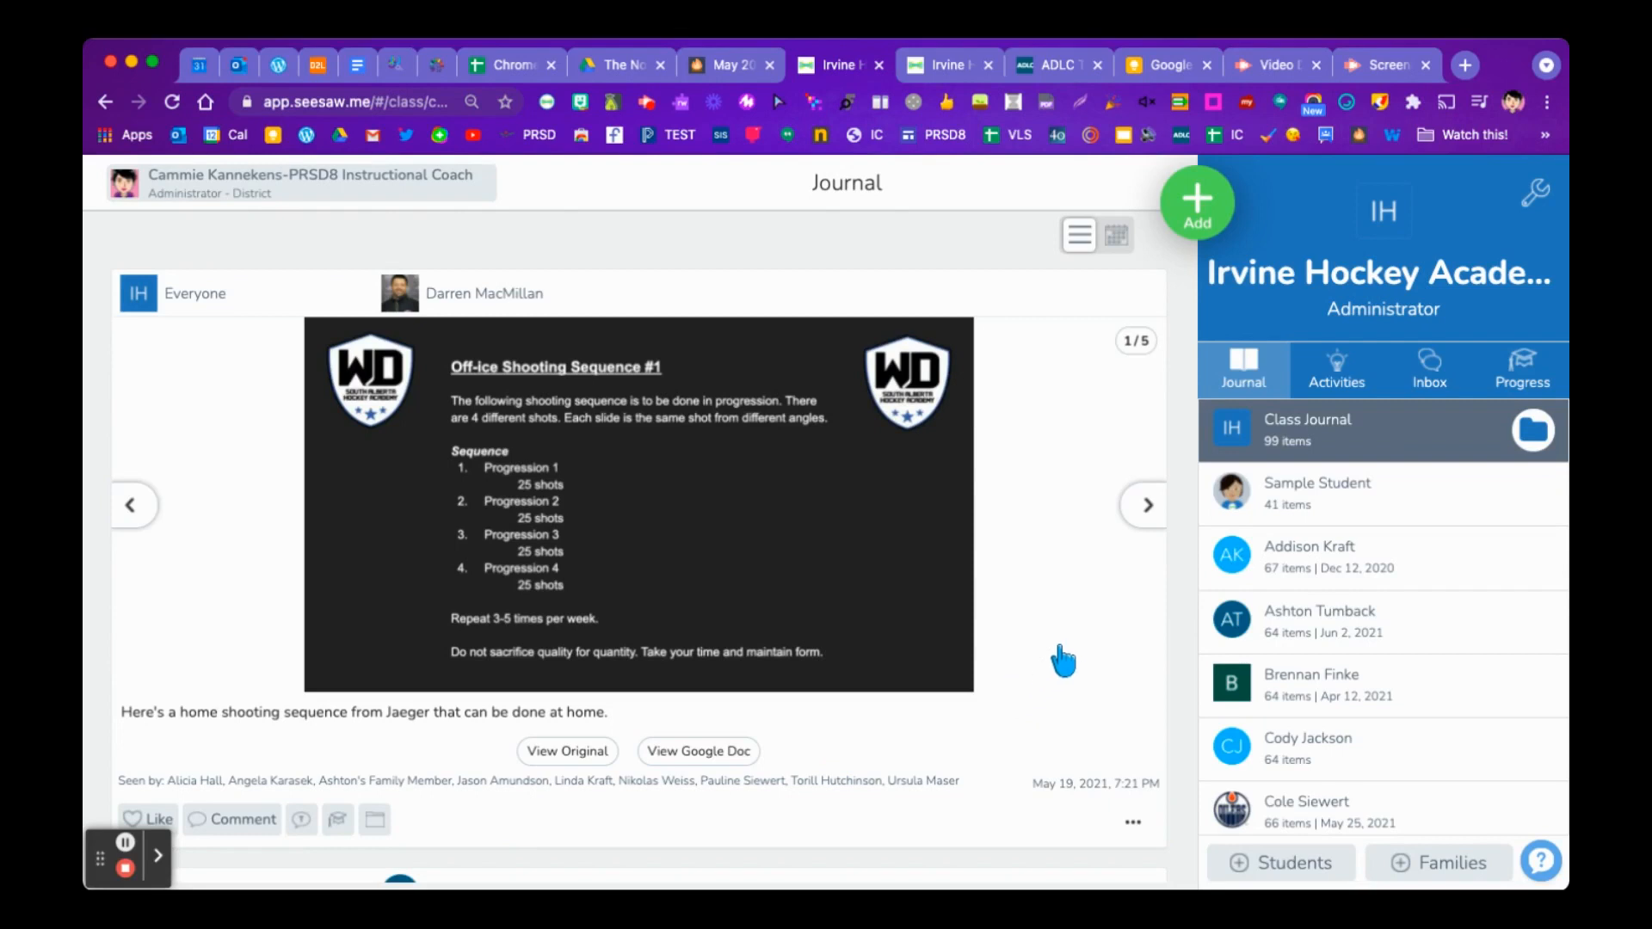
{"action": "mouse_move", "coordinate": [1093, 660]}
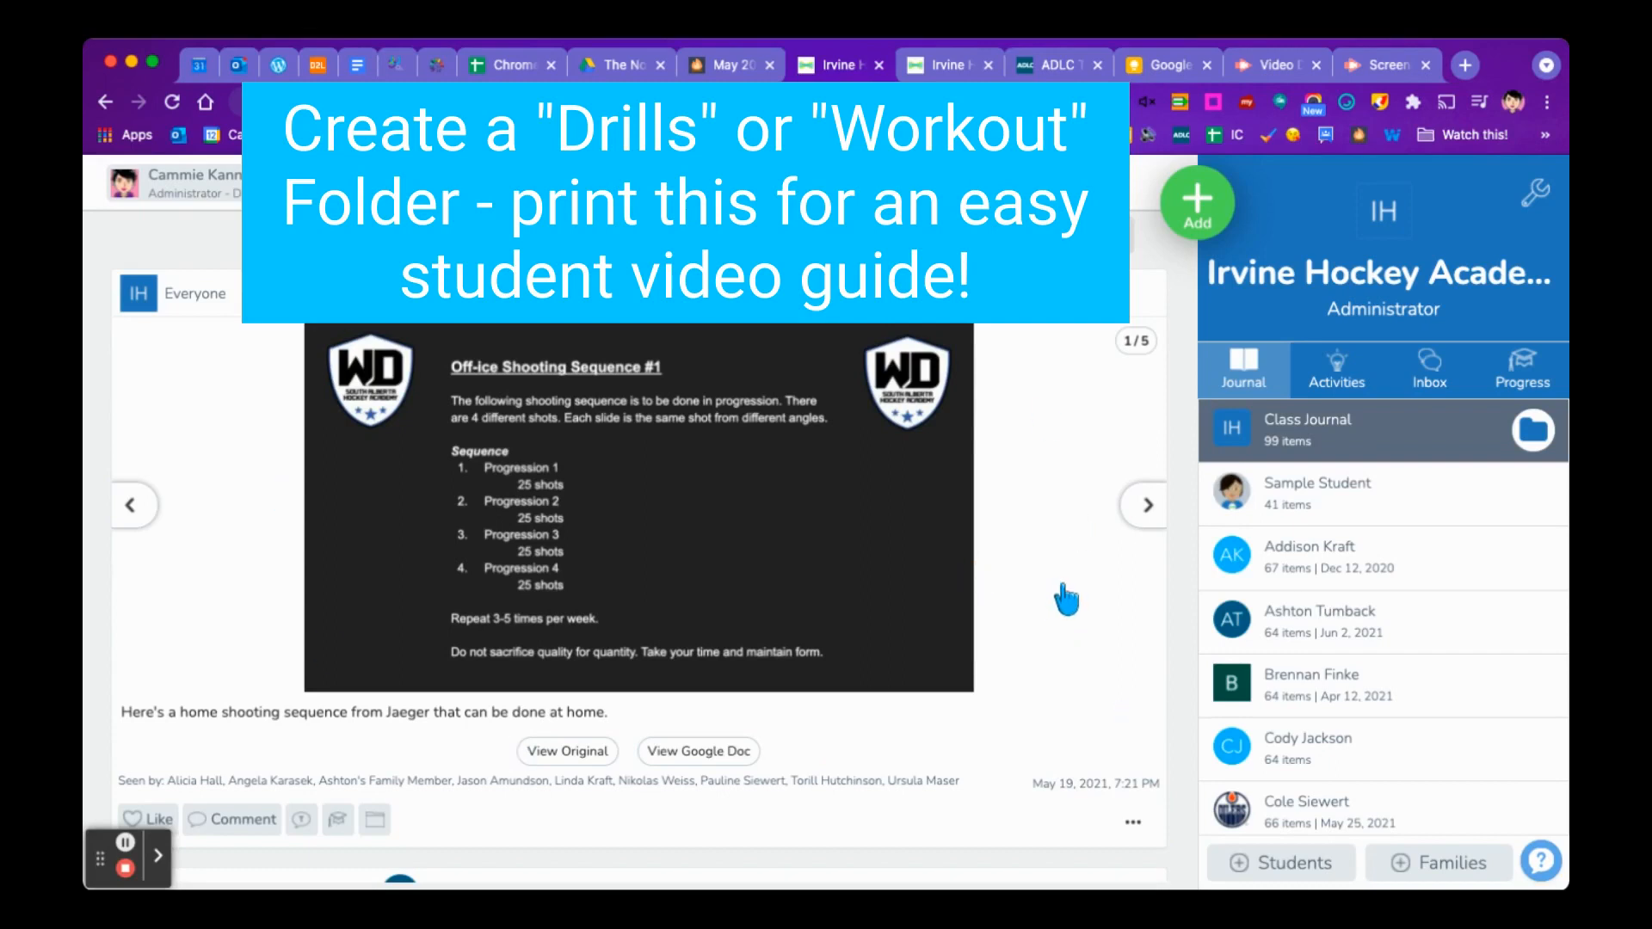
{"action": "mouse_move", "coordinate": [1102, 530]}
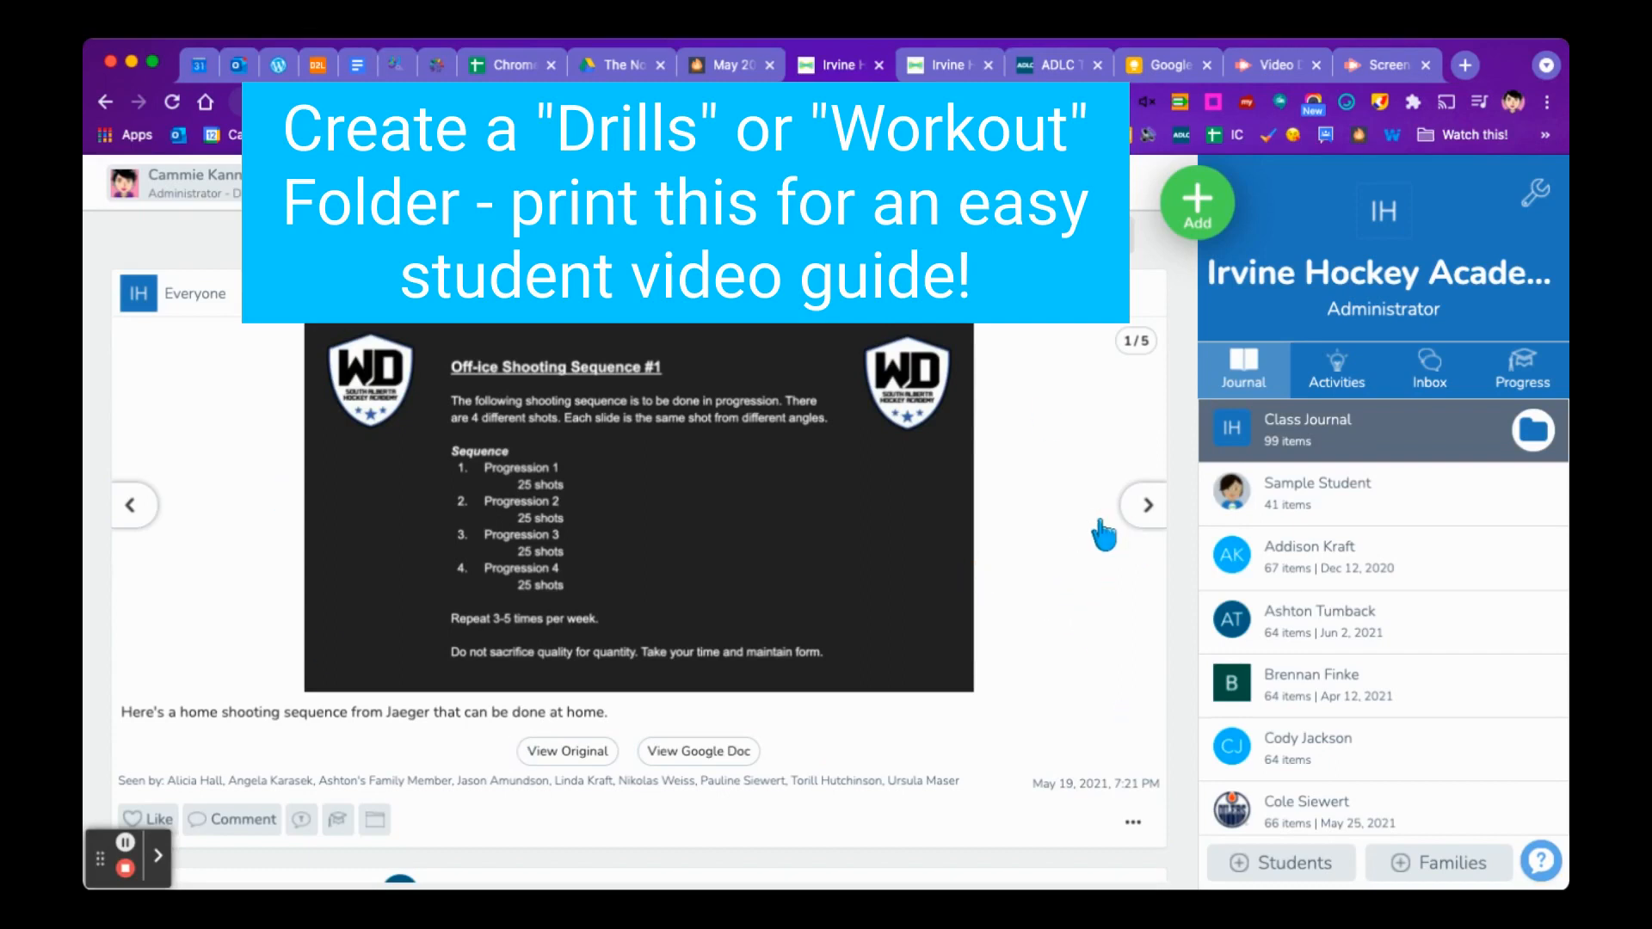
{"action": "mouse_move", "coordinate": [1001, 477]}
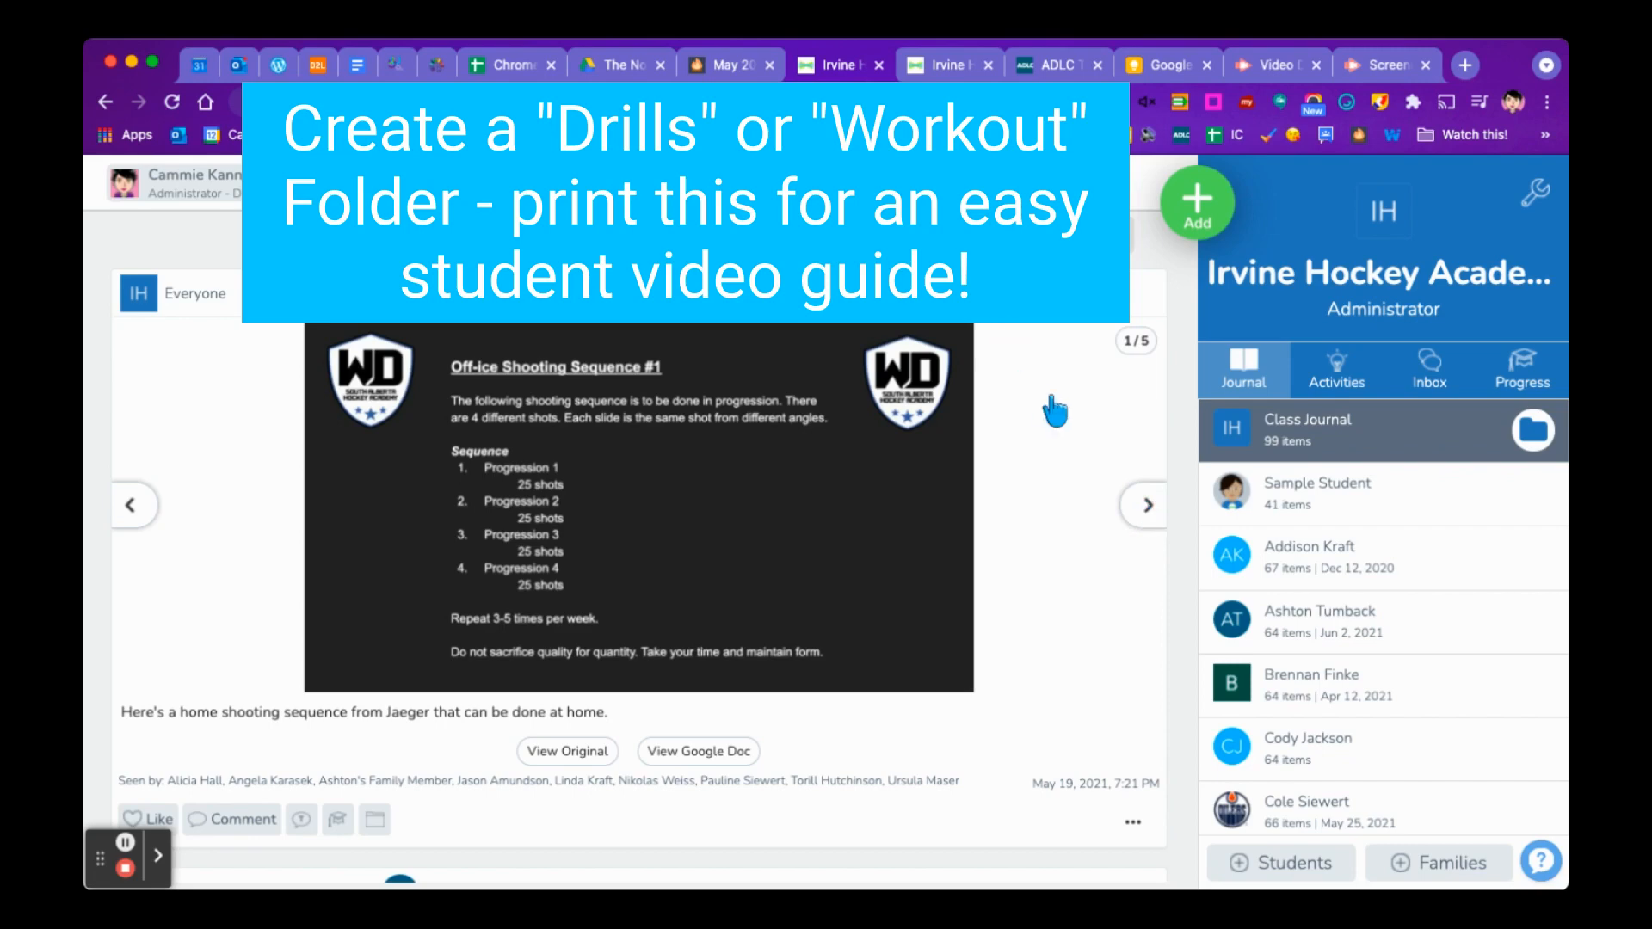
{"action": "mouse_move", "coordinate": [1318, 633]}
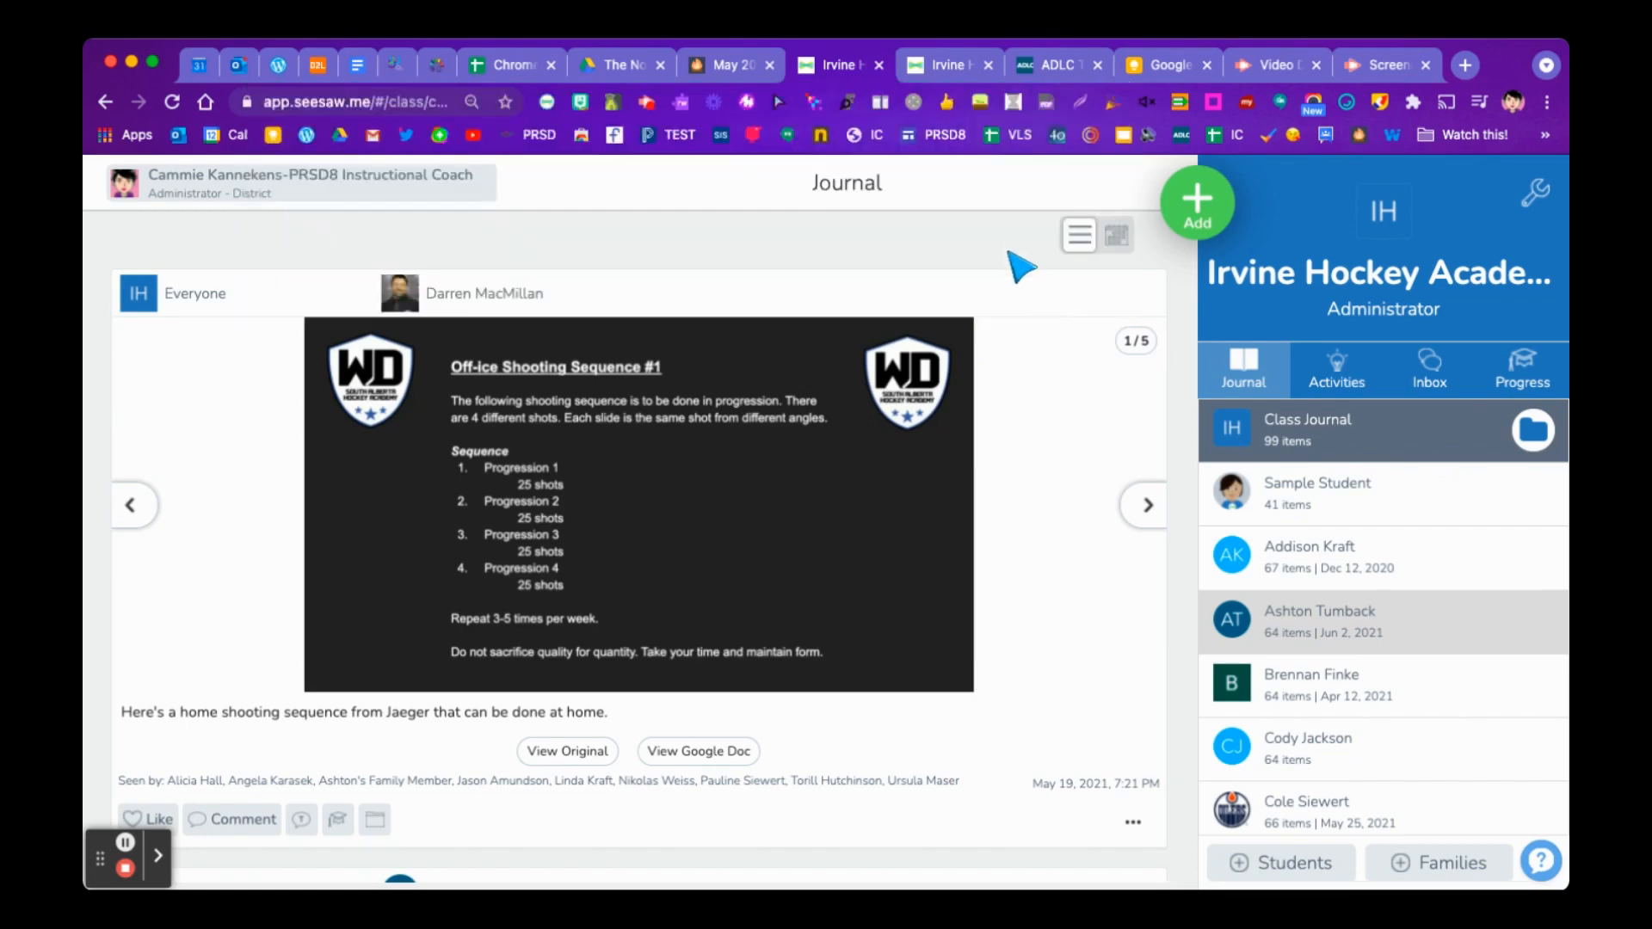
{"action": "left_click", "coordinate": [1318, 621]}
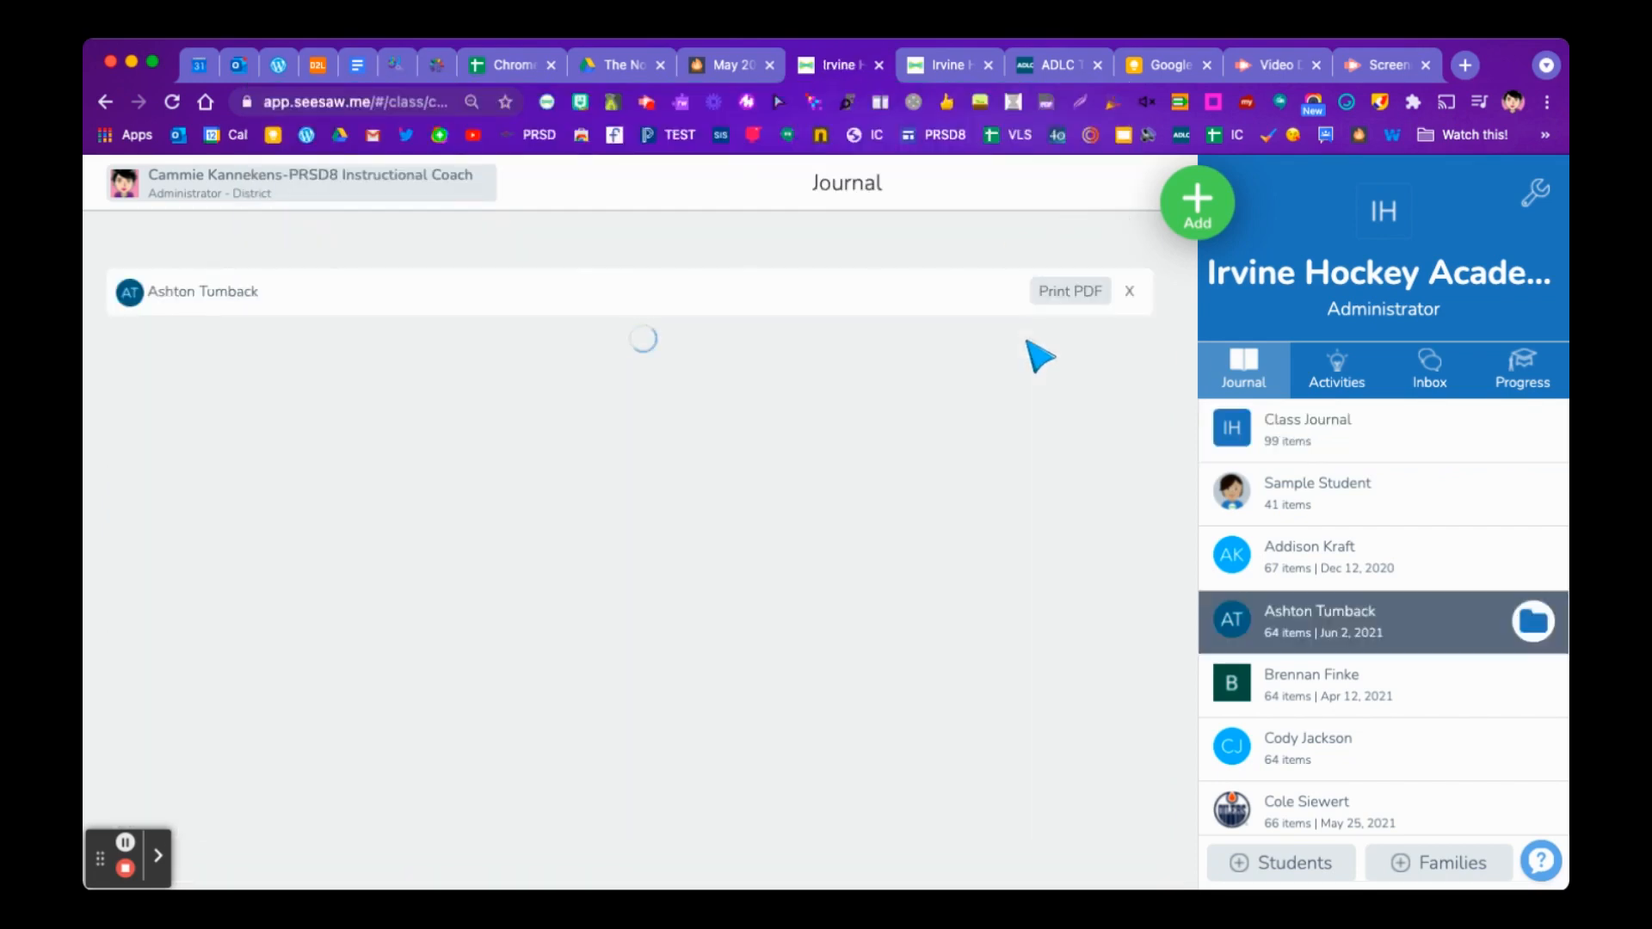
{"action": "mouse_move", "coordinate": [815, 394]}
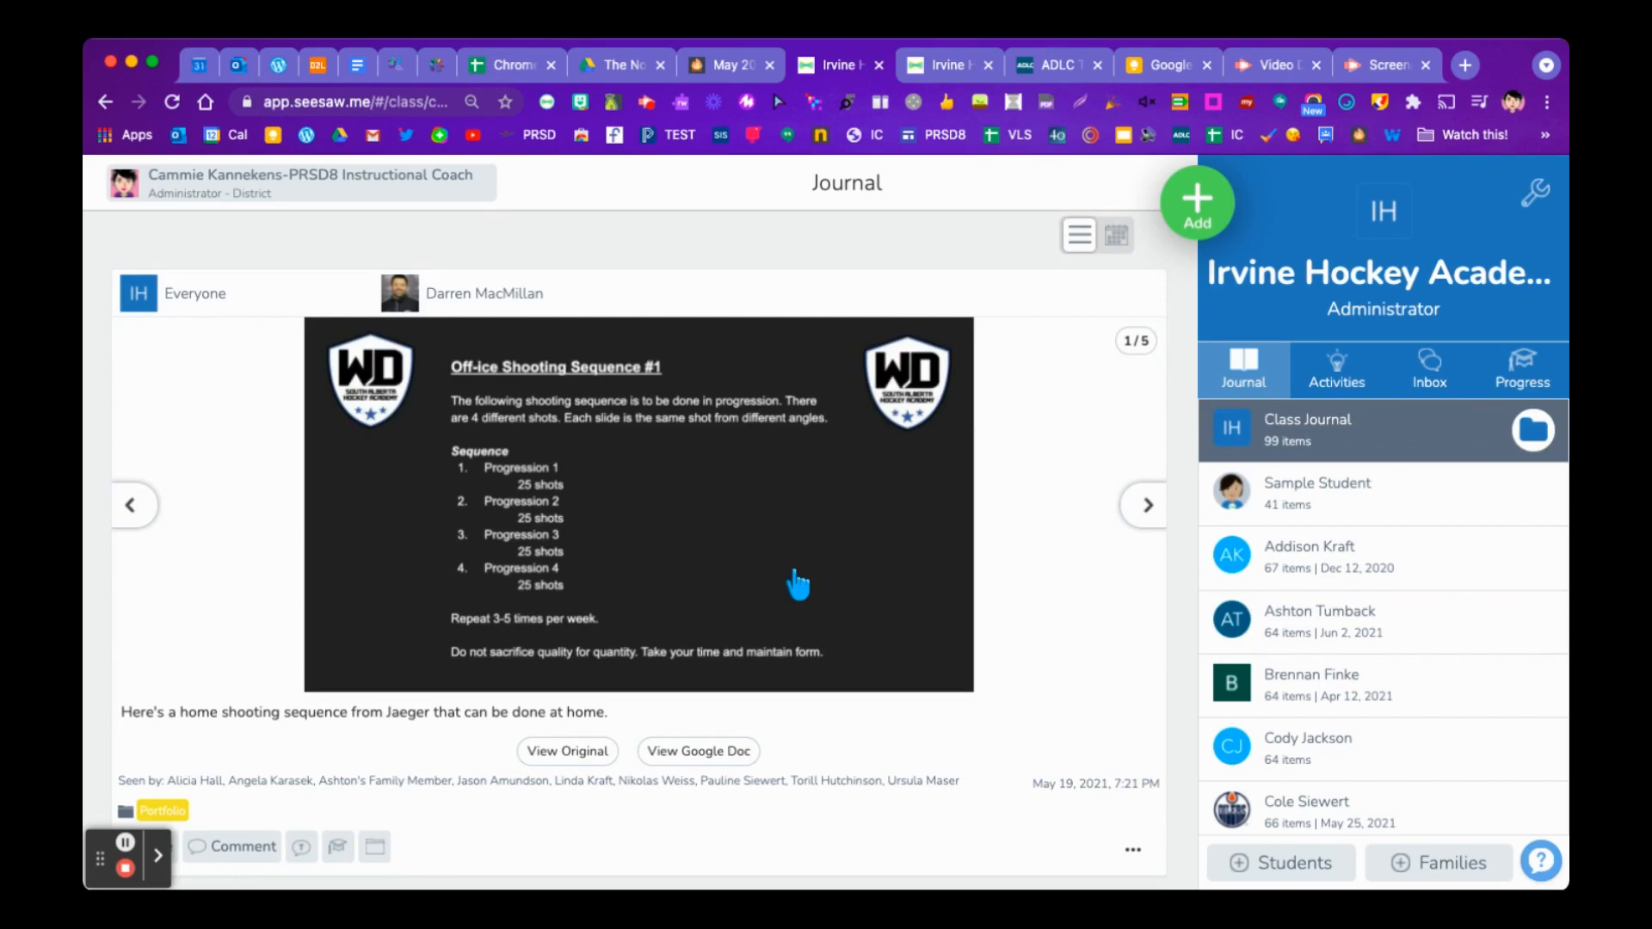
{"action": "left_click", "coordinate": [567, 751]}
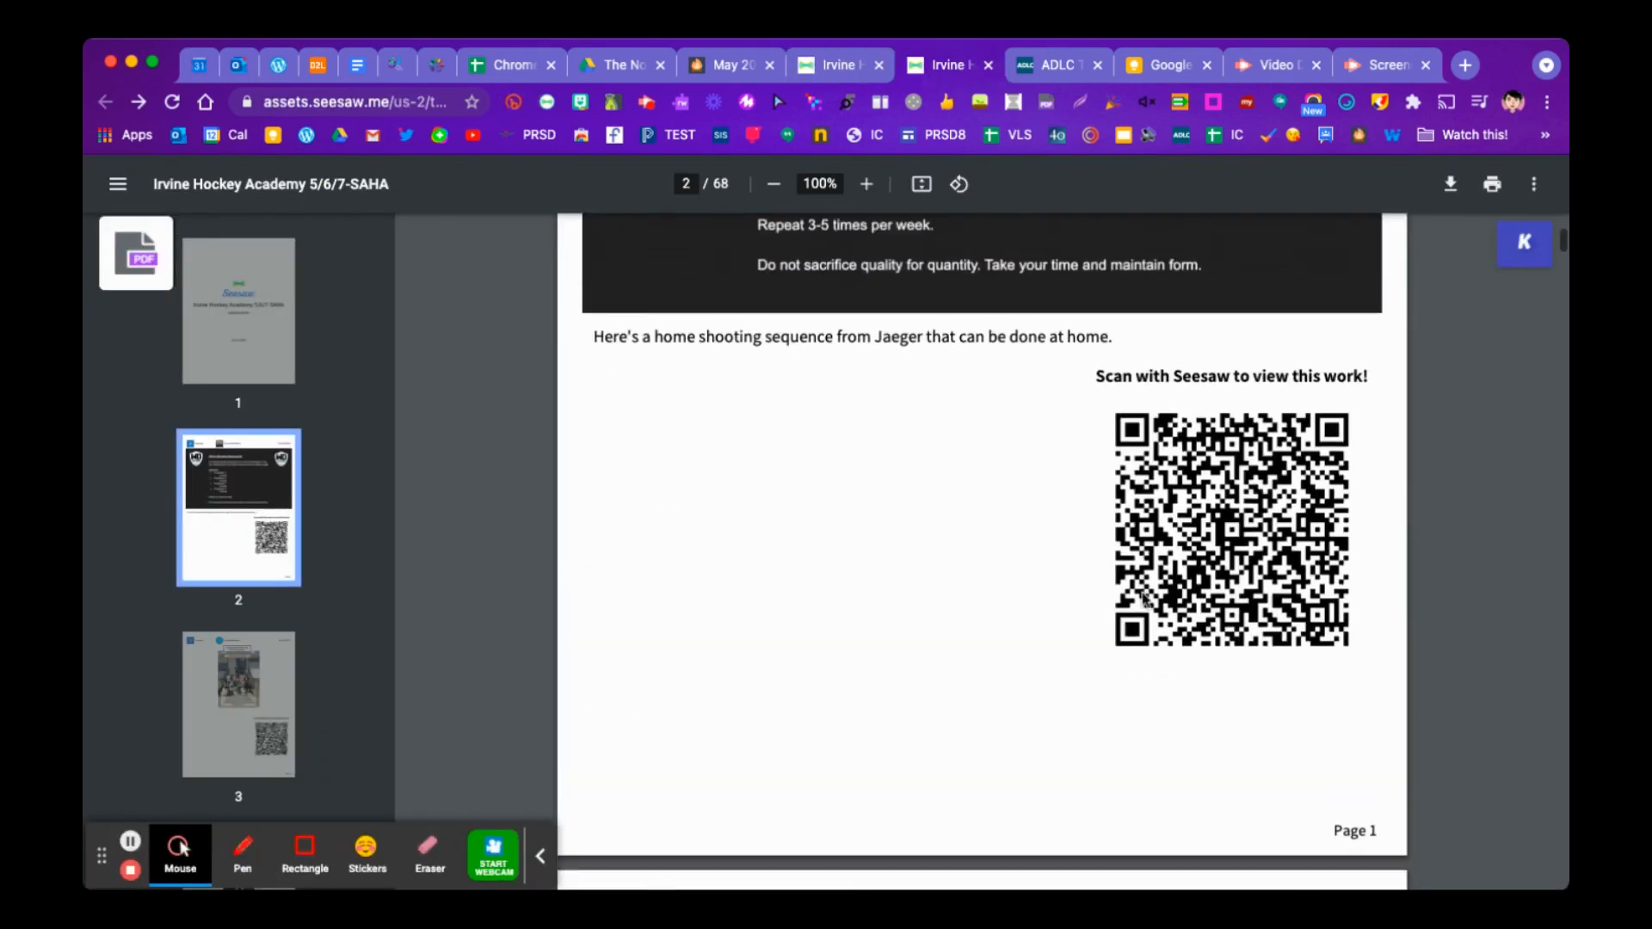
{"action": "mouse_move", "coordinate": [1183, 653]}
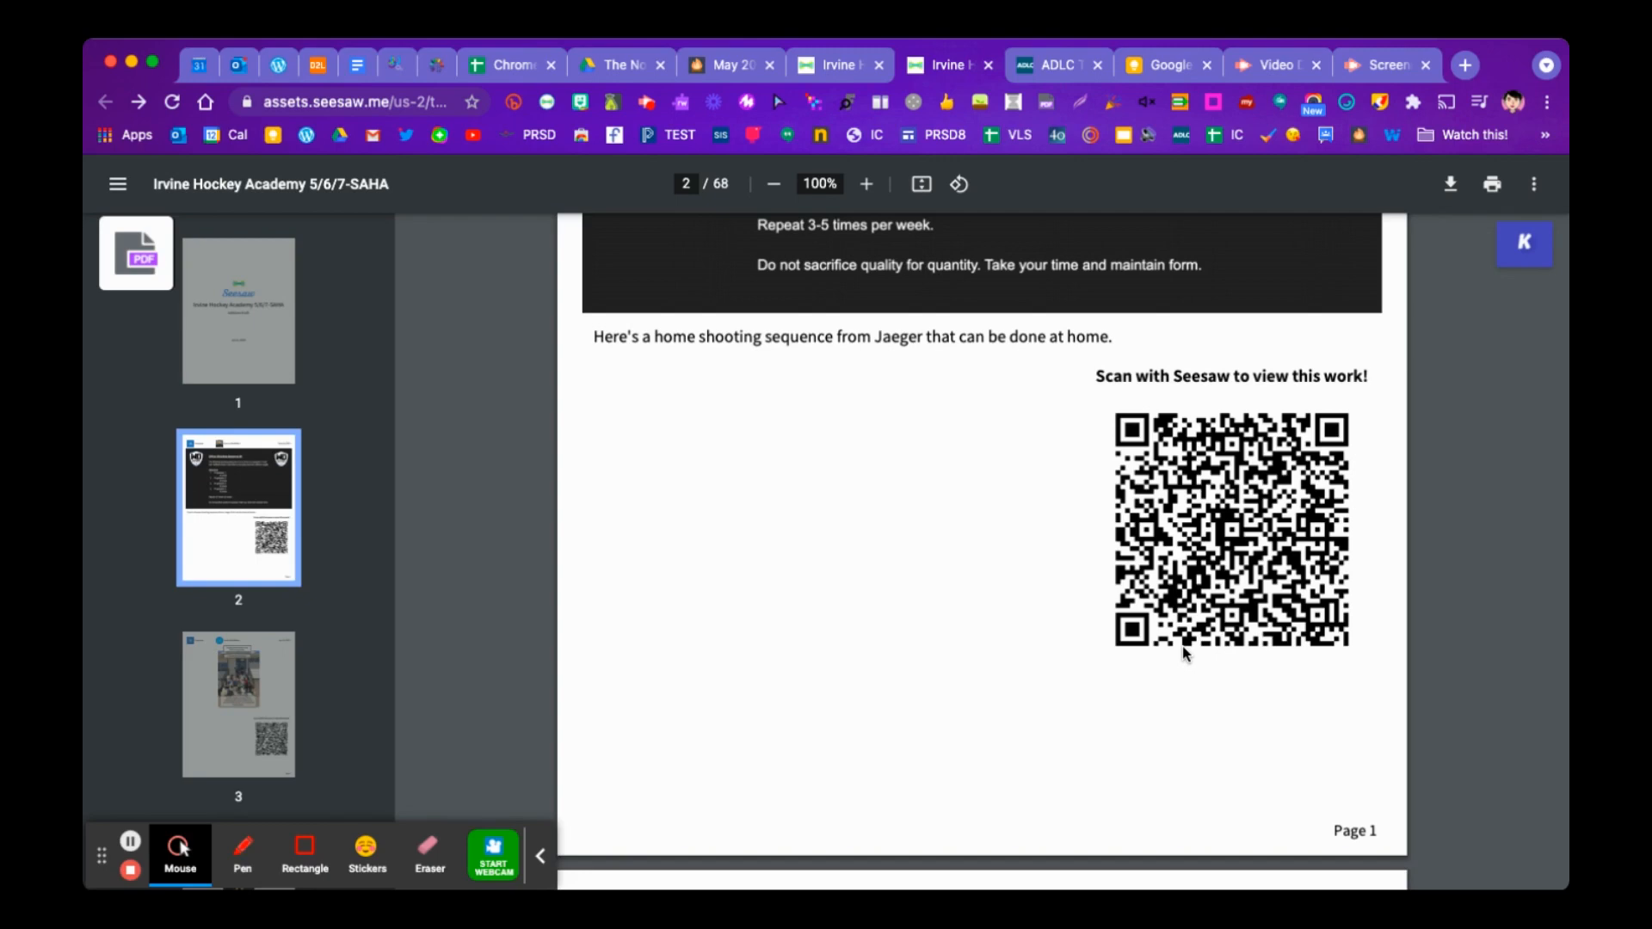
- Scroll page 2 of the Irvine Hockey Academy PDF to the shooting post's QR code
{"action": "scroll", "scroll_direction": "down", "scroll_amount": 3}
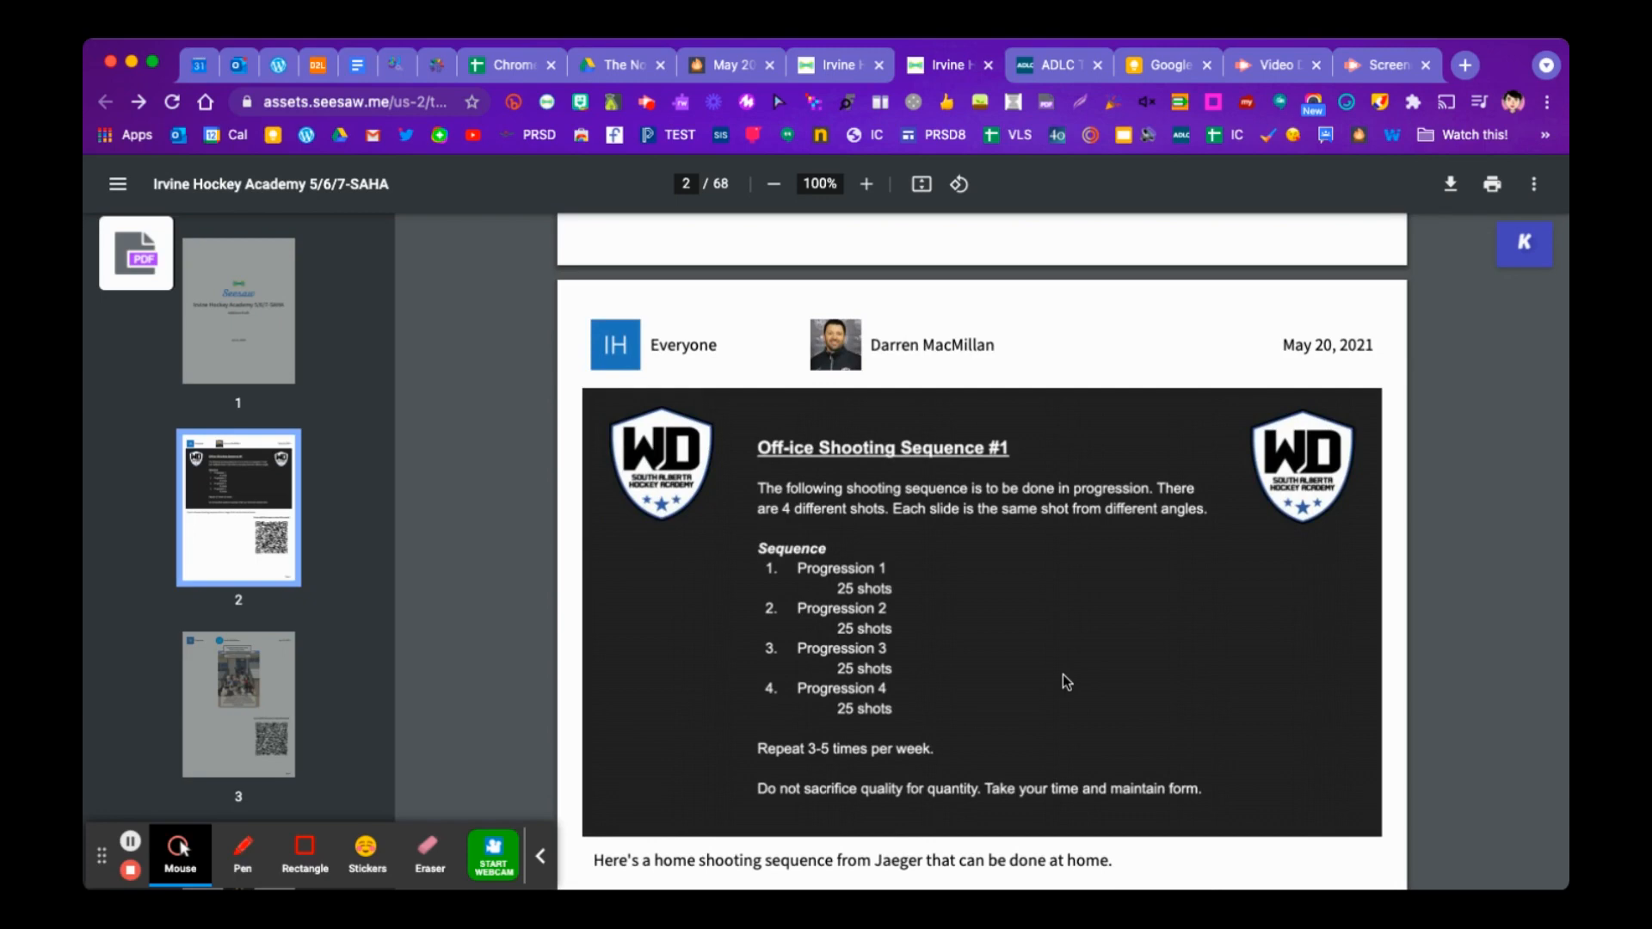
{"action": "scroll", "scroll_direction": "down", "scroll_amount": 3}
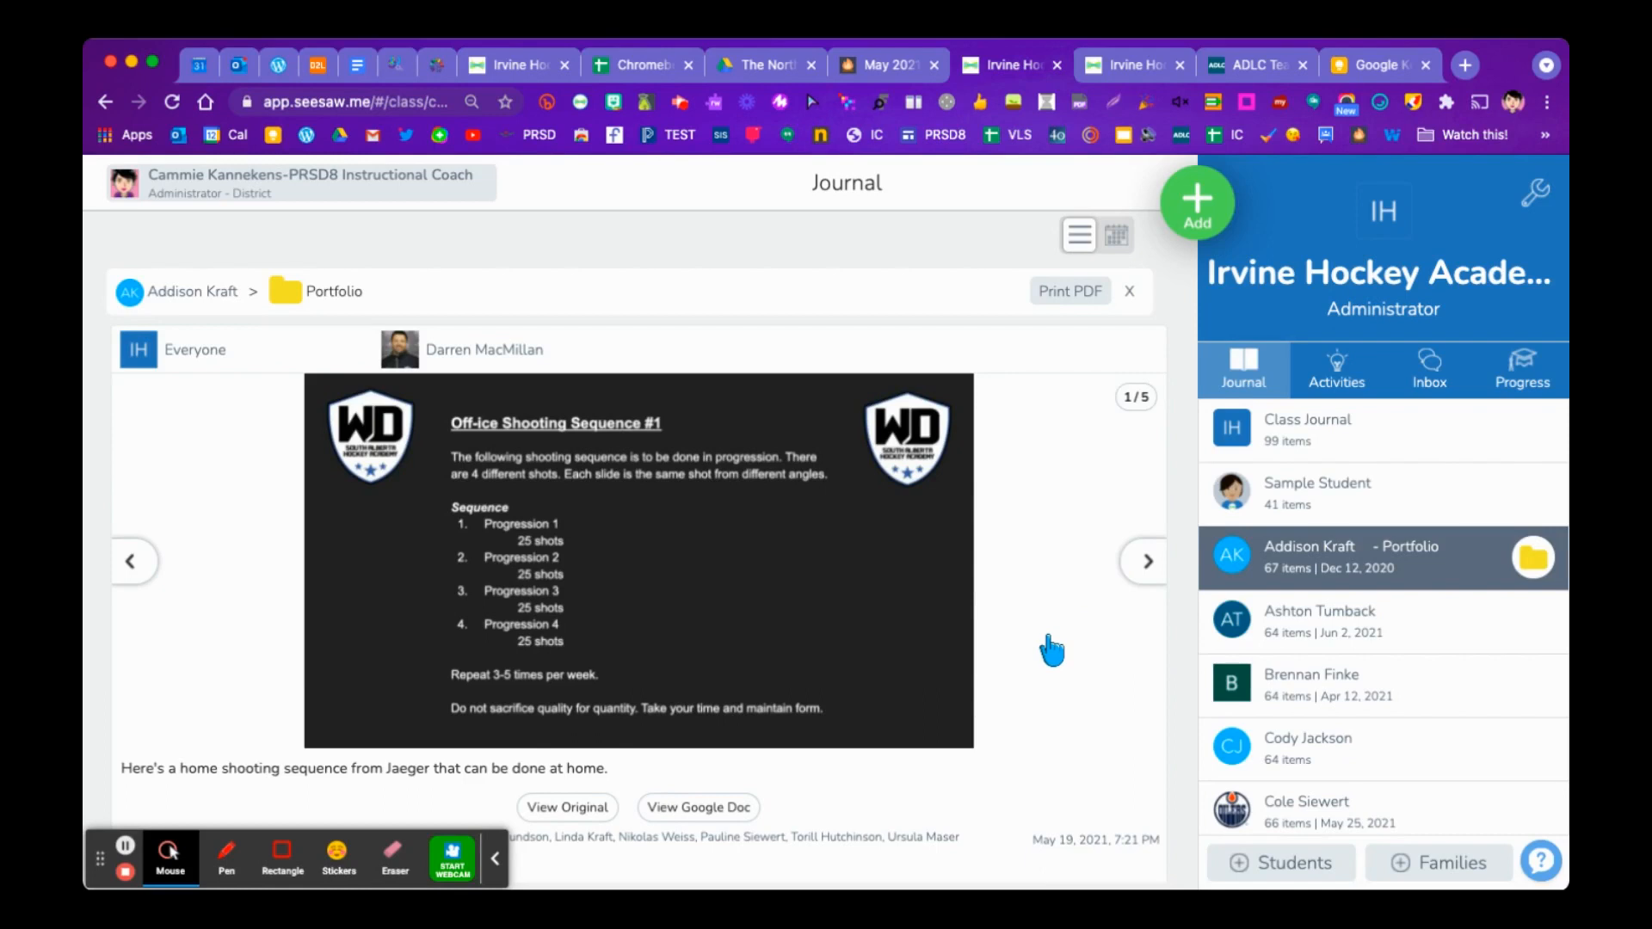
{"action": "mouse_move", "coordinate": [954, 263]}
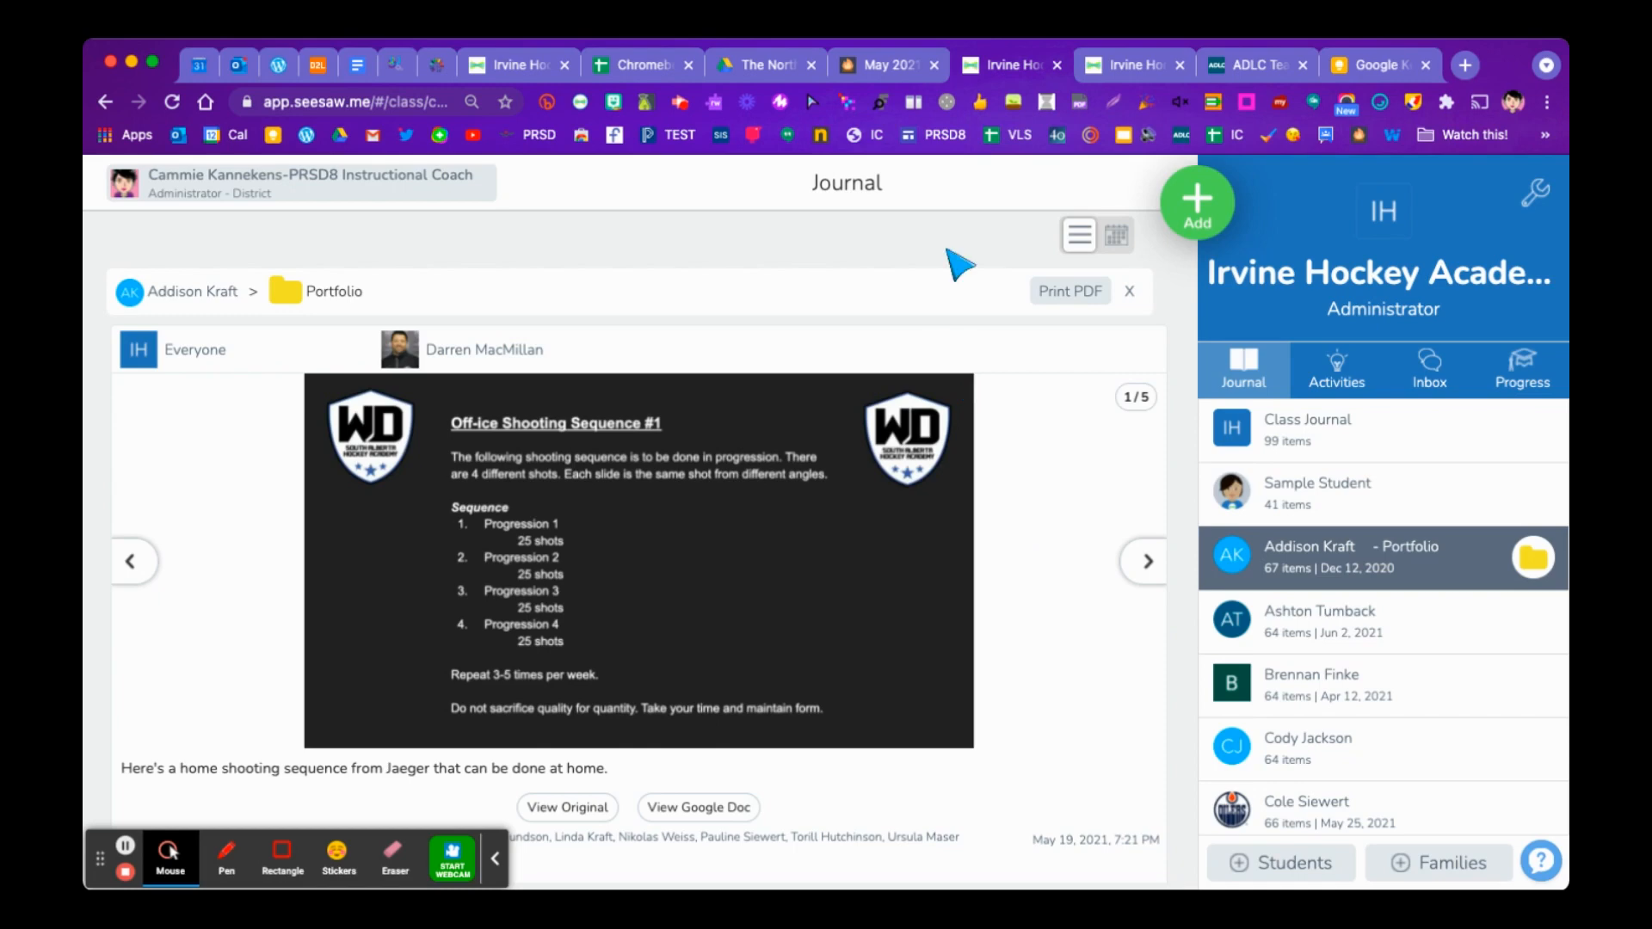
{"action": "mouse_move", "coordinate": [724, 311]}
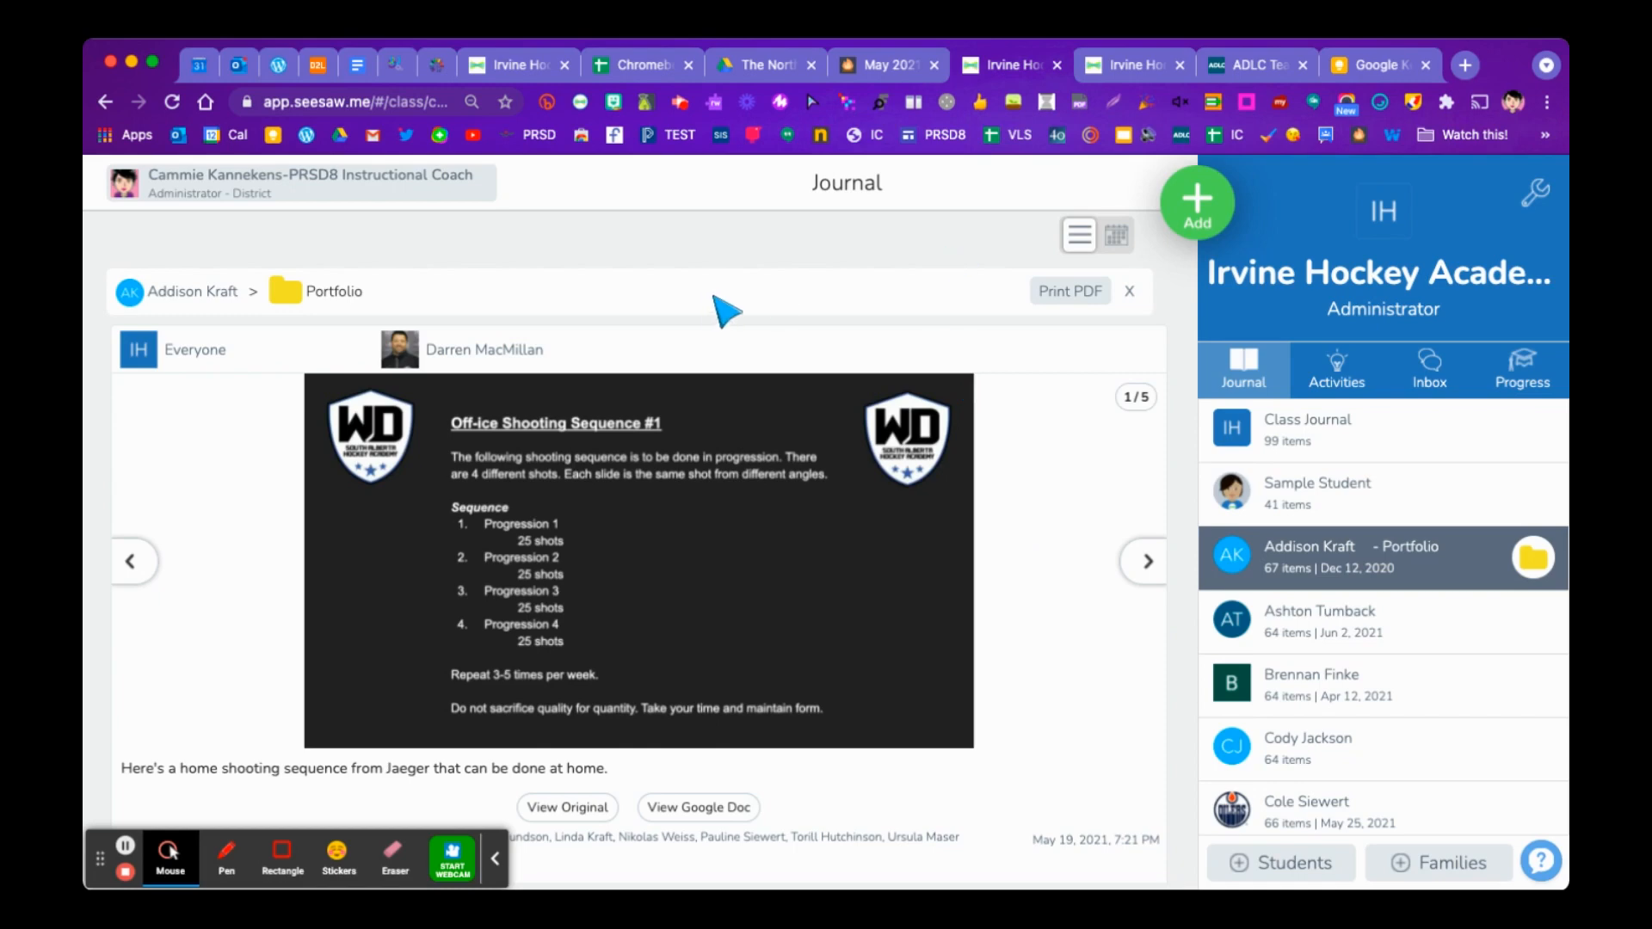